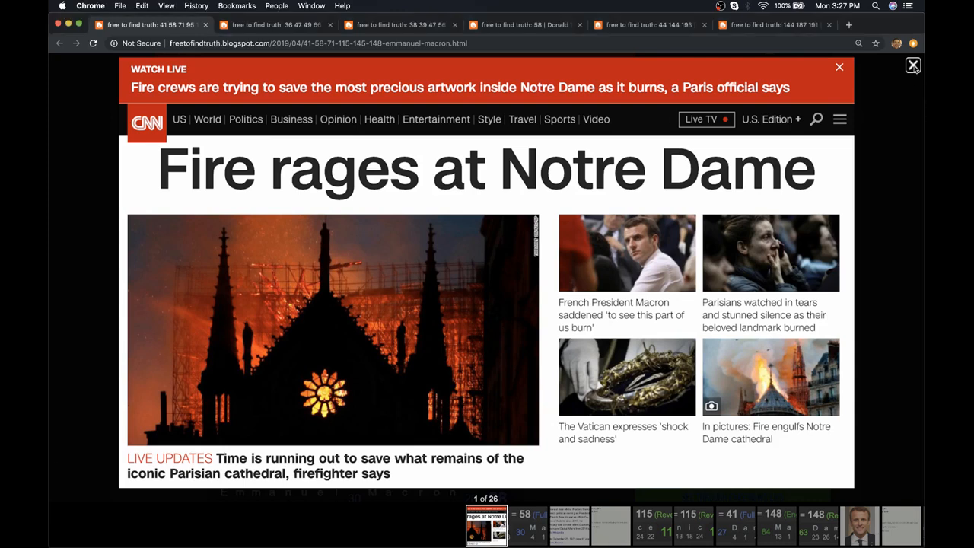
# - Scroll the Macron post to where 4/15/2019 and 'Emmanuel Macron' both equal 58
pyautogui.scroll(-3)
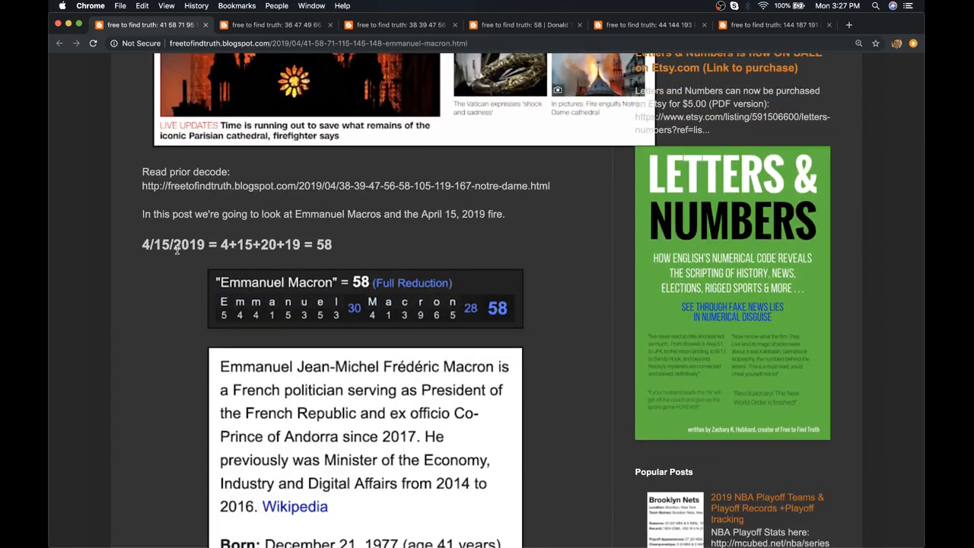
pyautogui.scroll(-3)
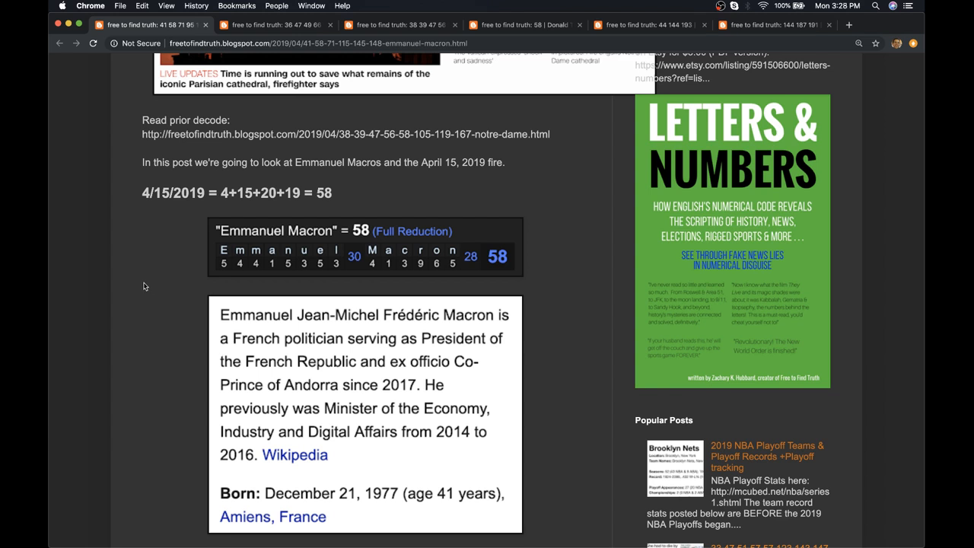
pyautogui.moveTo(240, 194)
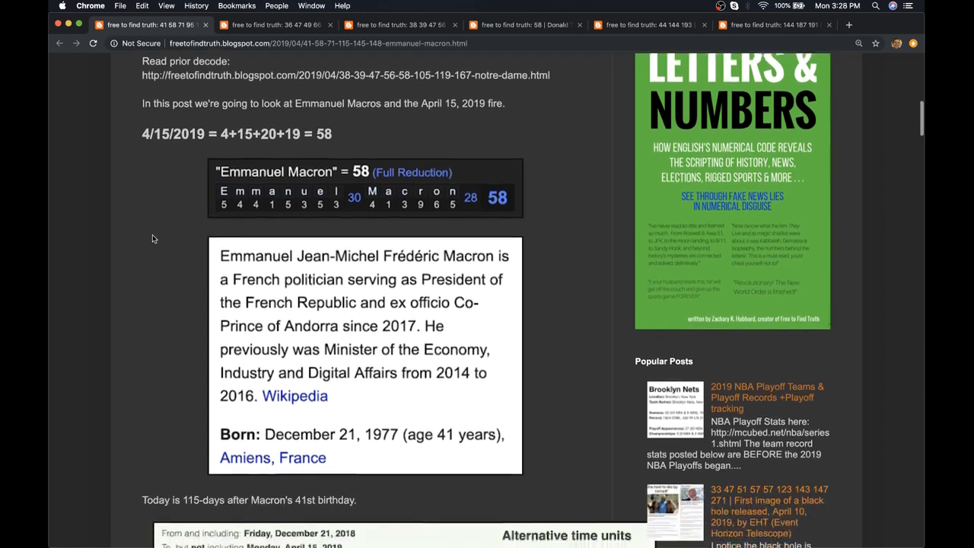
# - Scroll past the 115-day birthday gap to 'France' and 'Masonic' = 115 and the Notre Dame decodes
pyautogui.scroll(-3)
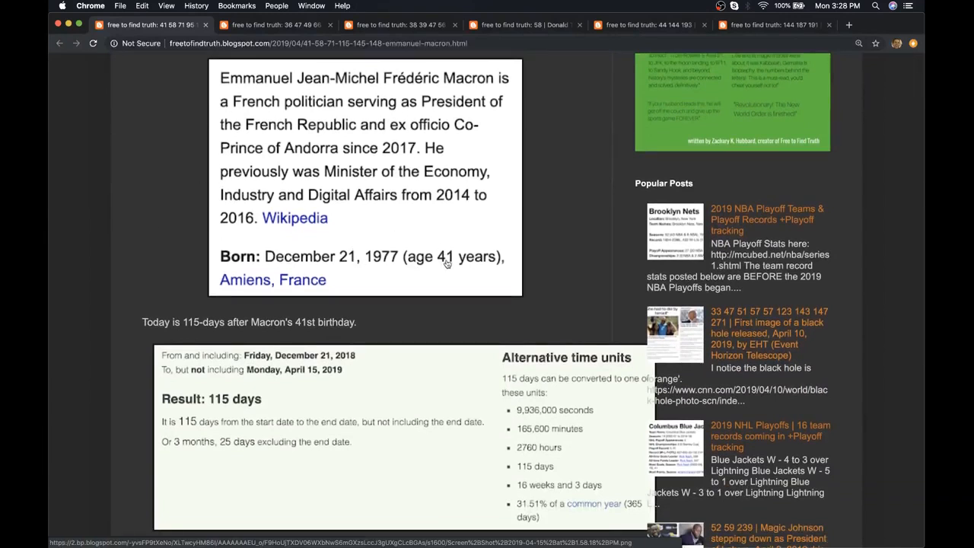
pyautogui.scroll(-3)
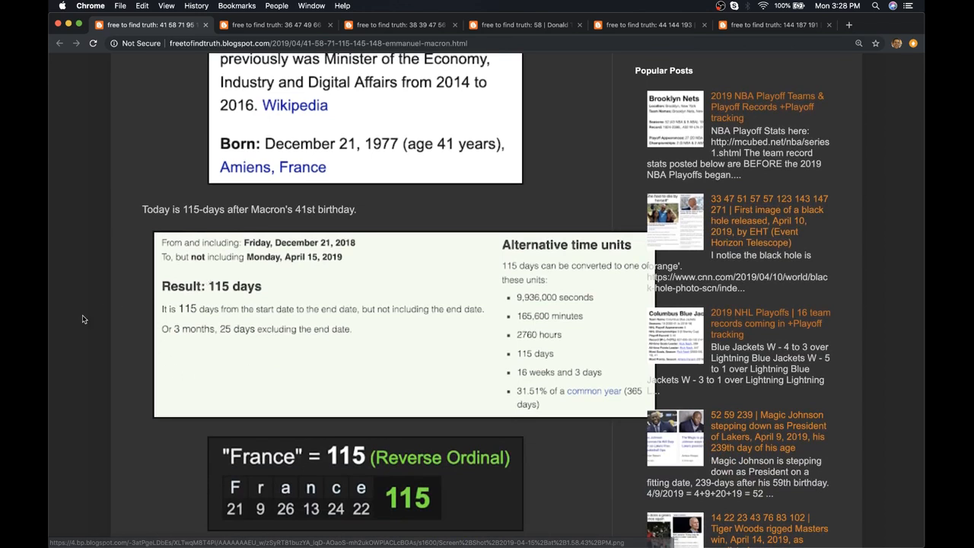
pyautogui.scroll(-3)
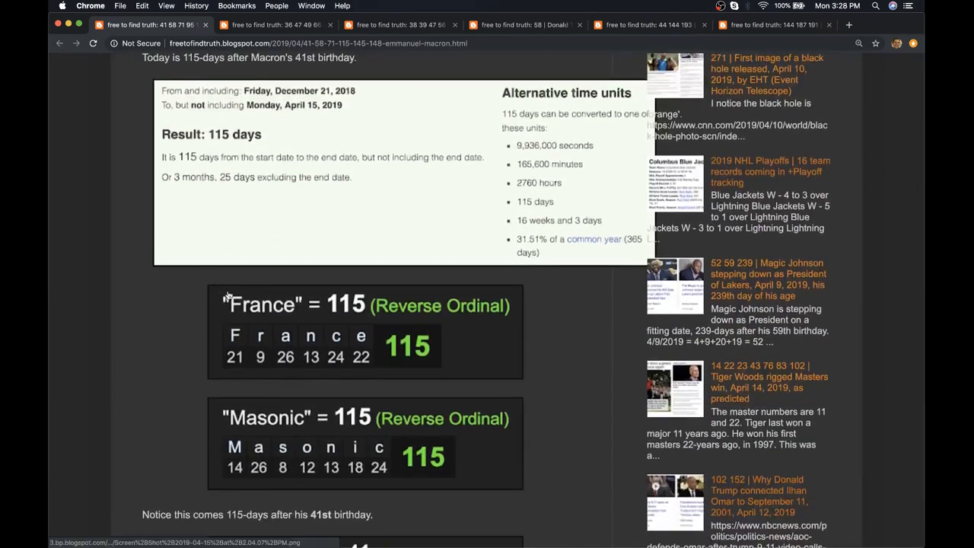
pyautogui.moveTo(176, 414)
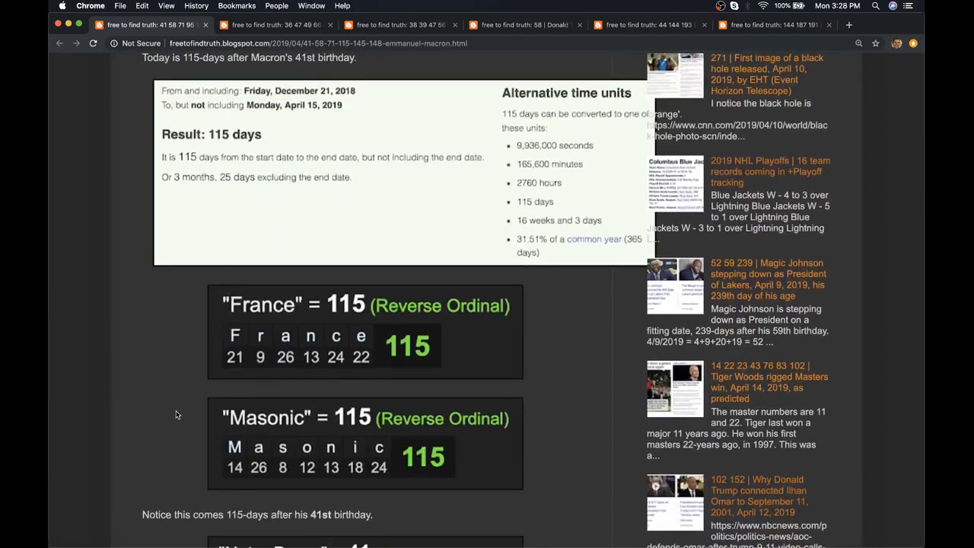
pyautogui.moveTo(226, 196)
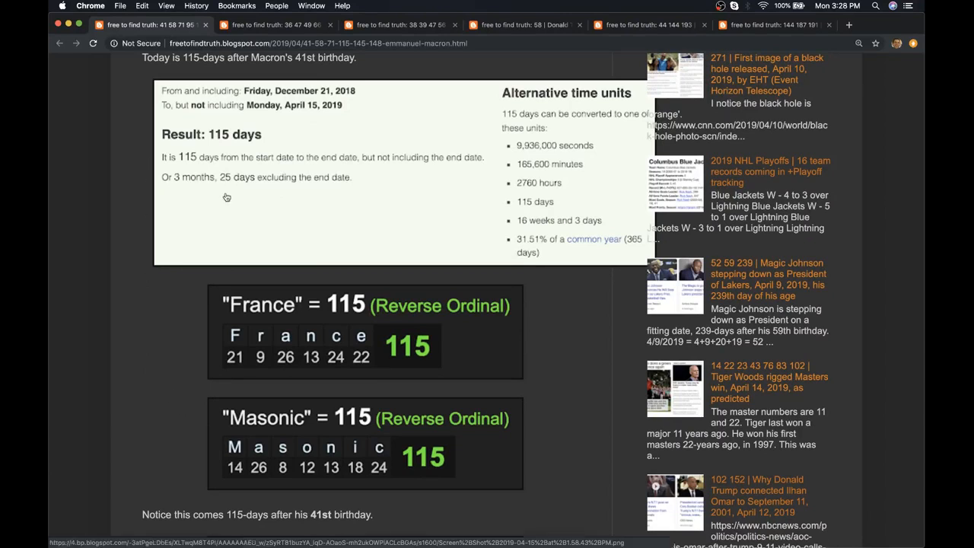
pyautogui.moveTo(99, 230)
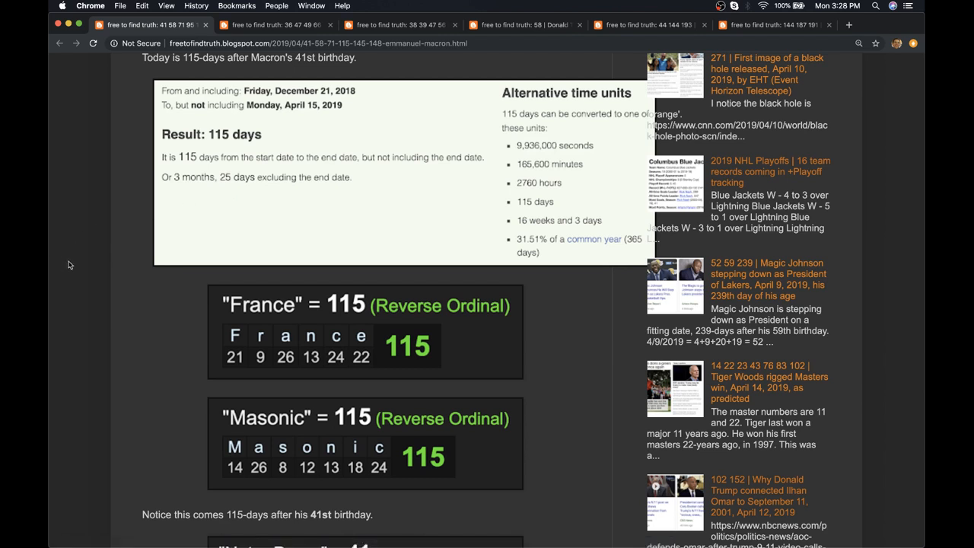
pyautogui.moveTo(88, 285)
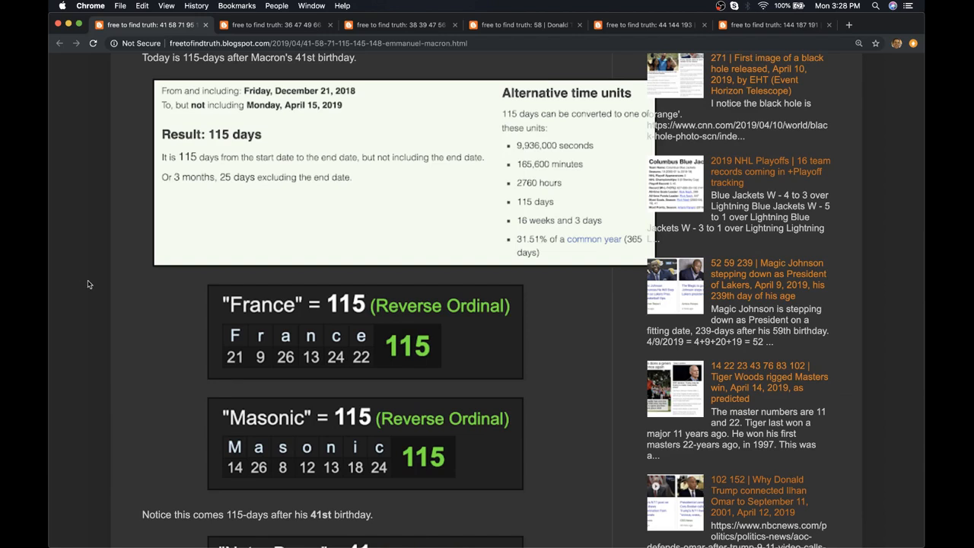
pyautogui.scroll(-3)
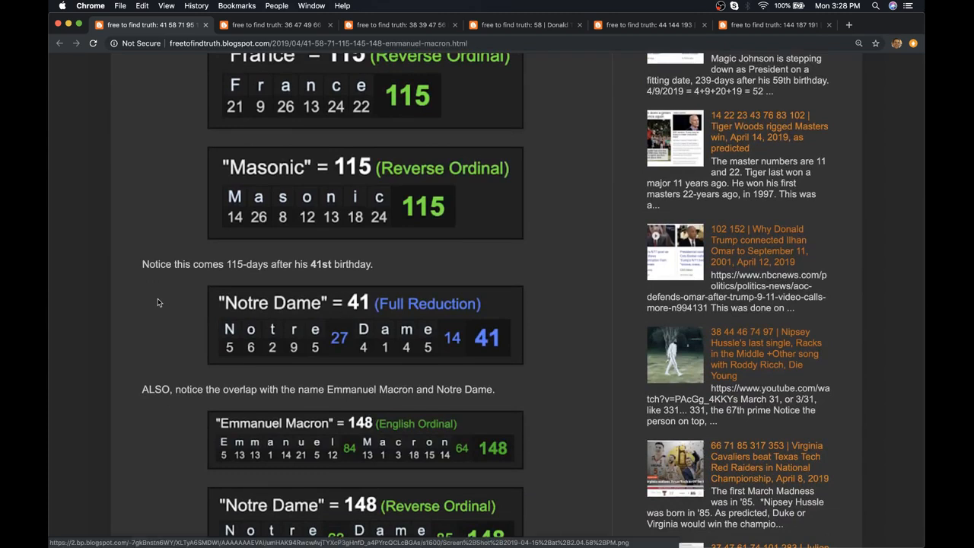
# - Scroll to 'Emmanuel Macron' and 'Notre Dame' = 148 and his May 14, 2017 office start
pyautogui.scroll(-3)
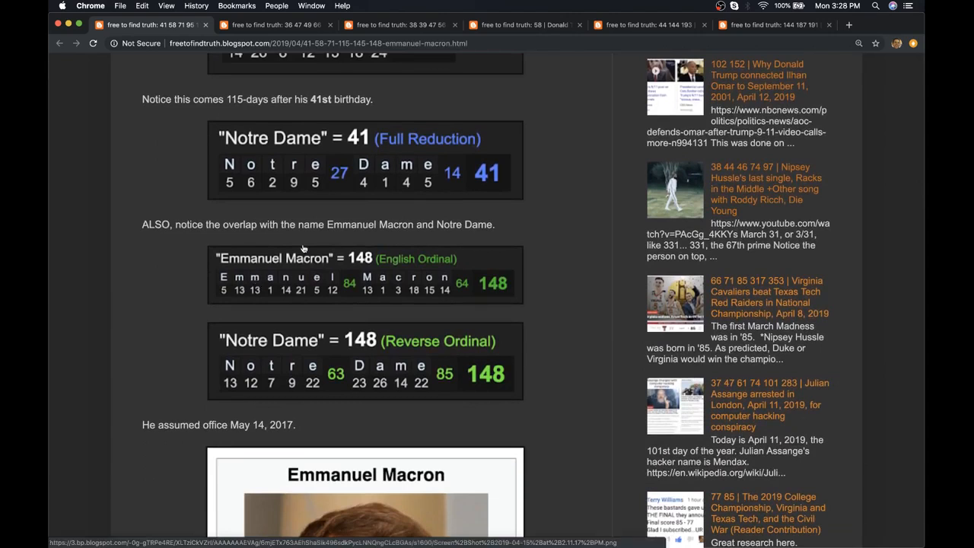
pyautogui.moveTo(195, 310)
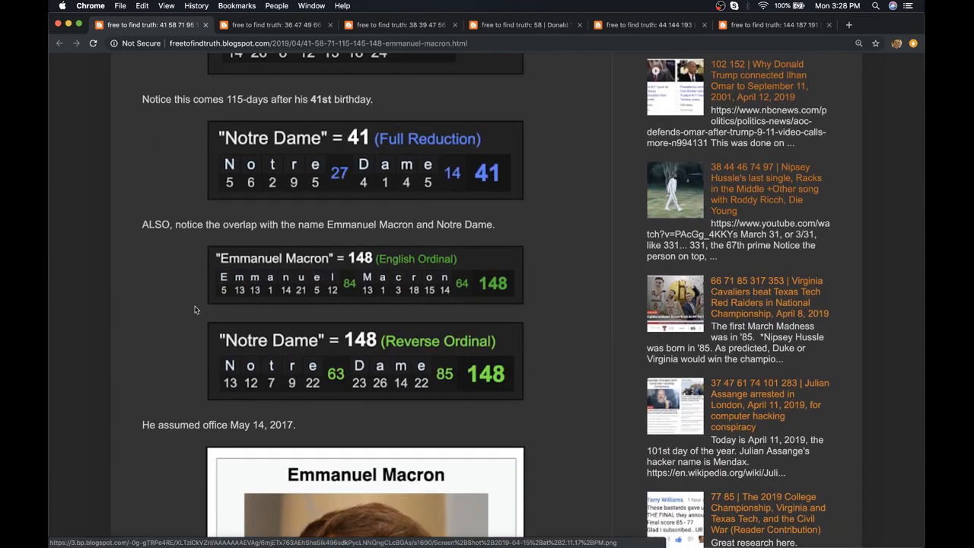
pyautogui.moveTo(179, 340)
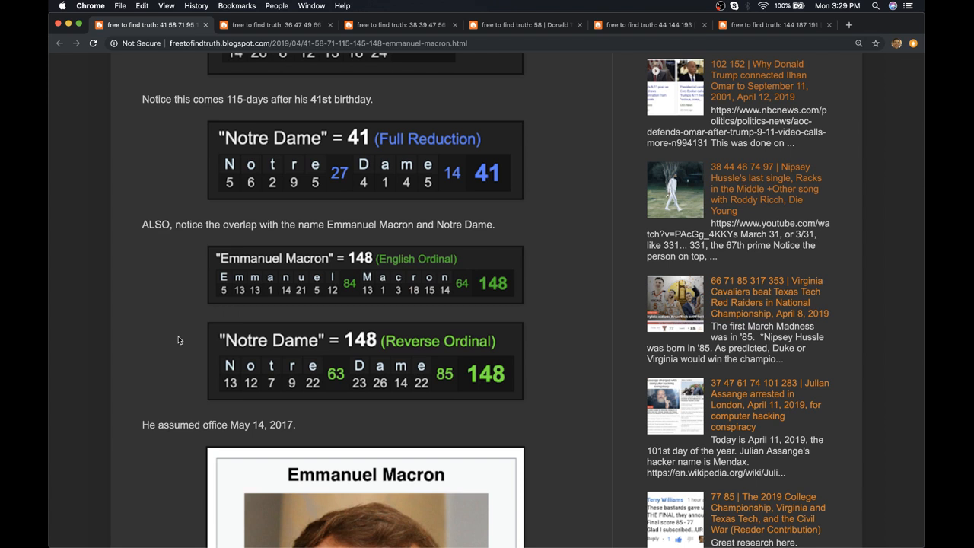
pyautogui.moveTo(135, 339)
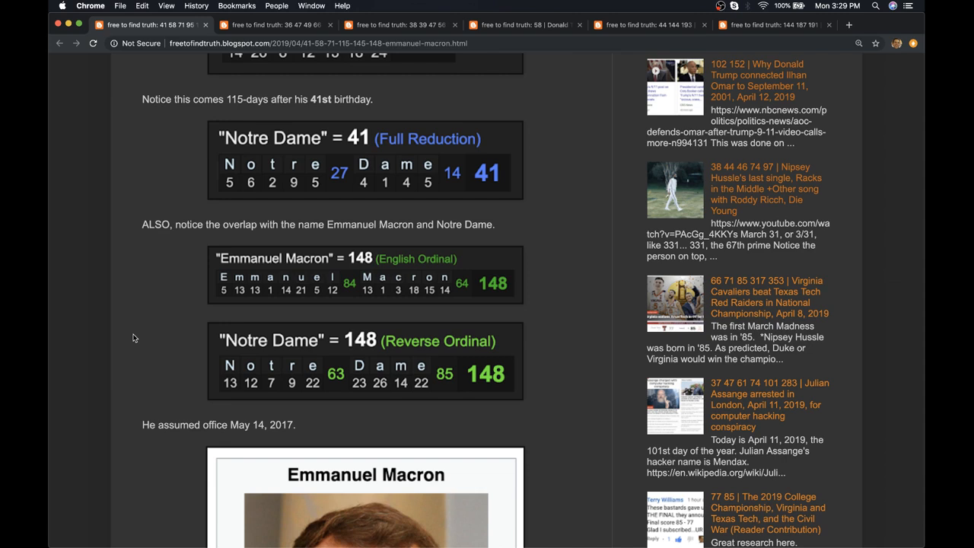
# - Scroll past Macron's office card to the 701 days to April 15, 2019 and 'Catholic' = 71
pyautogui.scroll(-3)
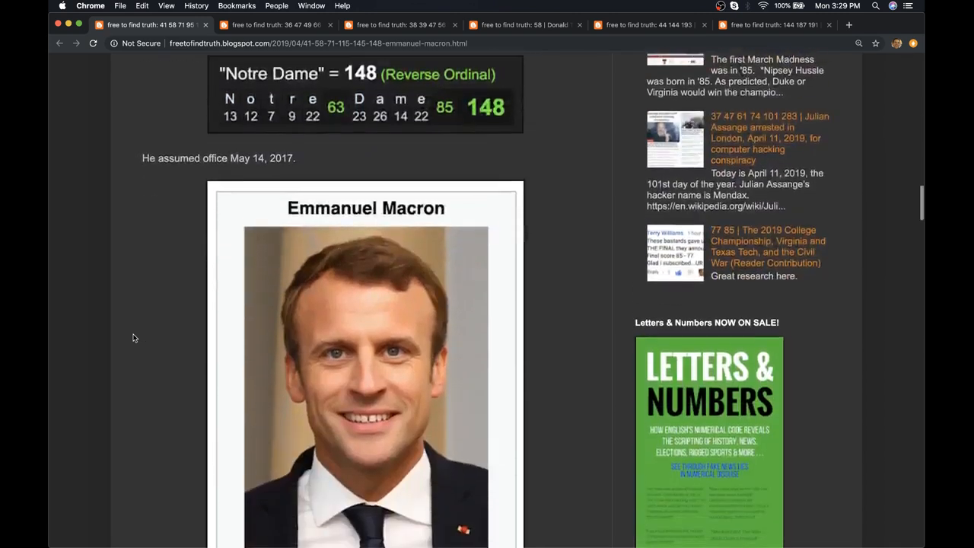
pyautogui.scroll(-3)
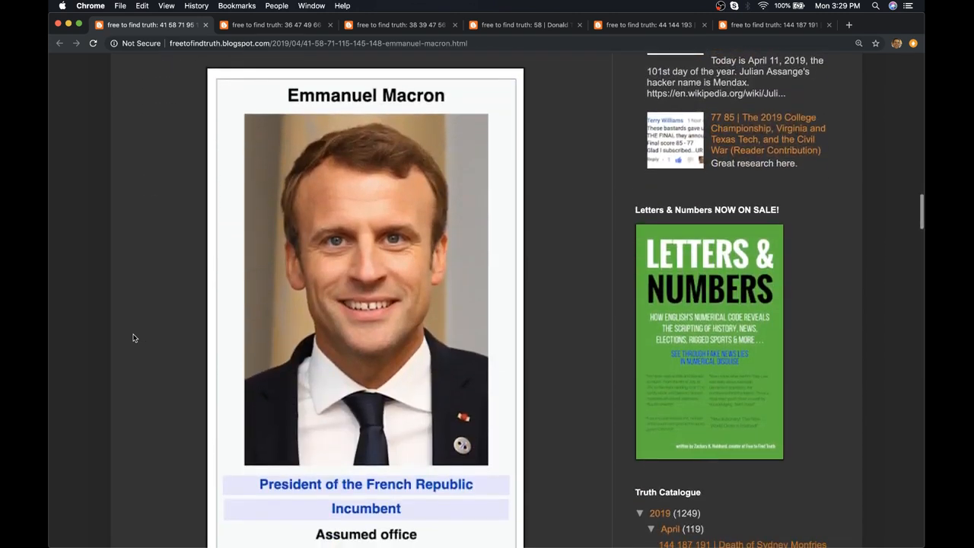
pyautogui.scroll(-3)
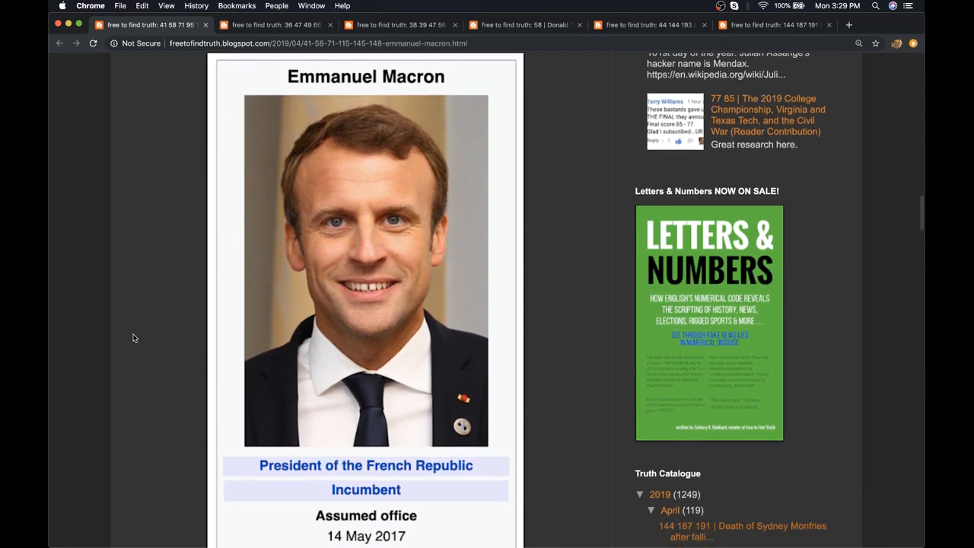
pyautogui.scroll(-3)
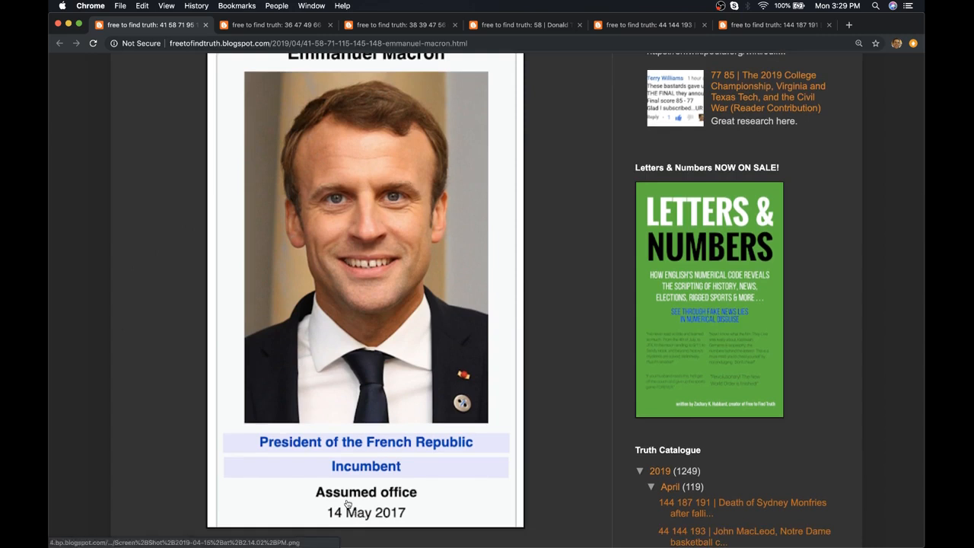
pyautogui.moveTo(128, 449)
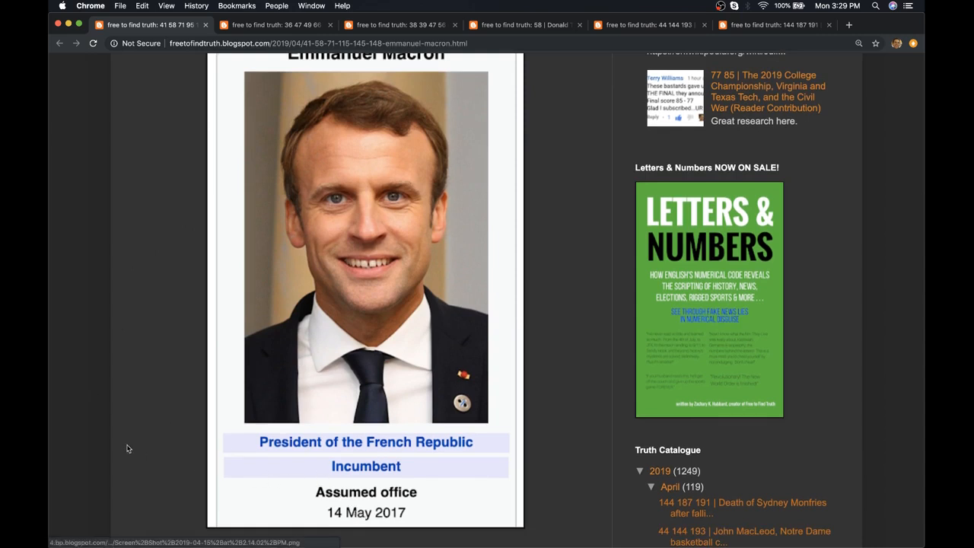
pyautogui.scroll(-3)
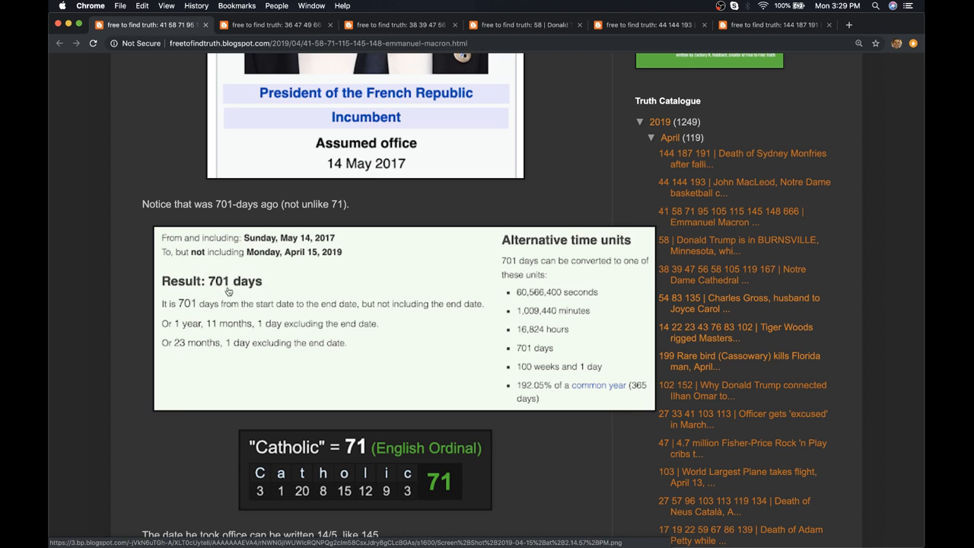
pyautogui.moveTo(136, 340)
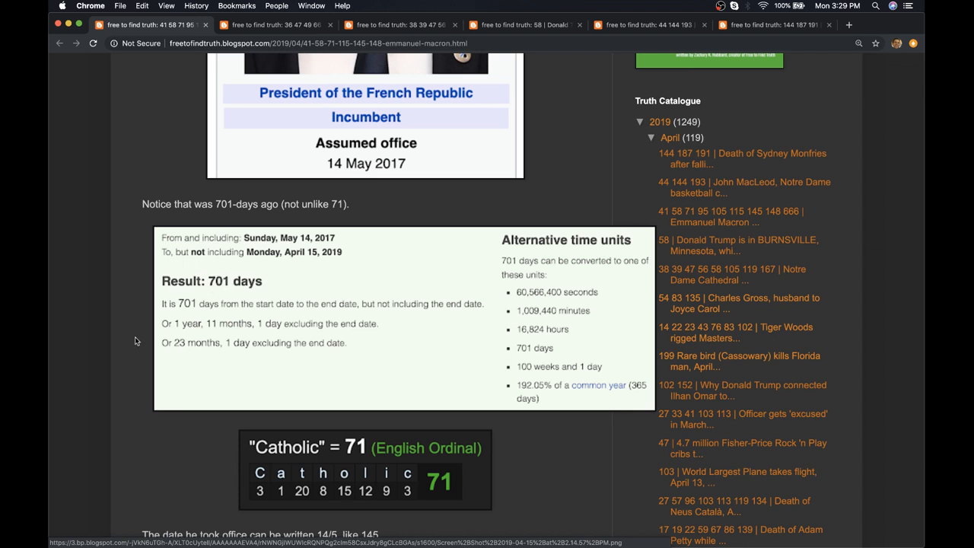
# - Scroll past 'Catholic' = 145 and the 666-day note to the June 2017 legislative elections excerpt
pyautogui.scroll(-3)
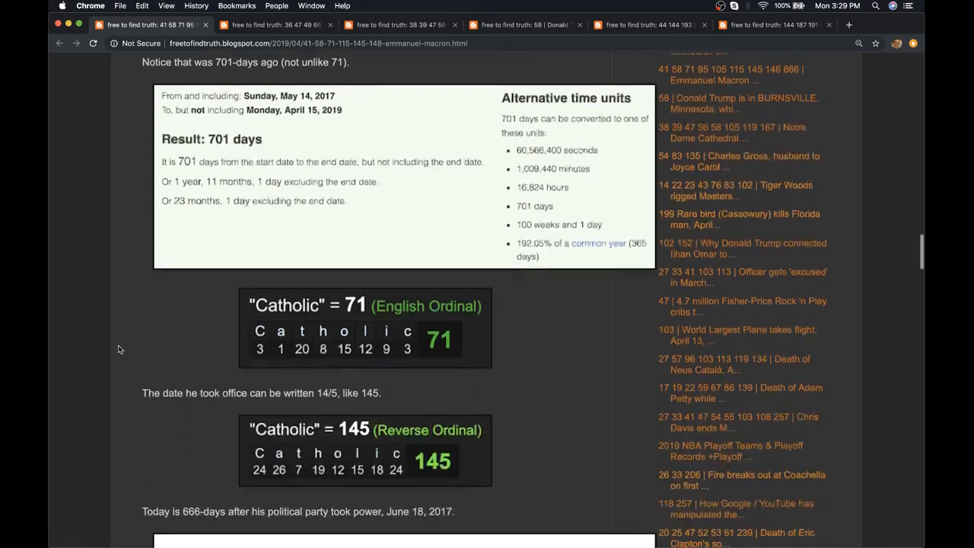
pyautogui.scroll(-3)
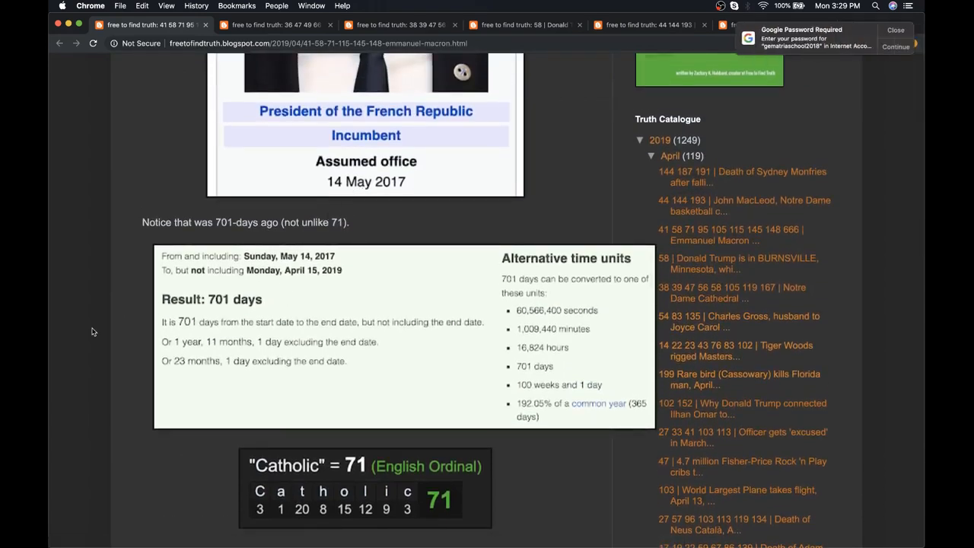
pyautogui.scroll(-3)
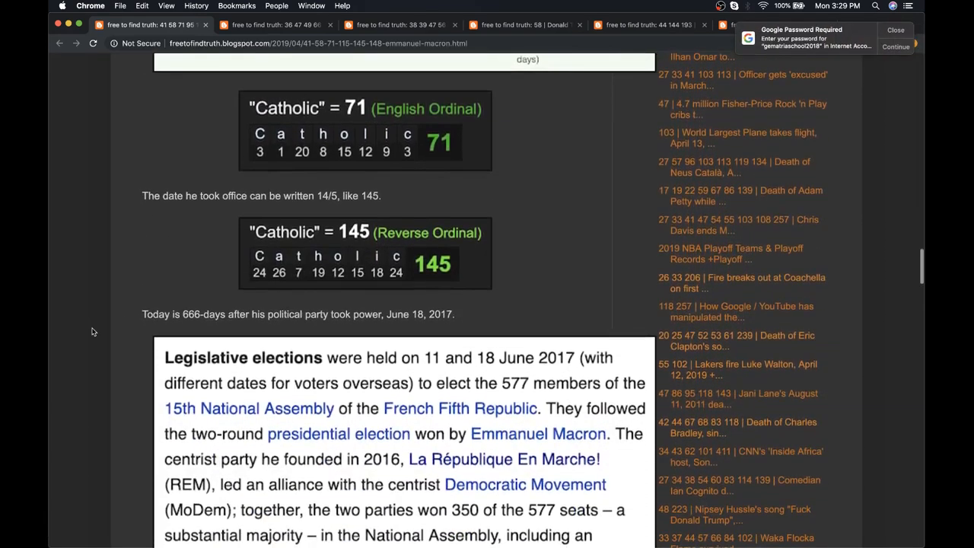
pyautogui.scroll(-3)
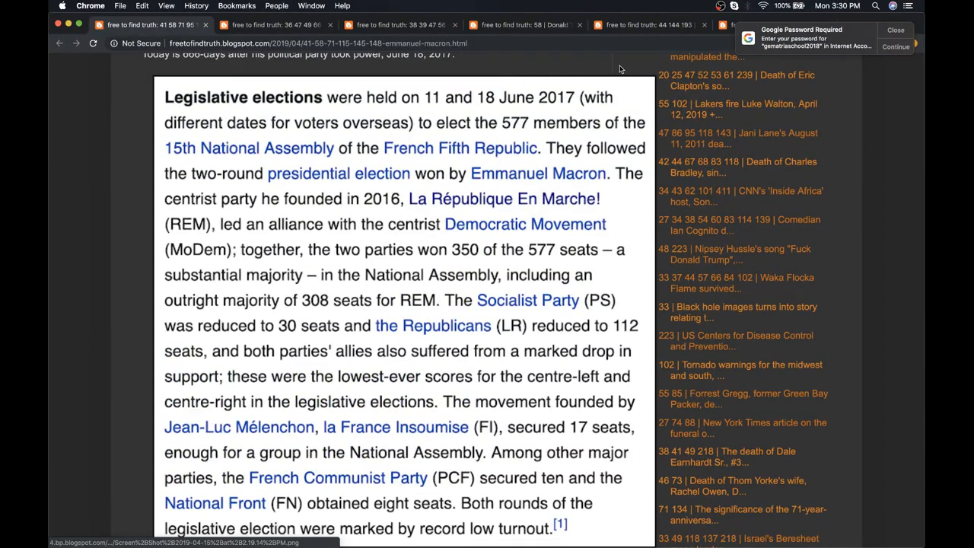
pyautogui.scroll(-3)
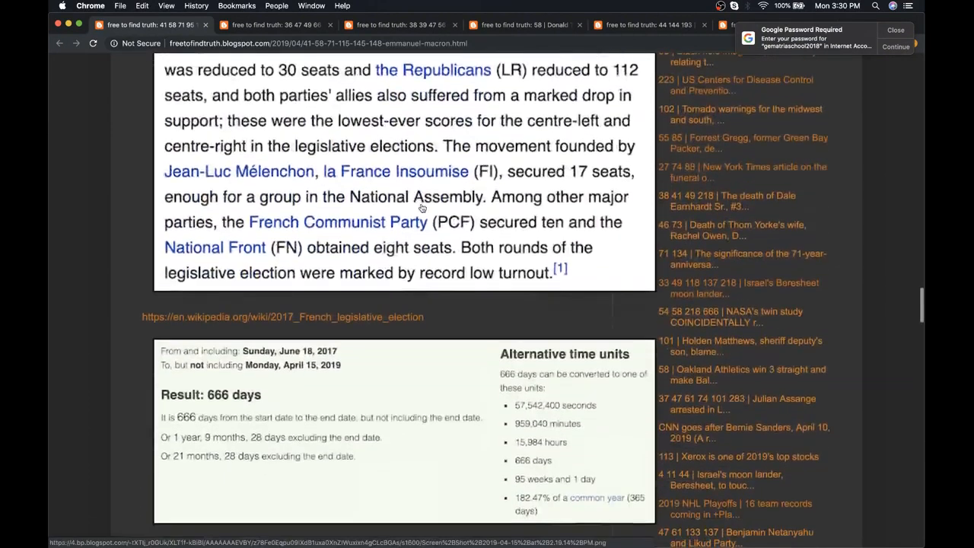
pyautogui.scroll(-3)
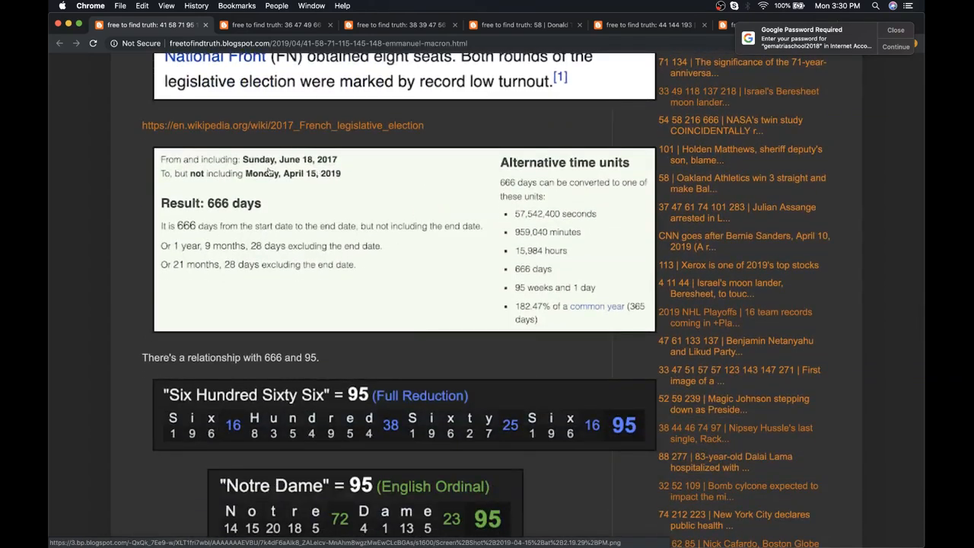
pyautogui.moveTo(224, 207)
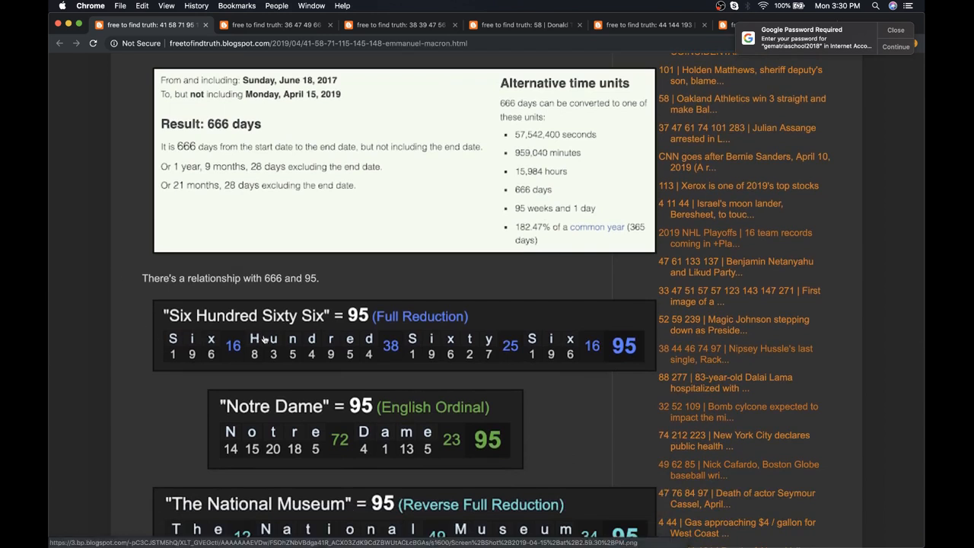
pyautogui.moveTo(375, 288)
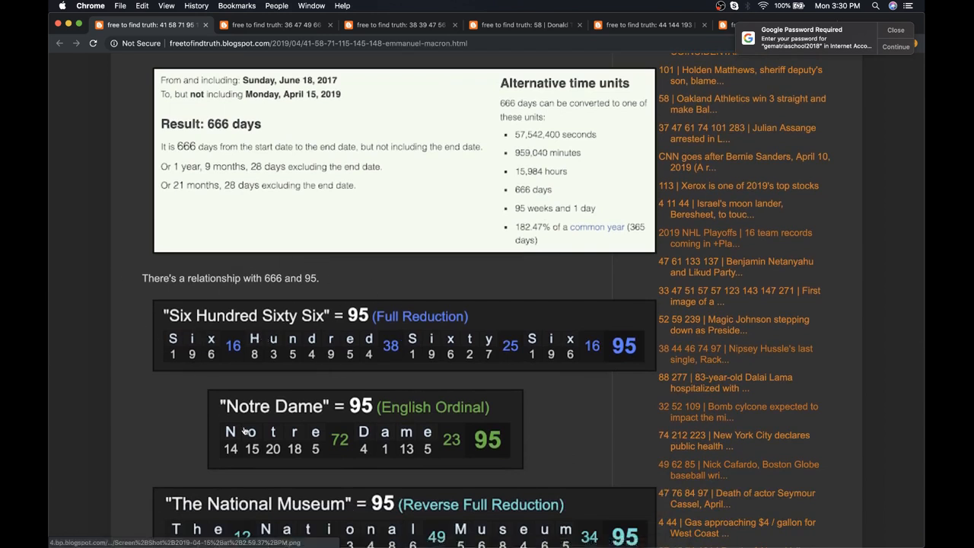
pyautogui.scroll(-3)
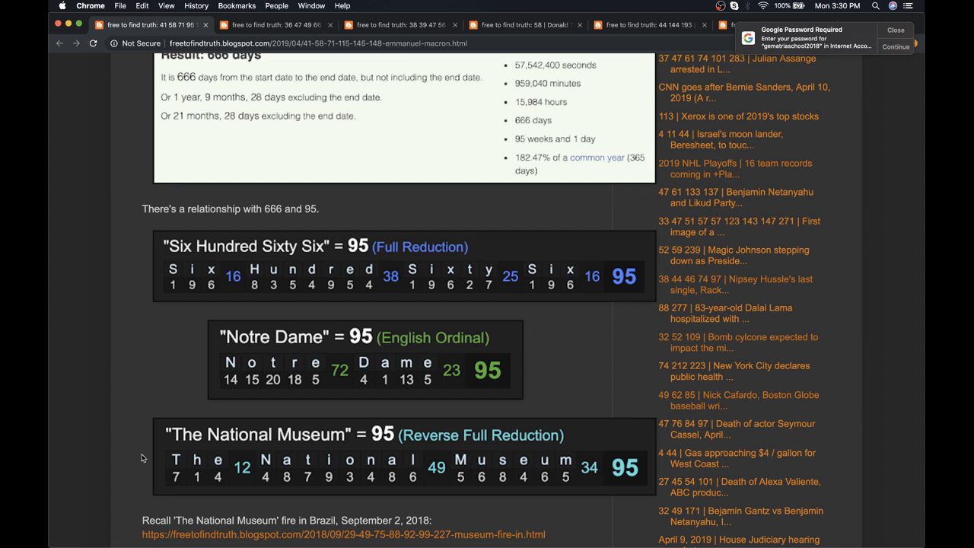
pyautogui.moveTo(152, 457)
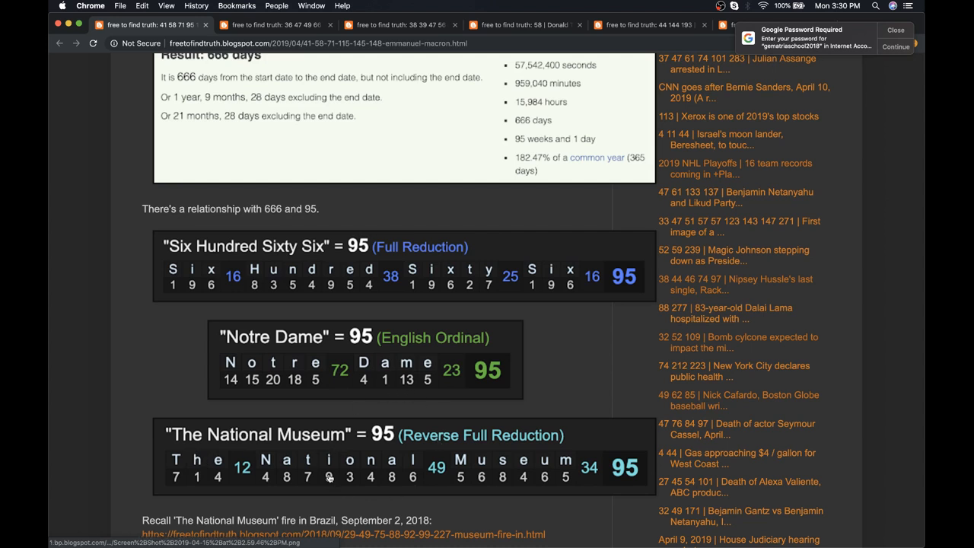
pyautogui.moveTo(109, 395)
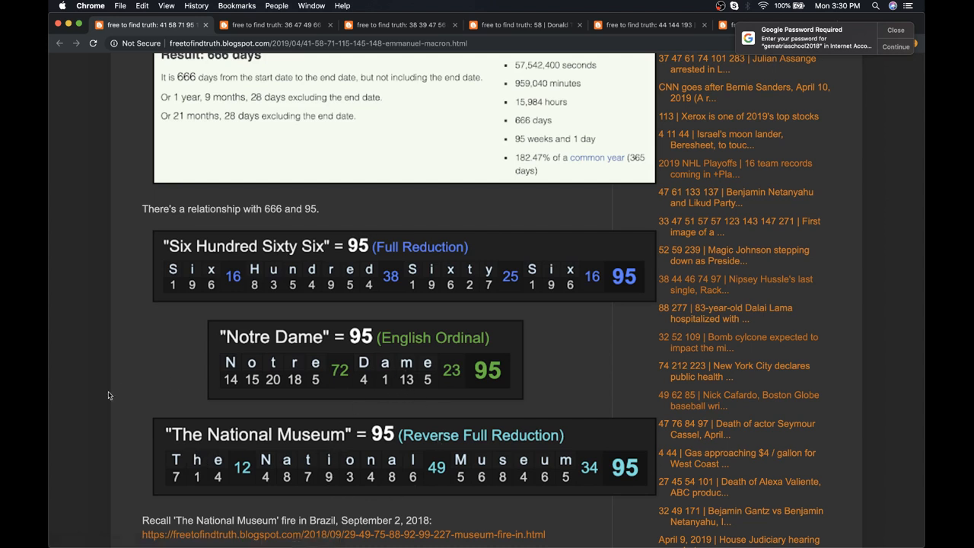
# - Scroll past the Jesuit September 27 formation image to 'La République En Marche!' = 105
pyautogui.scroll(-3)
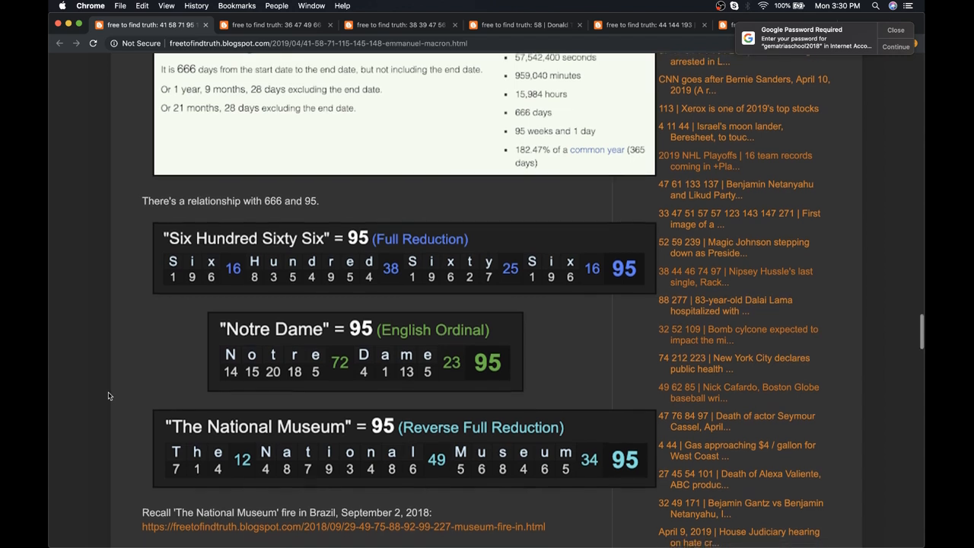
pyautogui.scroll(-3)
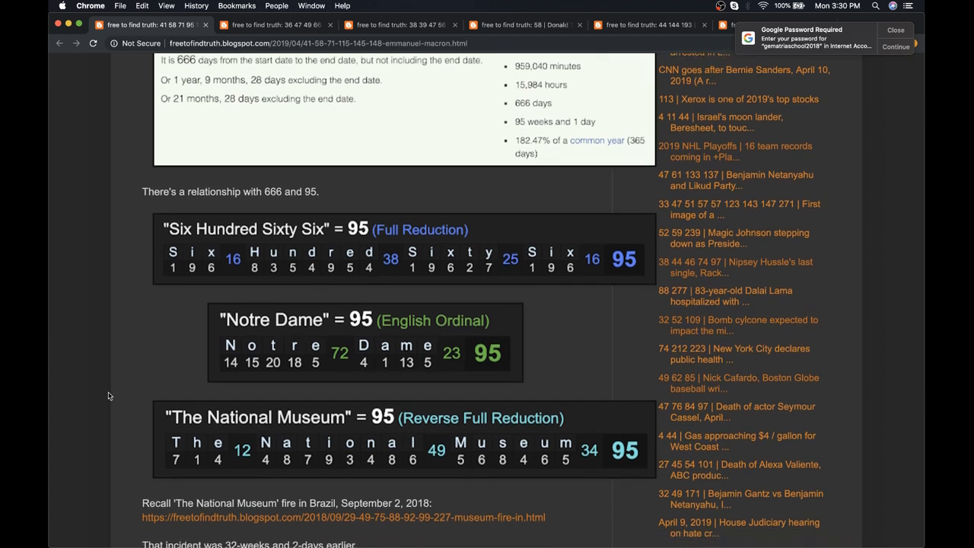
pyautogui.moveTo(108, 387)
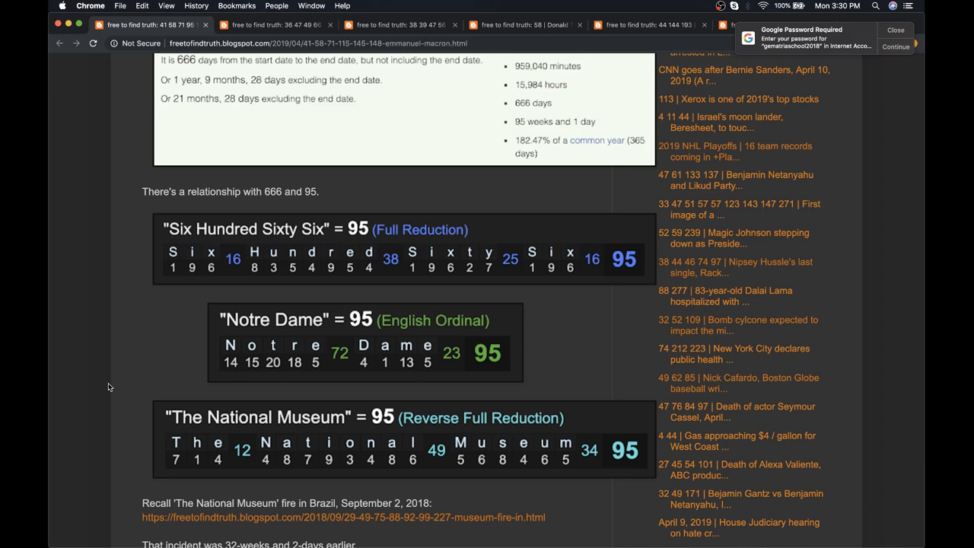
pyautogui.scroll(-3)
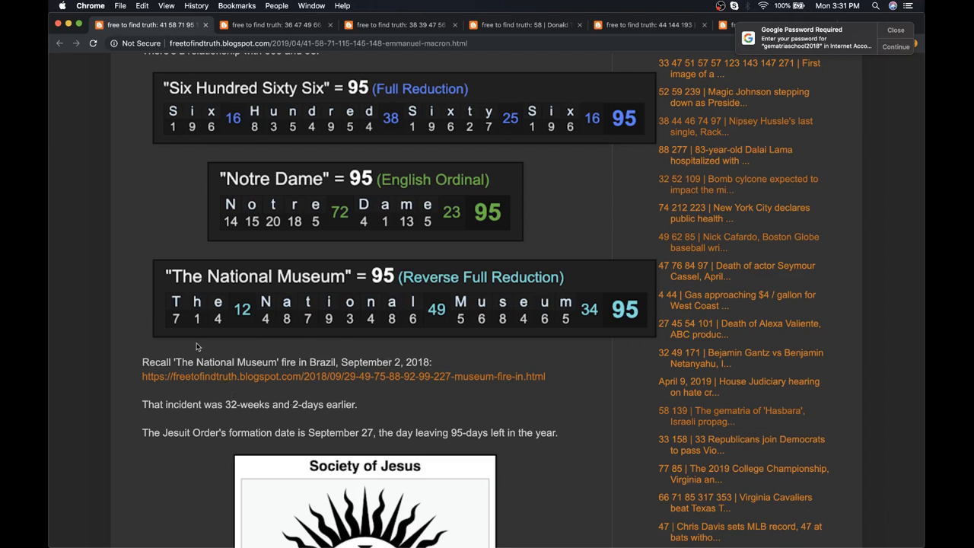
pyautogui.moveTo(101, 379)
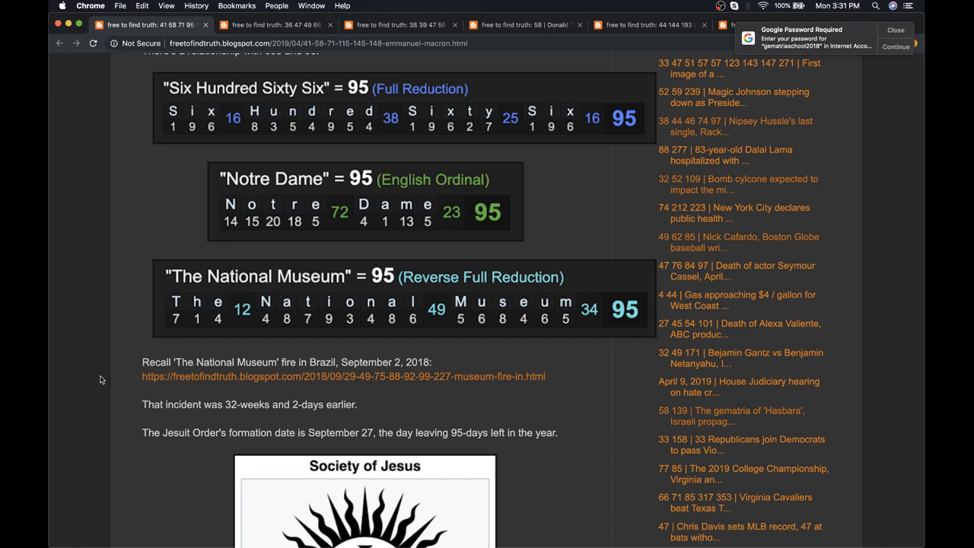
pyautogui.scroll(-3)
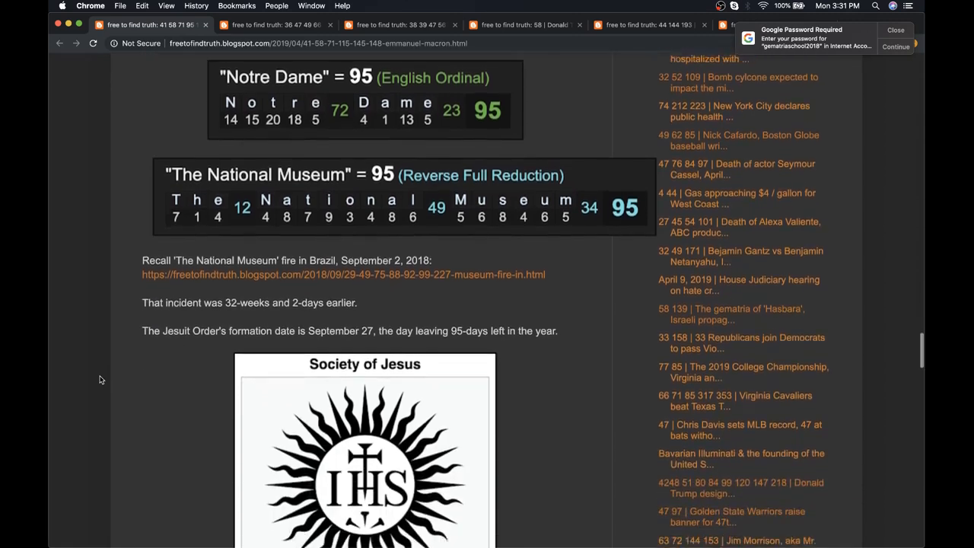
pyautogui.scroll(-3)
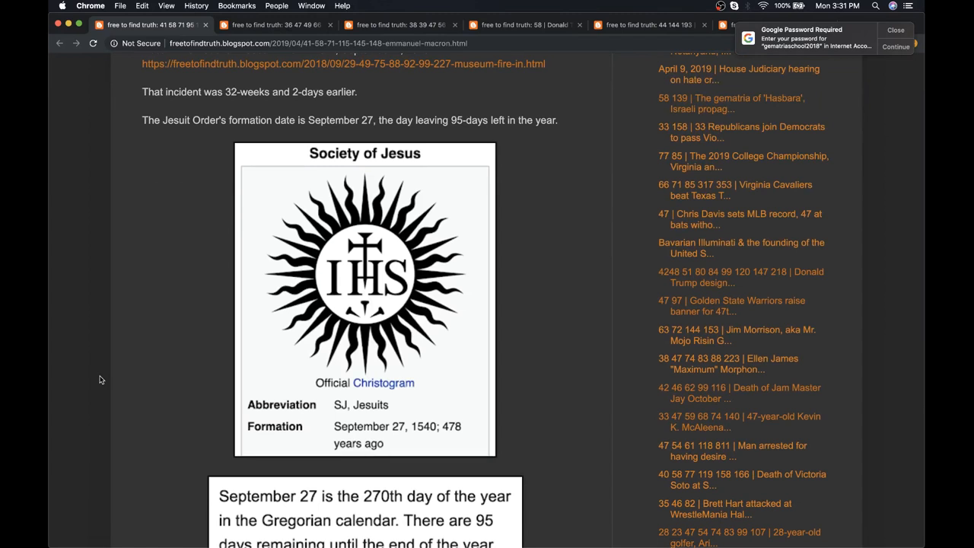
pyautogui.scroll(-3)
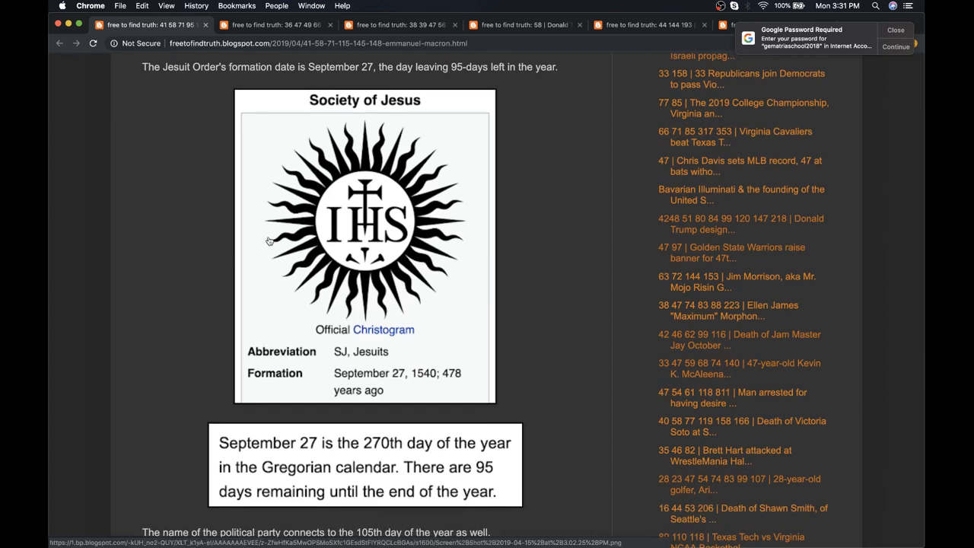
pyautogui.moveTo(388, 366)
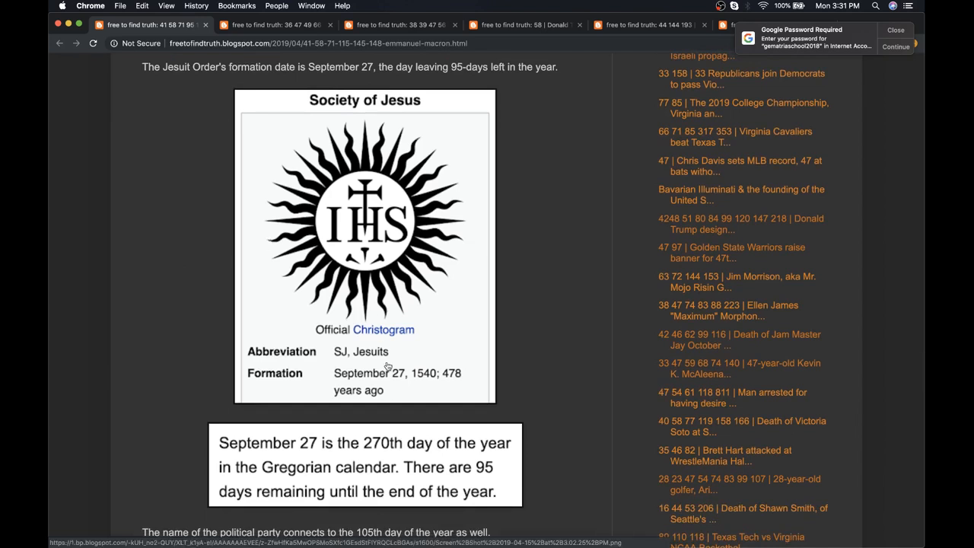
pyautogui.scroll(-3)
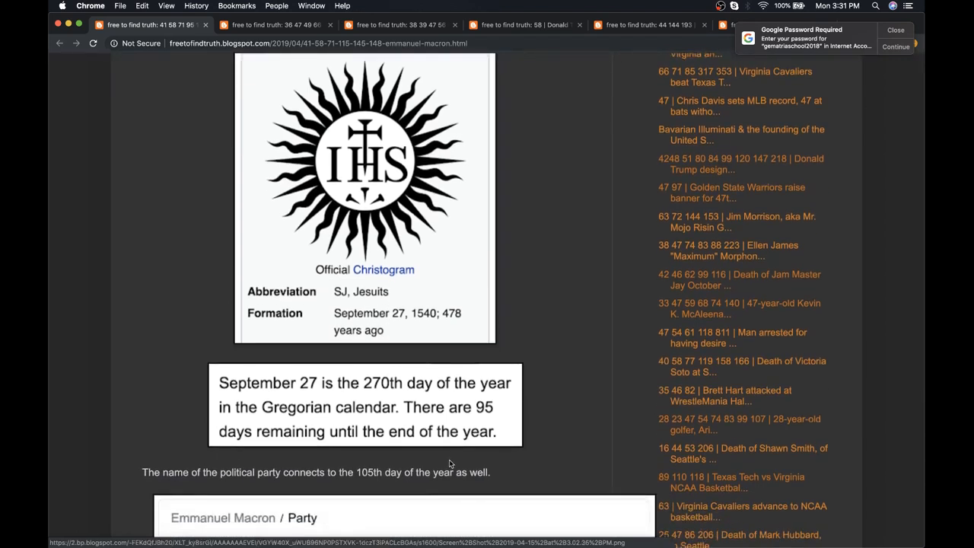
pyautogui.moveTo(467, 406)
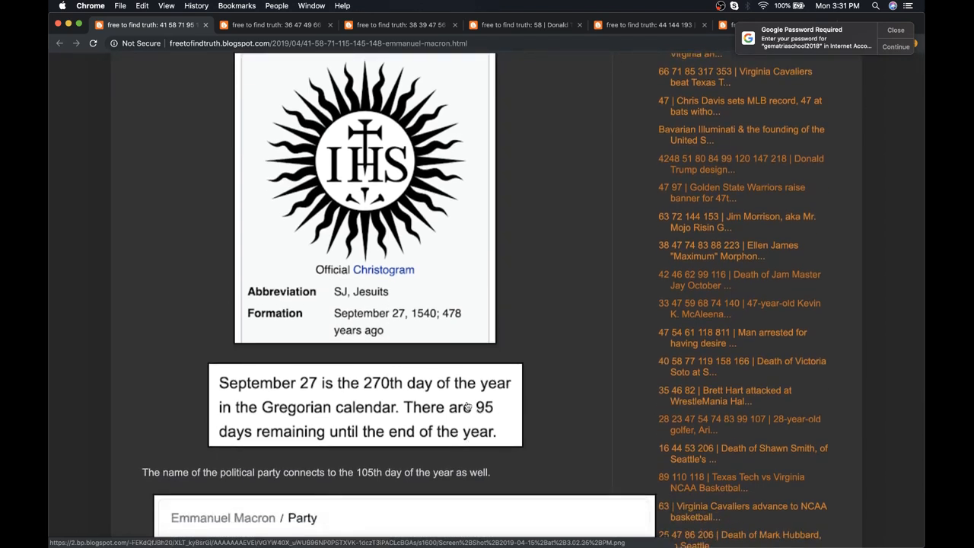
pyautogui.scroll(-3)
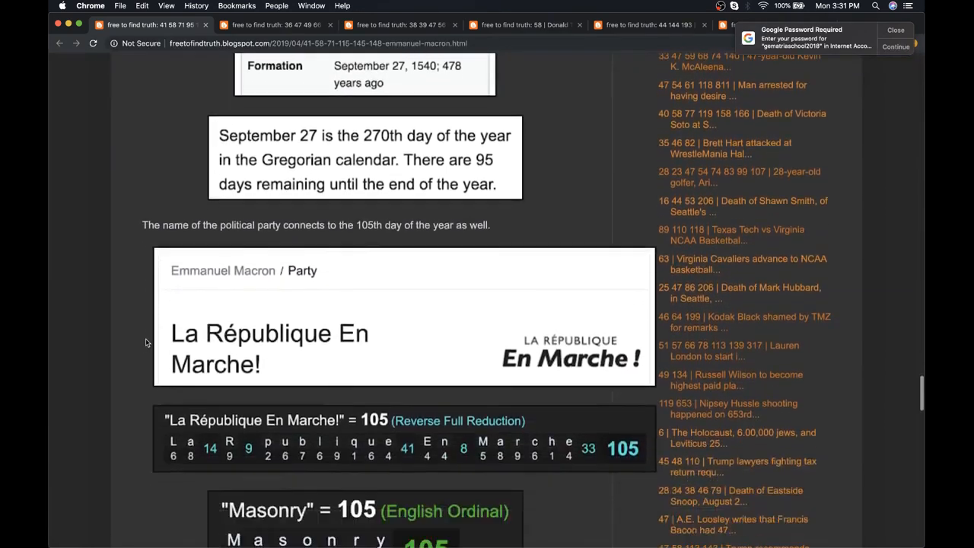
# - Scroll past the Masonry and April 15 images to 'Attic' and 'Bible' = 105 at the post's end
pyautogui.scroll(-3)
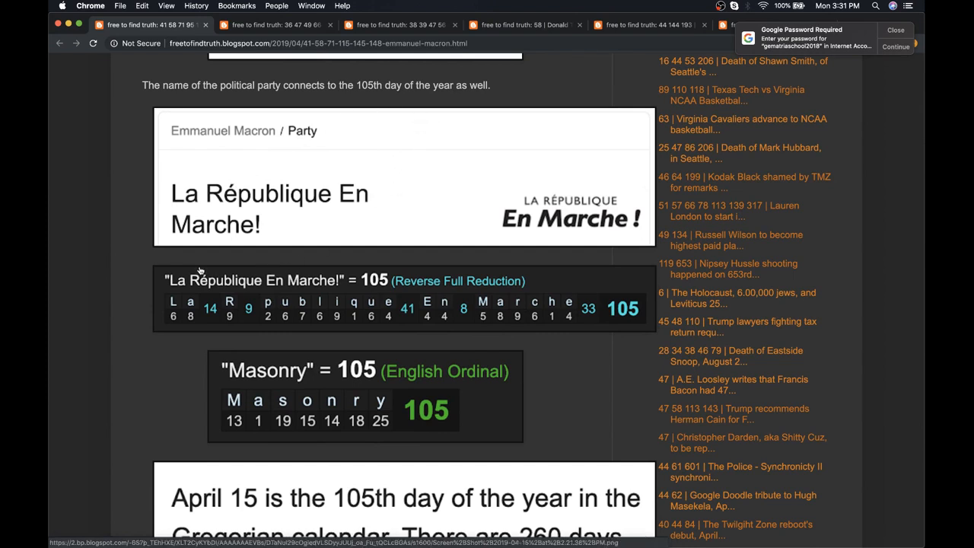
pyautogui.moveTo(389, 302)
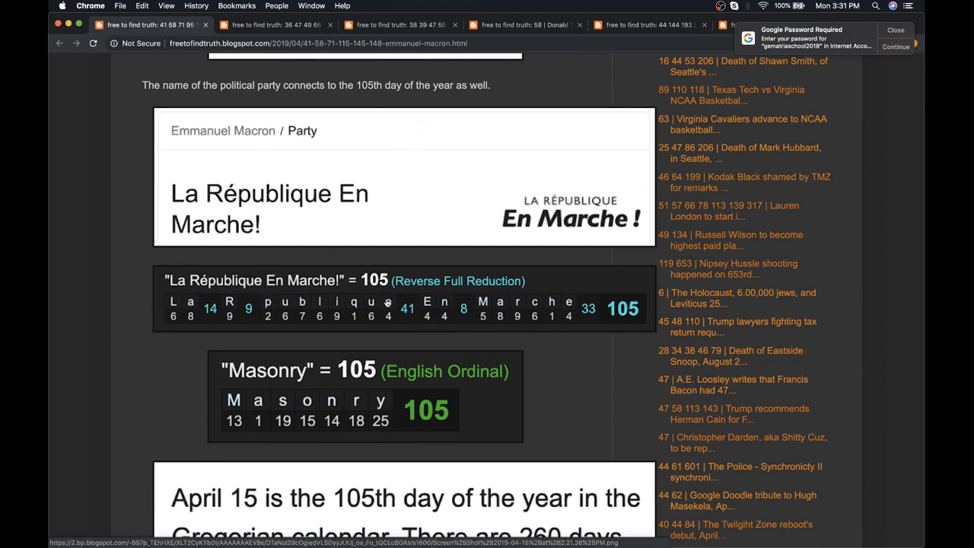
pyautogui.scroll(-3)
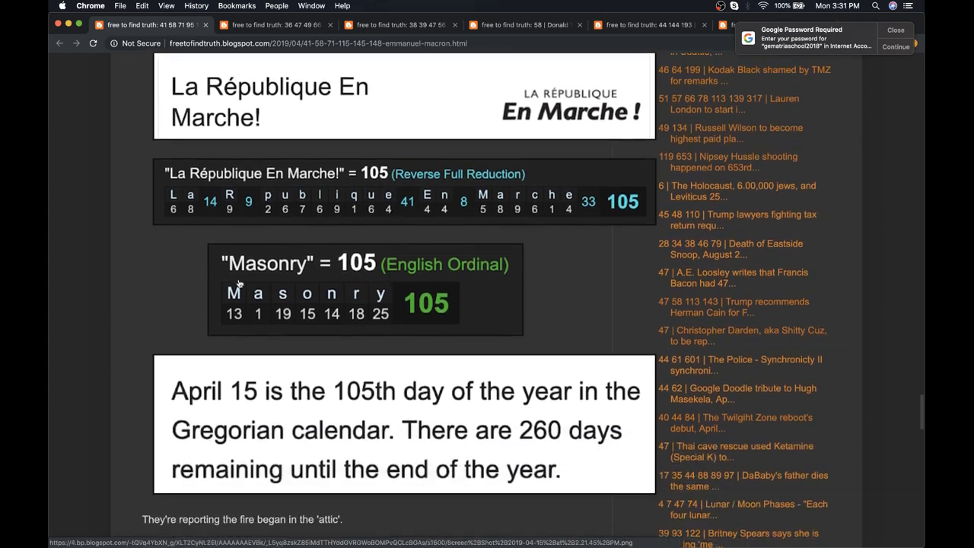
pyautogui.scroll(-3)
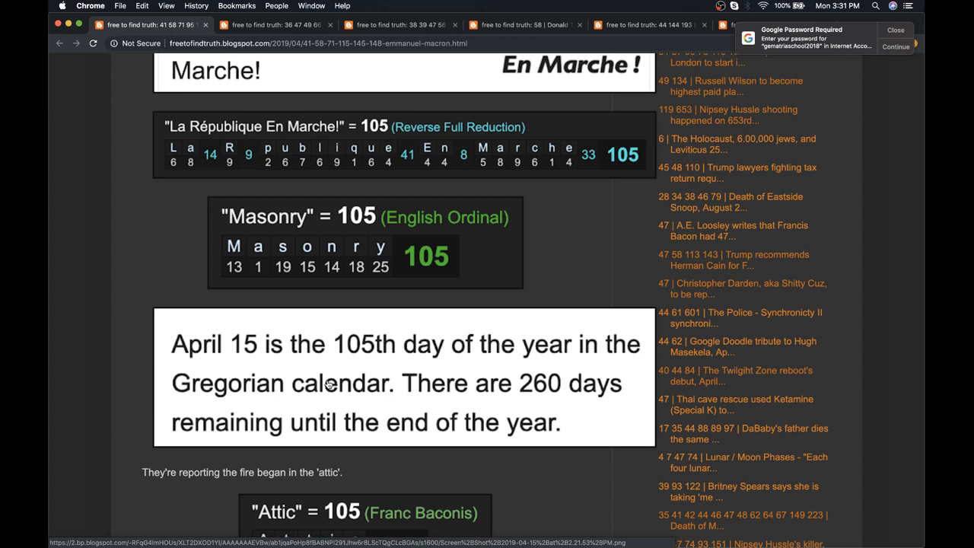
pyautogui.moveTo(327, 413)
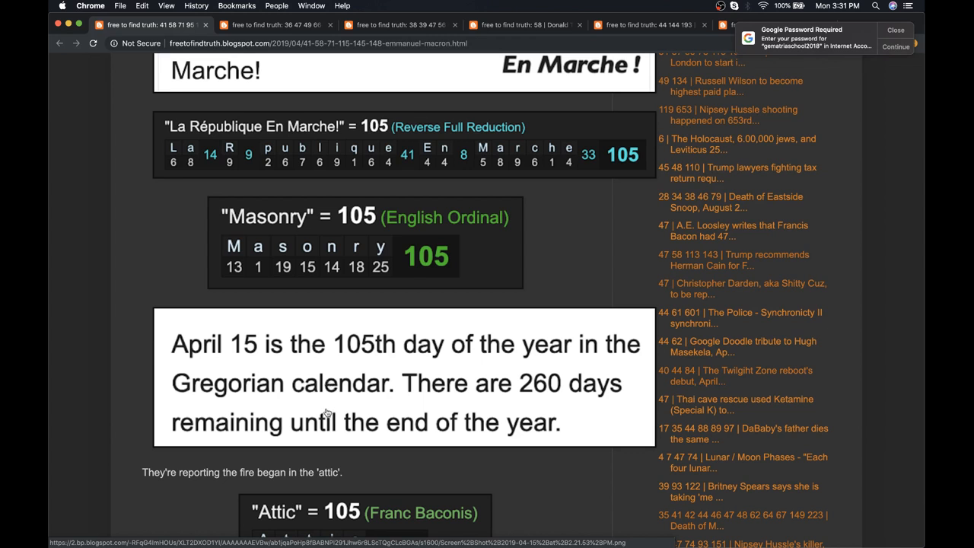
pyautogui.moveTo(568, 388)
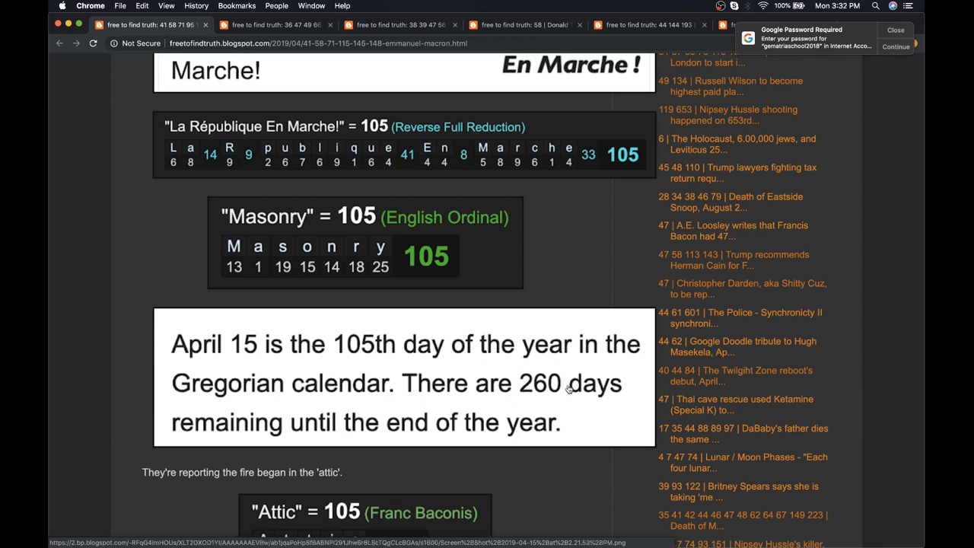
pyautogui.moveTo(424, 336)
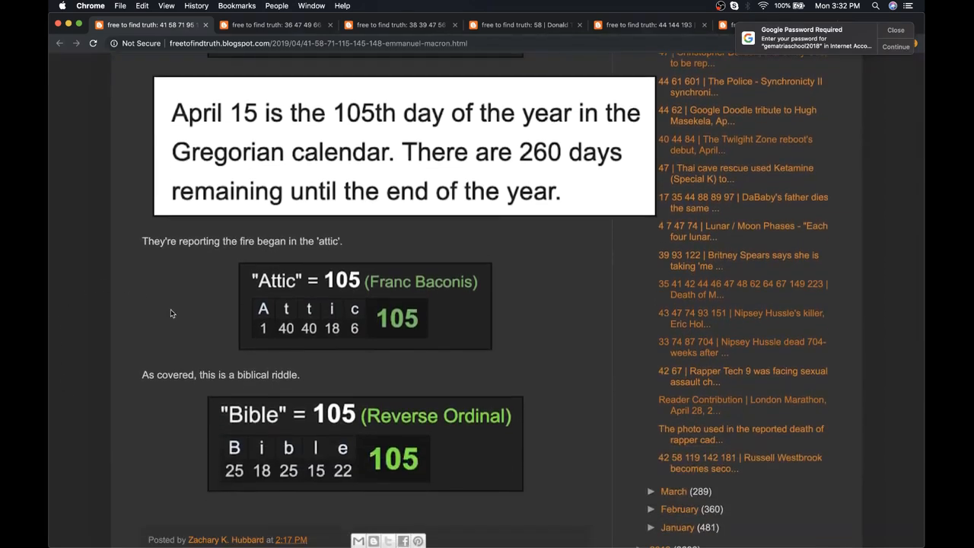
pyautogui.moveTo(152, 289)
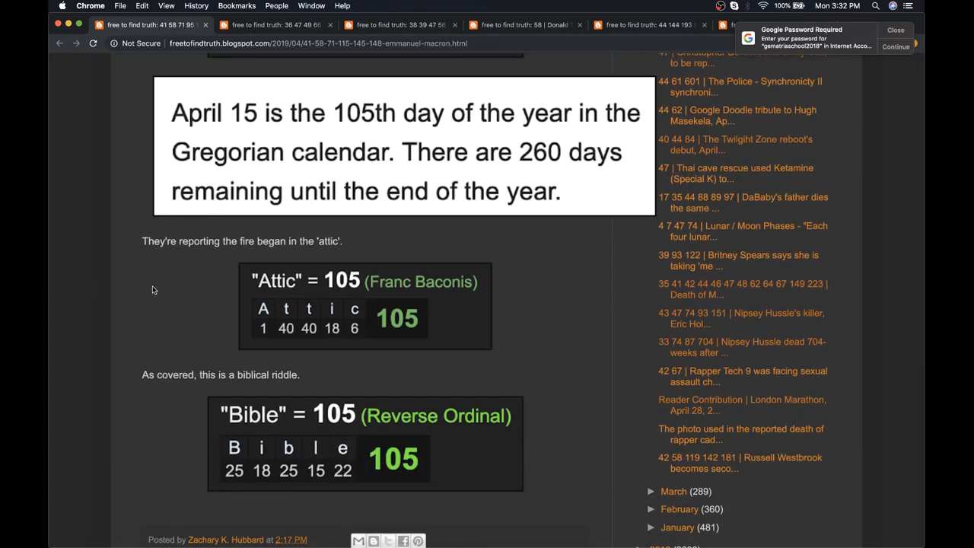
pyautogui.scroll(-3)
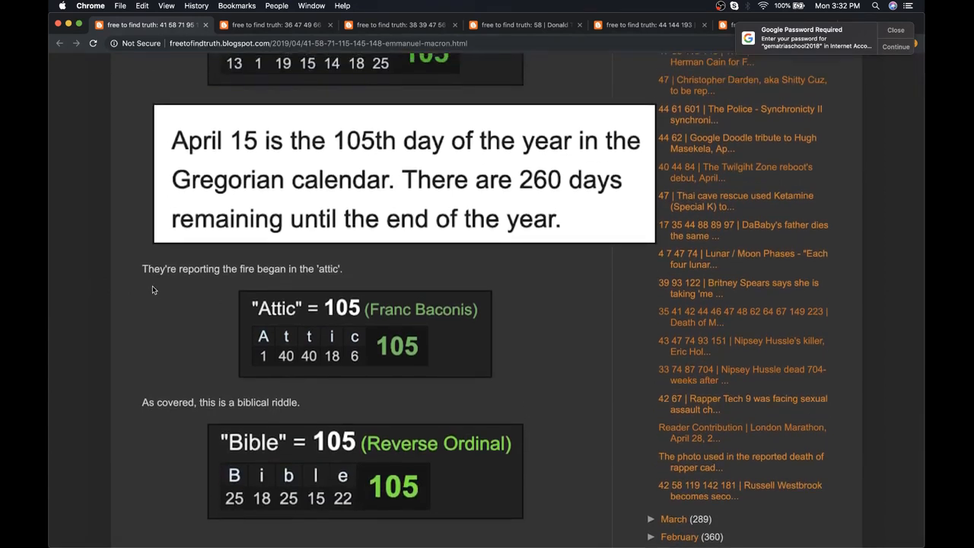
pyautogui.moveTo(182, 316)
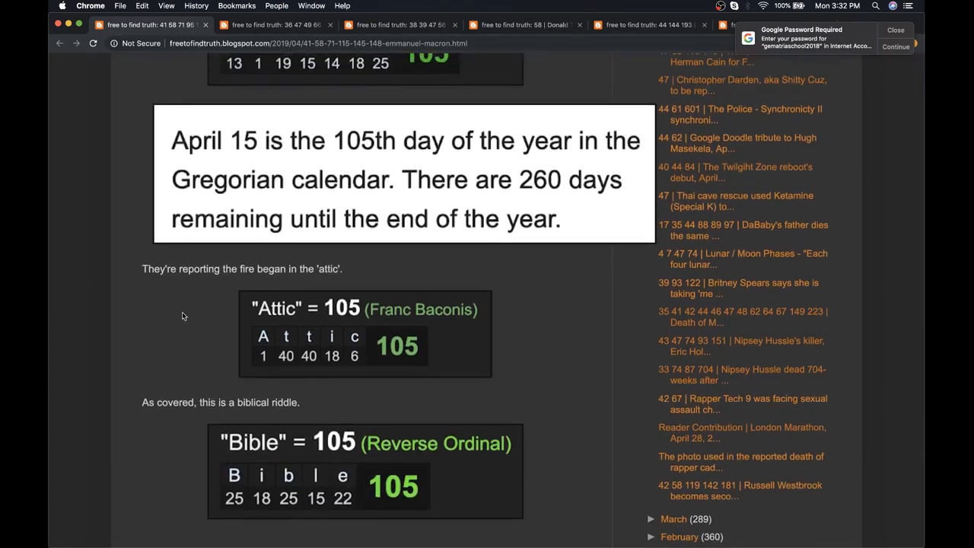
pyautogui.scroll(3)
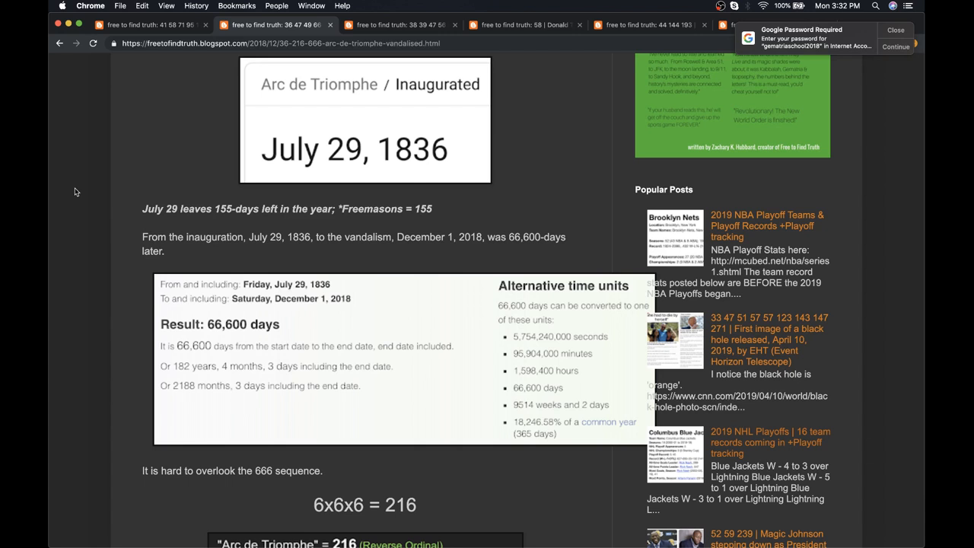
pyautogui.moveTo(67, 205)
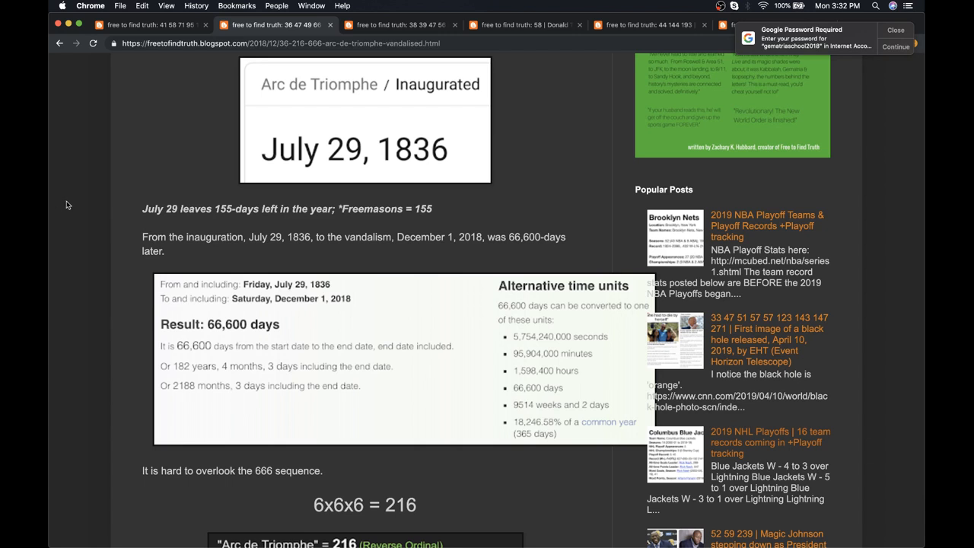
pyautogui.moveTo(335, 89)
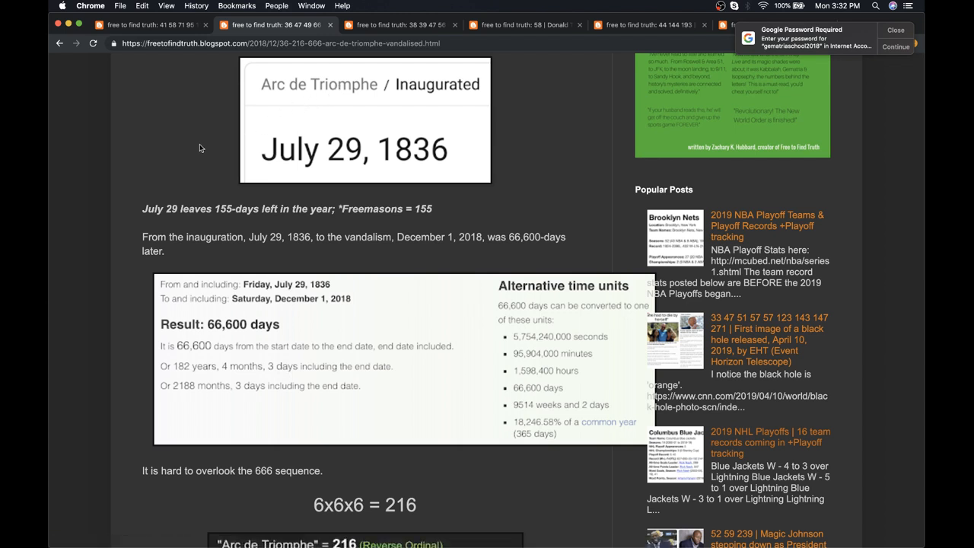
pyautogui.moveTo(265, 317)
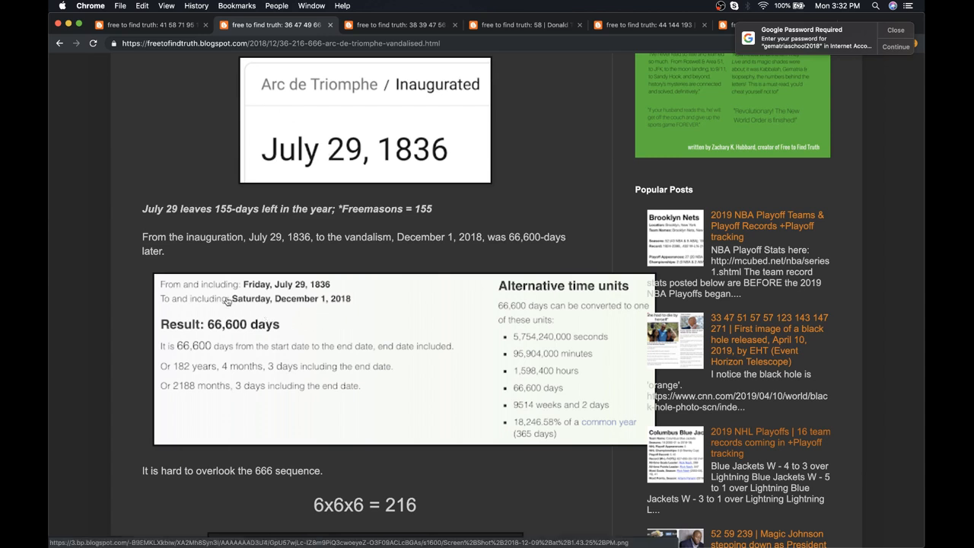
pyautogui.moveTo(233, 337)
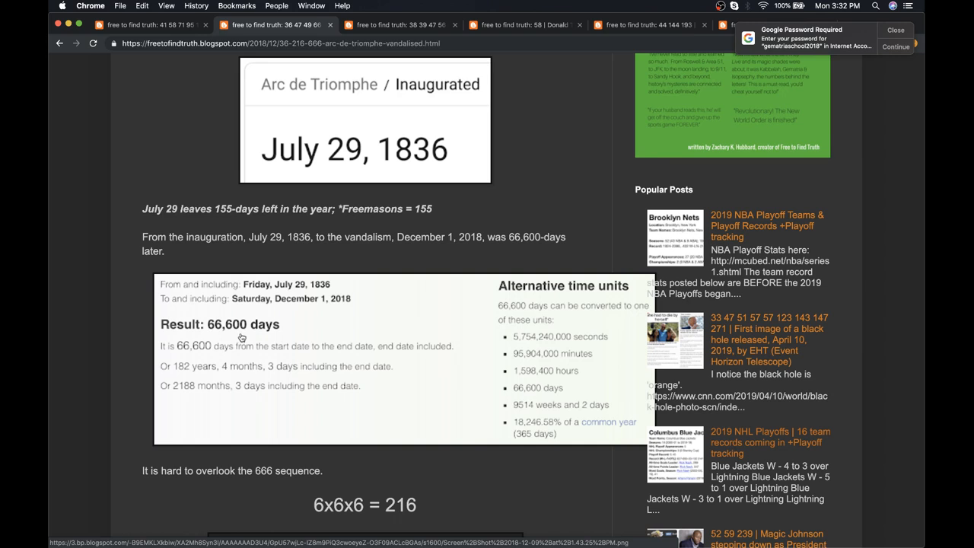
# - Scroll the Arc de Triomphe post to the 666 note and 'Arc de Triomphe' = 216
pyautogui.scroll(-3)
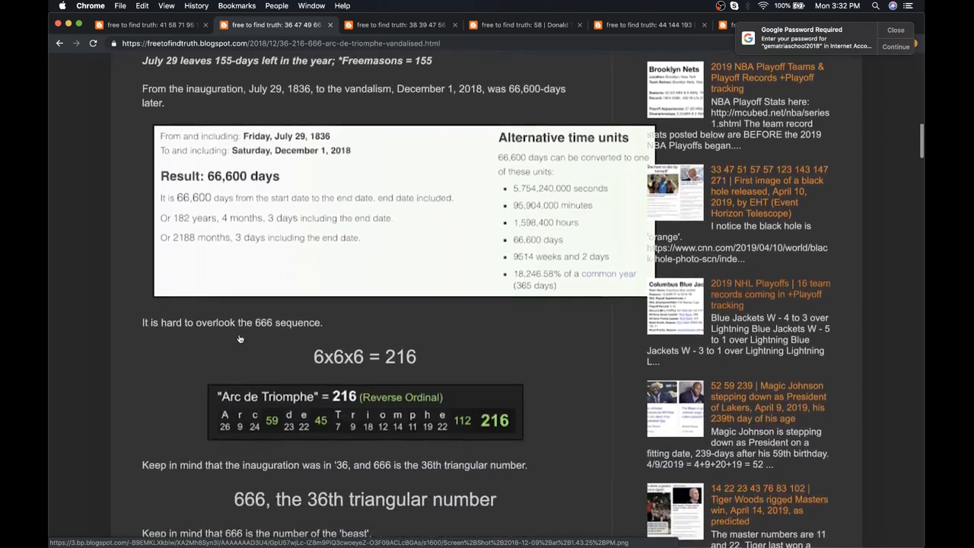
pyautogui.scroll(-3)
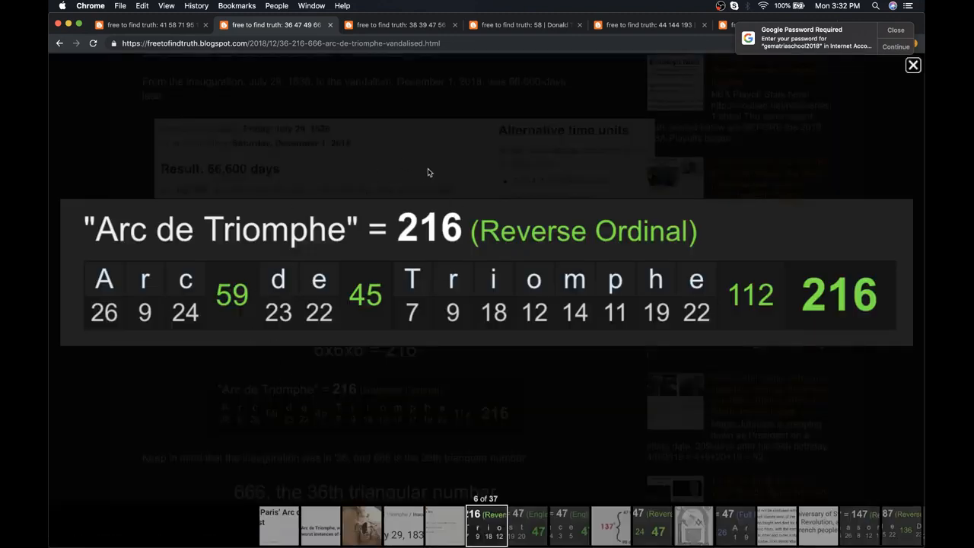
pyautogui.moveTo(115, 126)
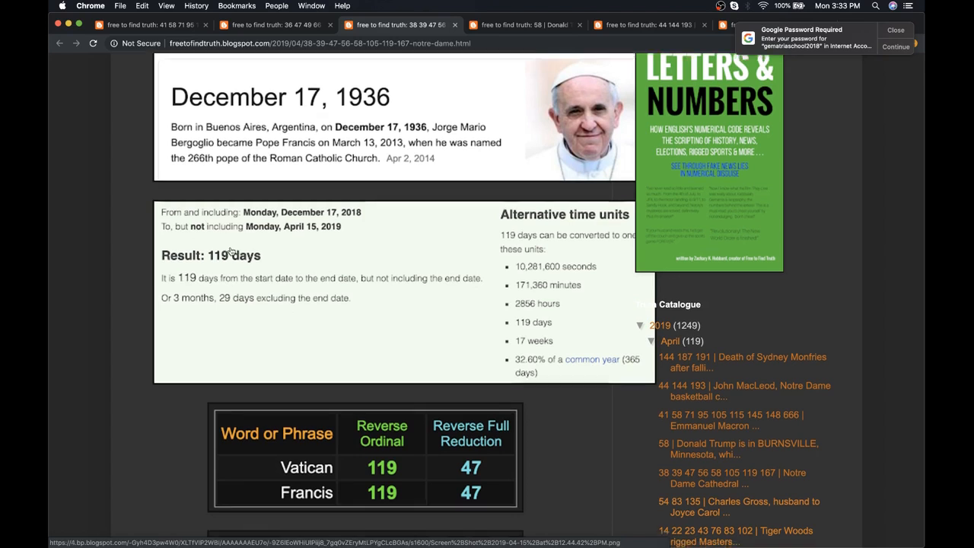
# - Scroll the Notre Dame post from the 119-day count past the Vatican/Francis table and France 47
pyautogui.scroll(-3)
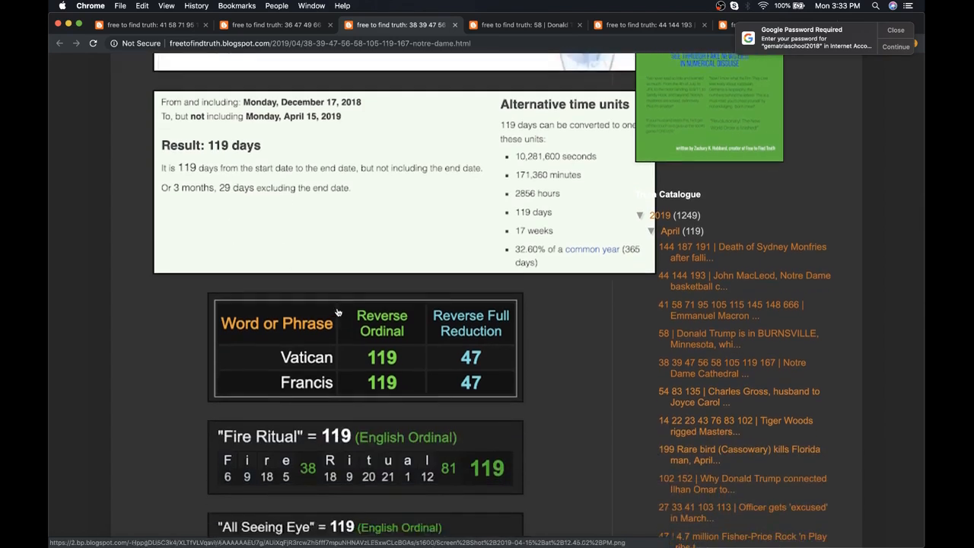
pyautogui.scroll(-3)
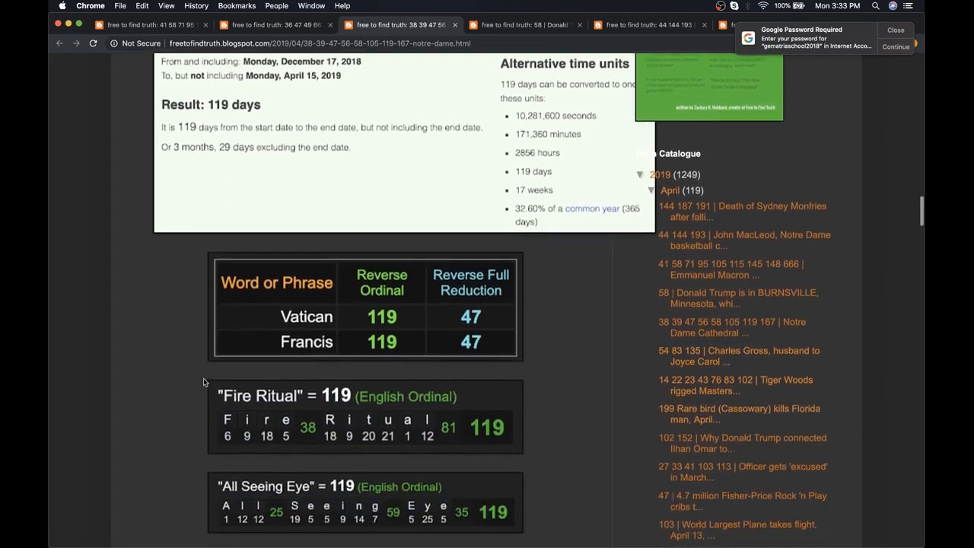
pyautogui.scroll(-3)
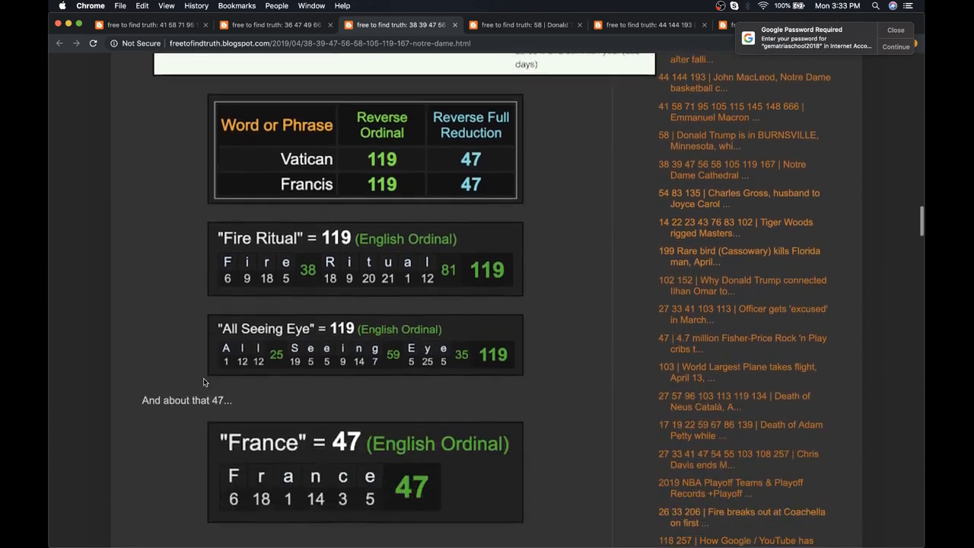
pyautogui.scroll(-3)
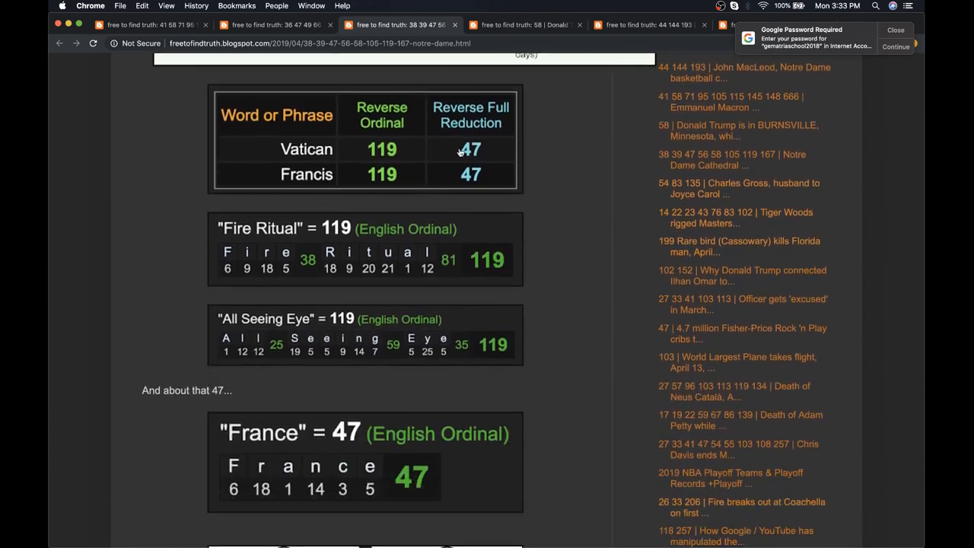
pyautogui.moveTo(411, 461)
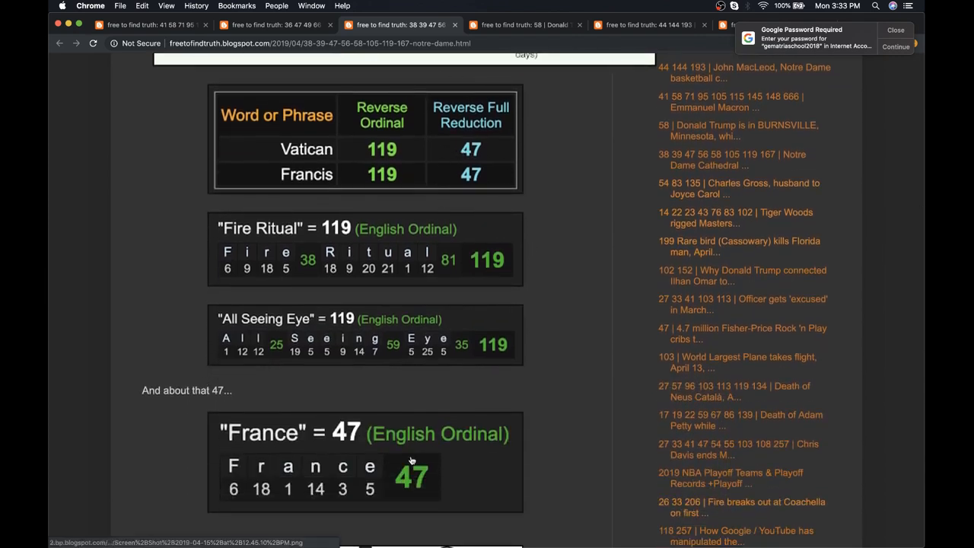
pyautogui.scroll(-3)
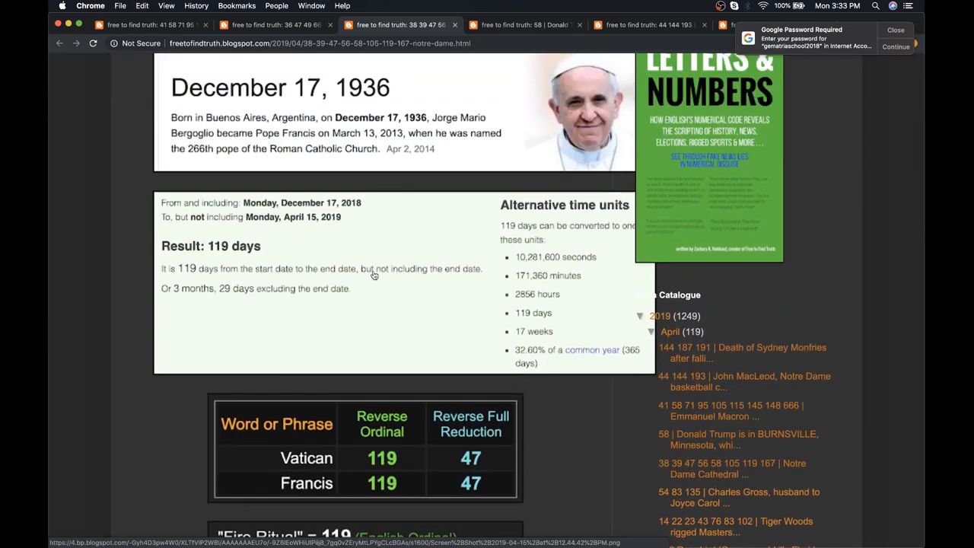
pyautogui.scroll(-3)
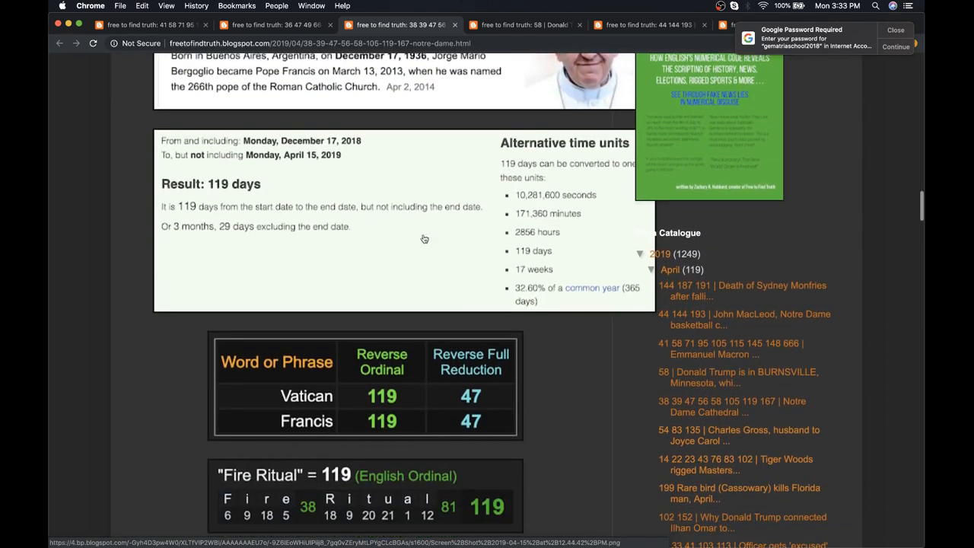
pyautogui.scroll(-3)
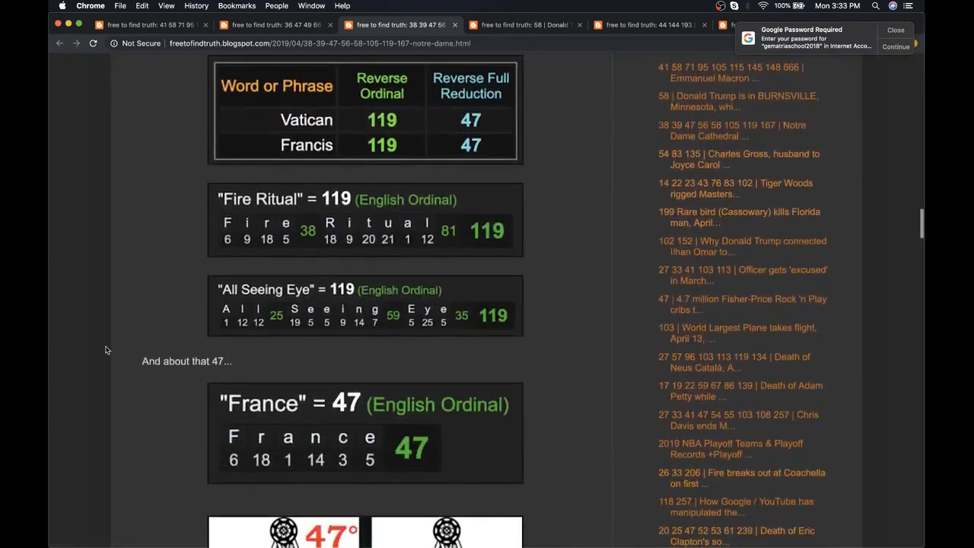
pyautogui.scroll(-3)
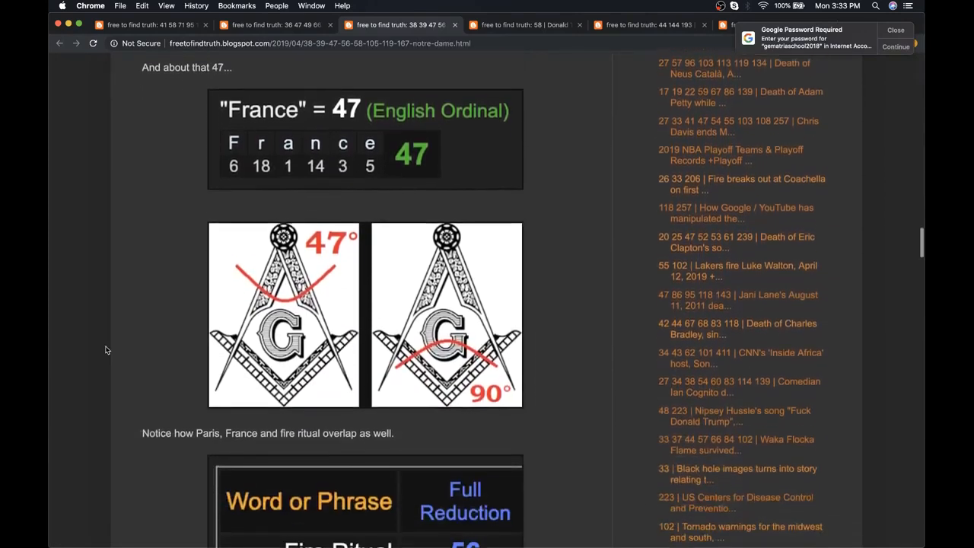
pyautogui.scroll(-3)
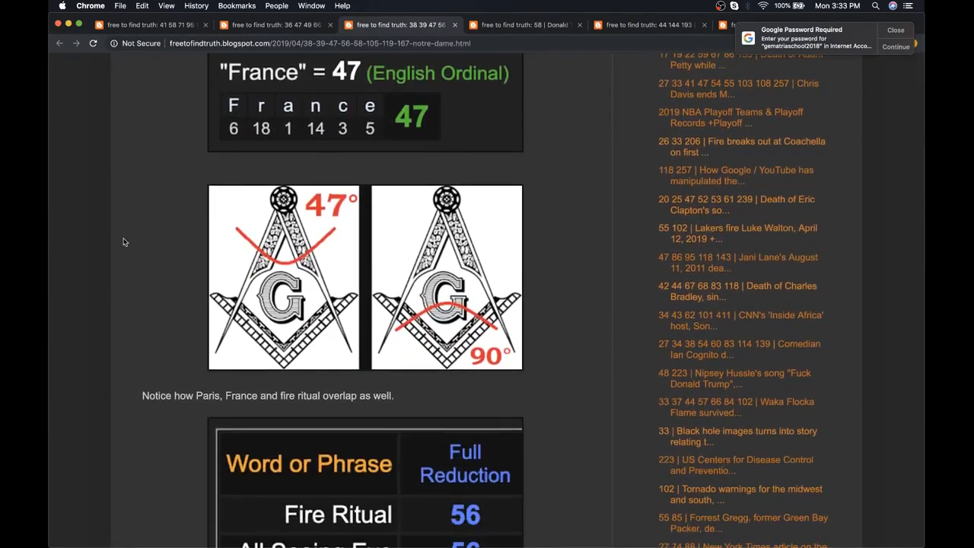
pyautogui.scroll(-3)
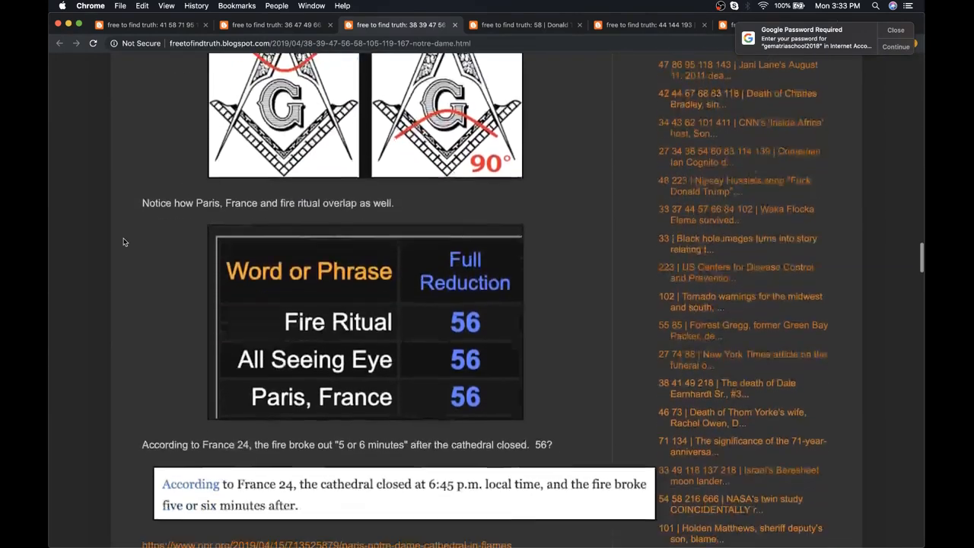
pyautogui.scroll(-3)
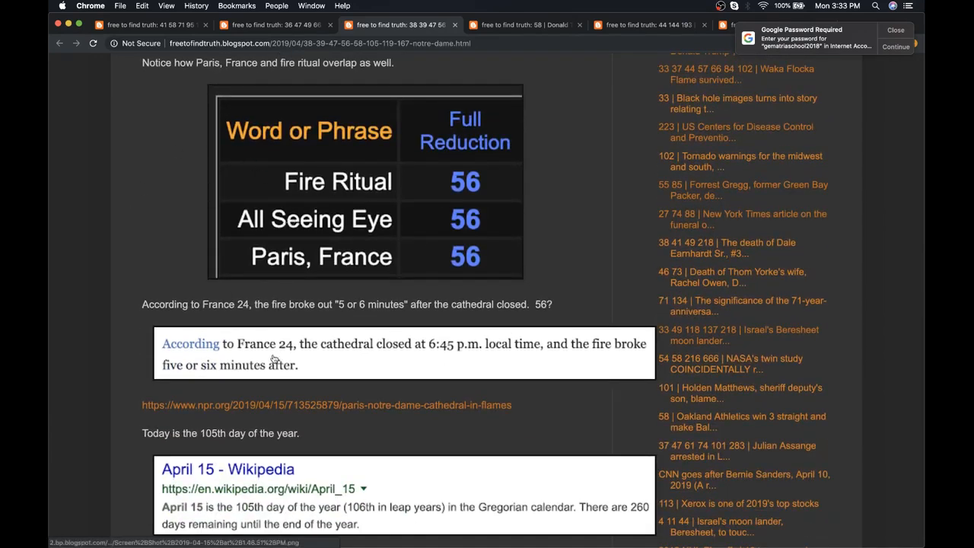
pyautogui.moveTo(459, 360)
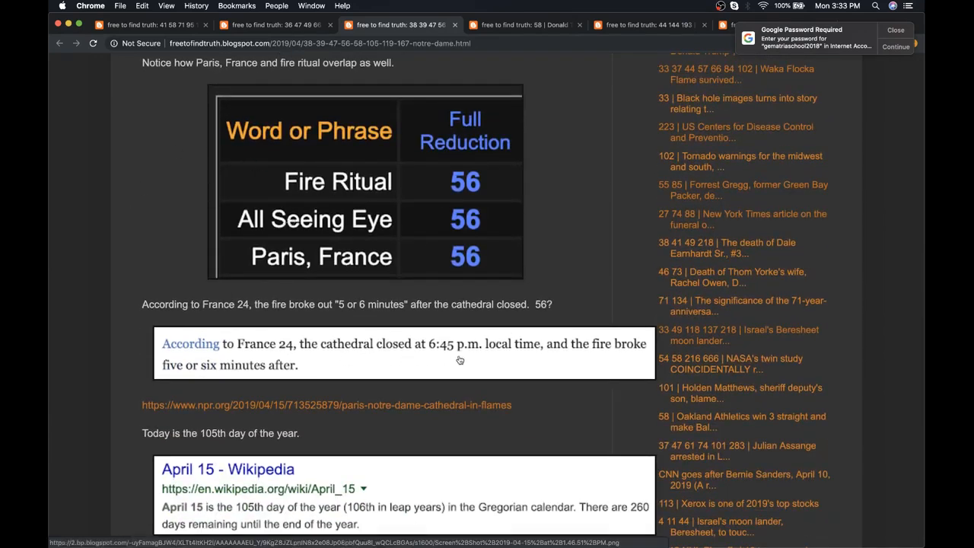
pyautogui.moveTo(573, 359)
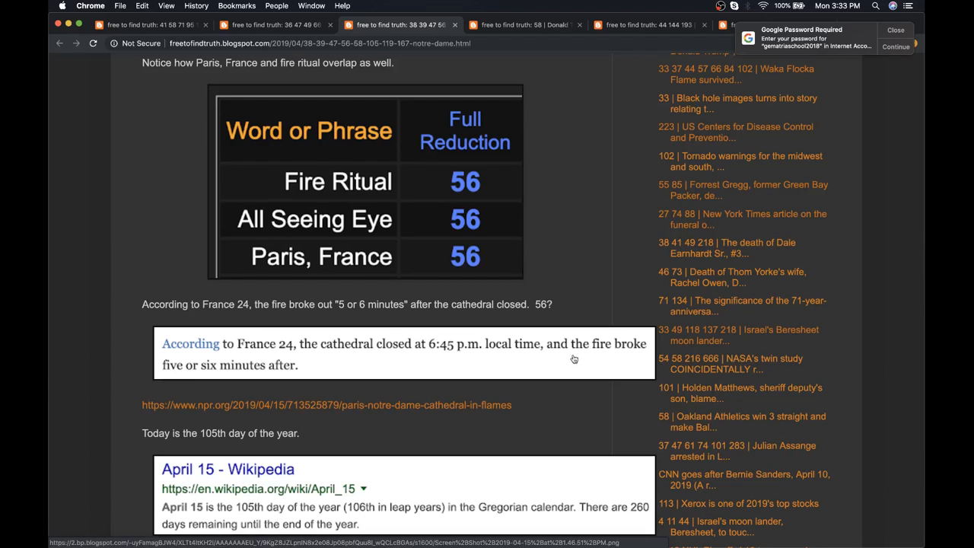
pyautogui.moveTo(193, 375)
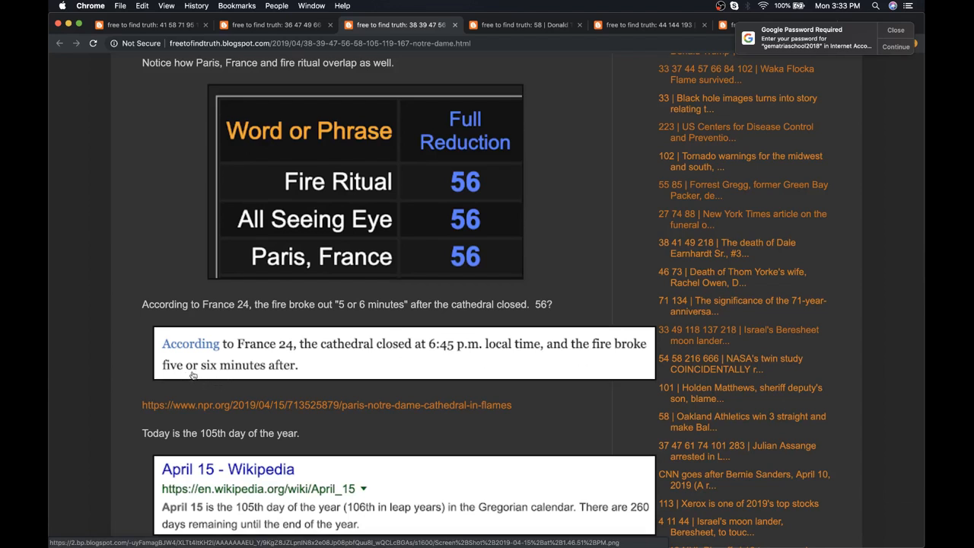
pyautogui.moveTo(176, 376)
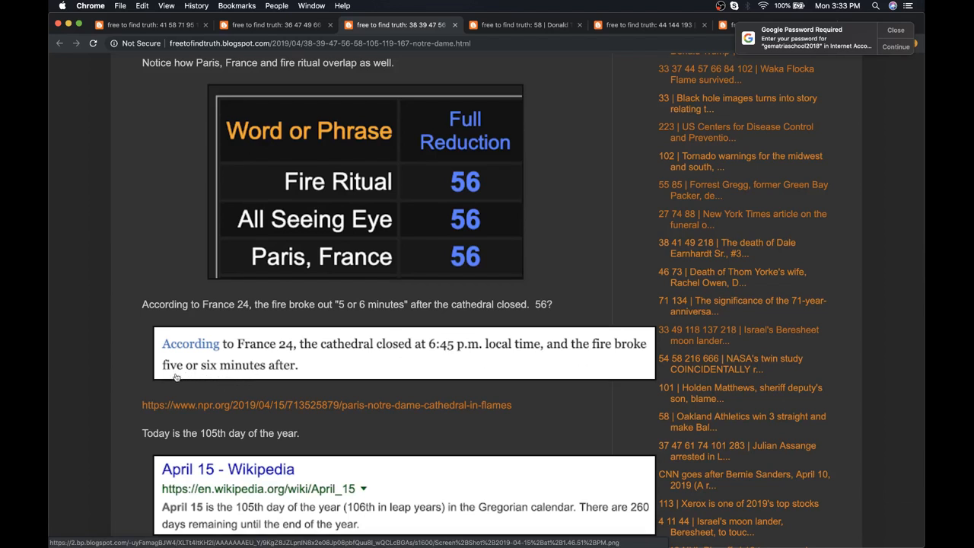
pyautogui.moveTo(436, 186)
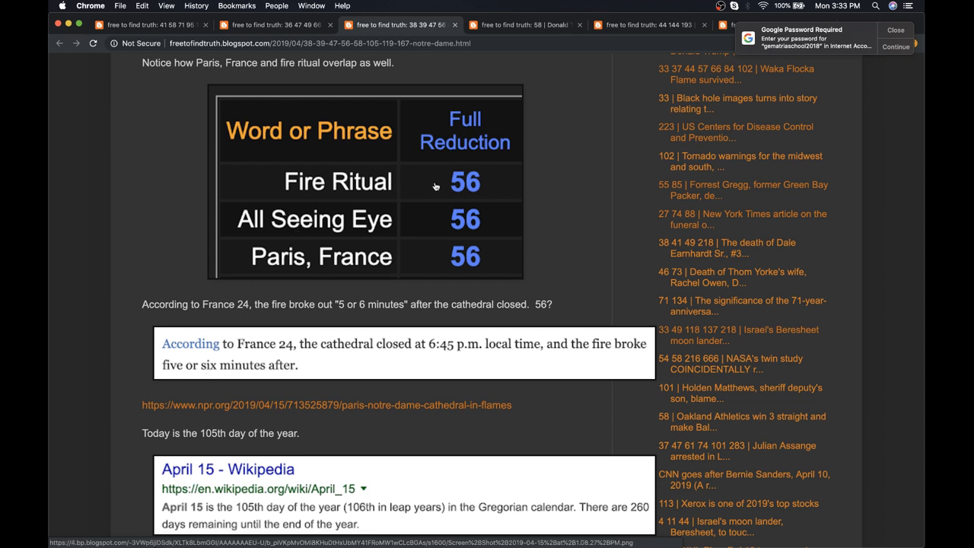
pyautogui.moveTo(357, 234)
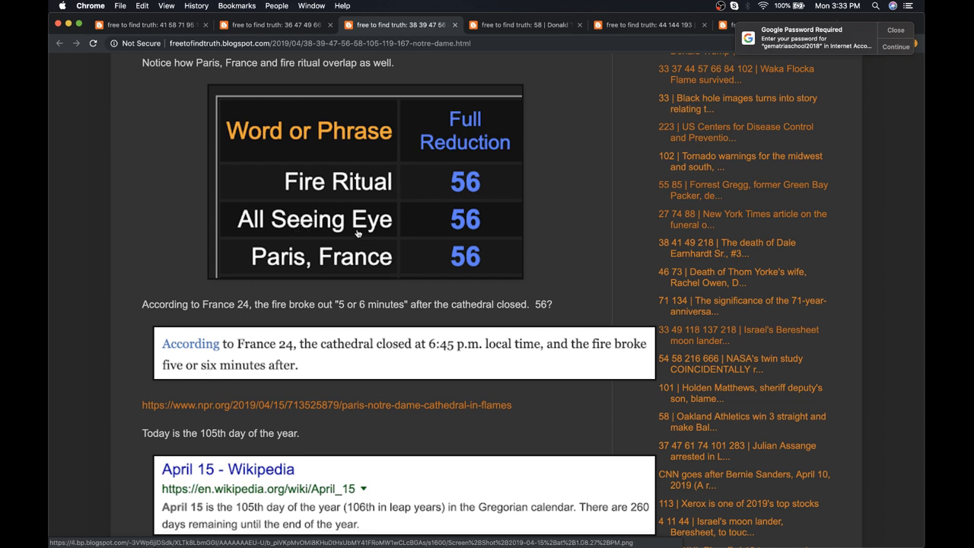
# - Continue to April 15 as day 105, 'Masonry' = 105, the 260 chapters and 'Freemasonry' = 58
pyautogui.scroll(-3)
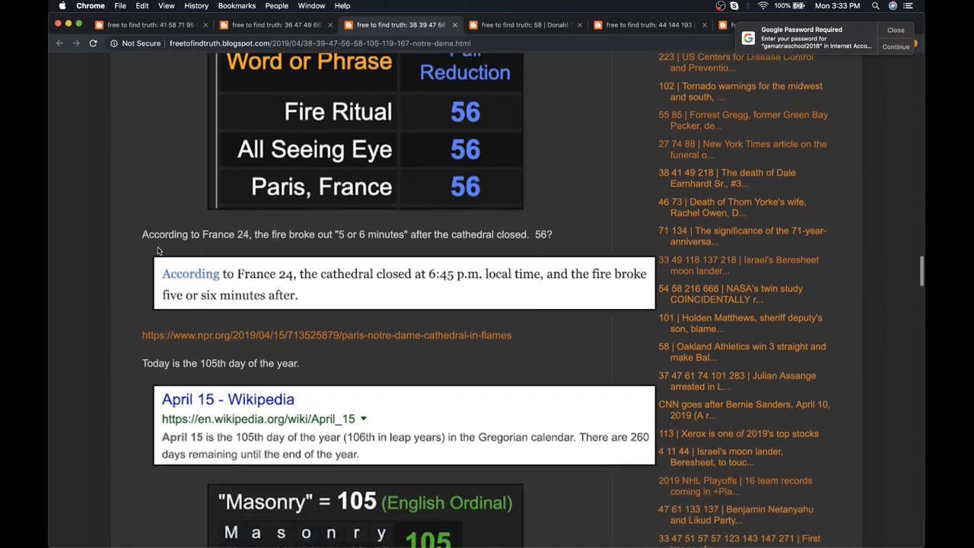
pyautogui.scroll(-3)
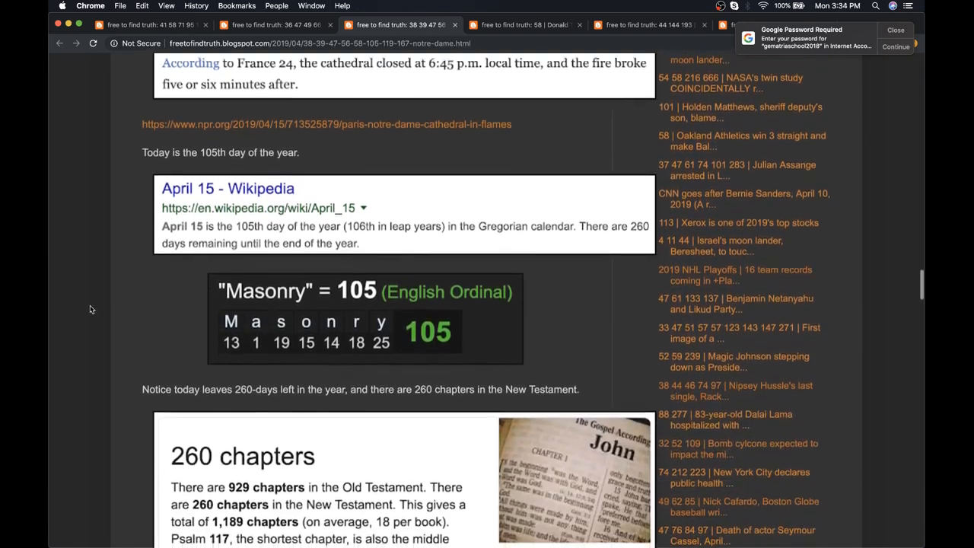
pyautogui.scroll(-3)
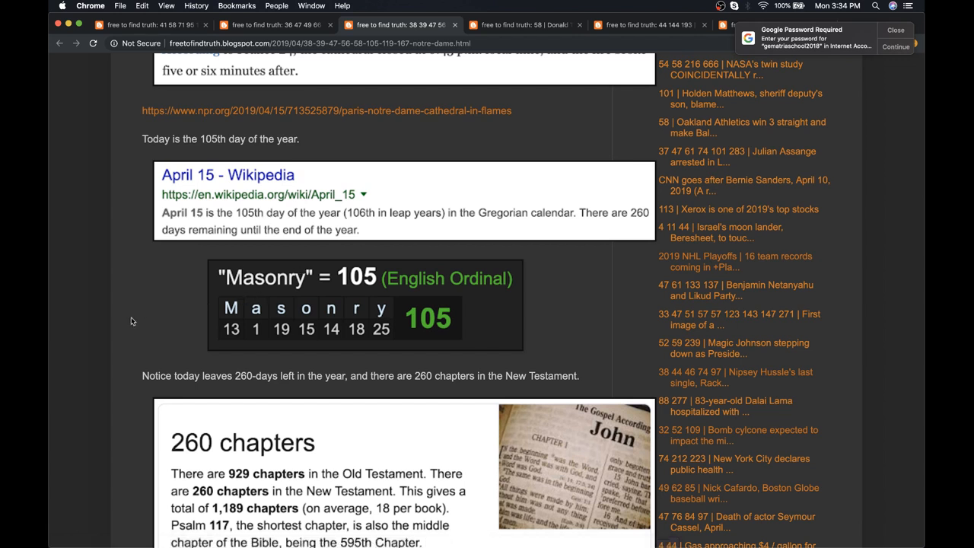
pyautogui.scroll(-3)
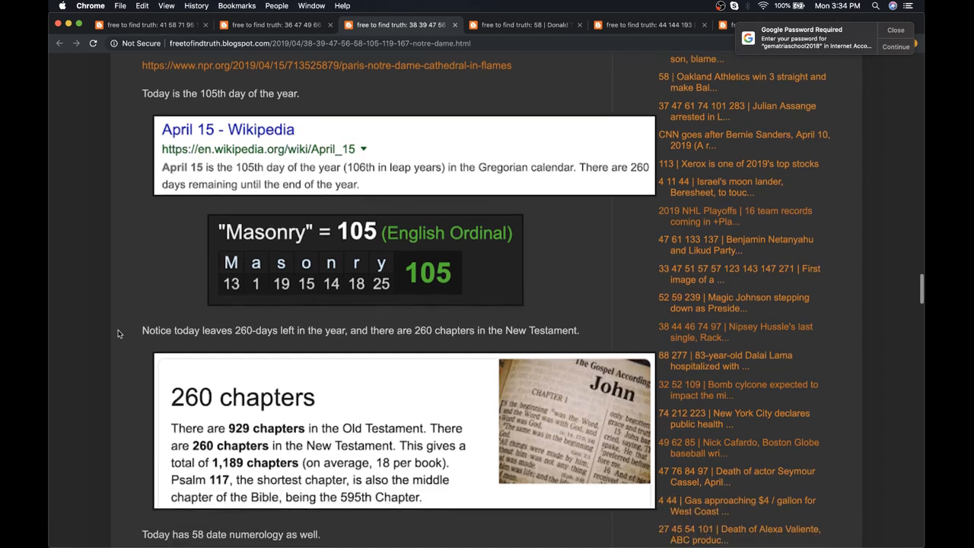
pyautogui.scroll(-3)
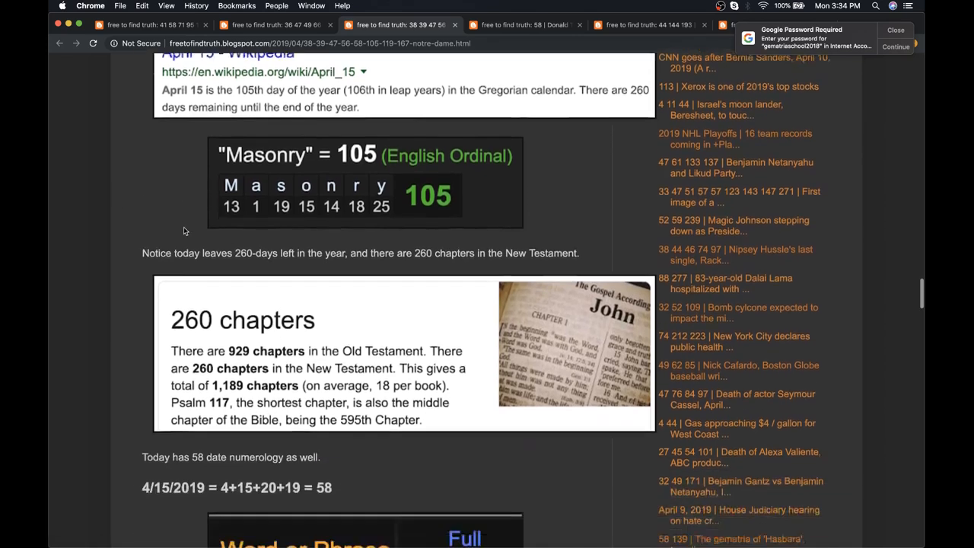
pyautogui.scroll(-3)
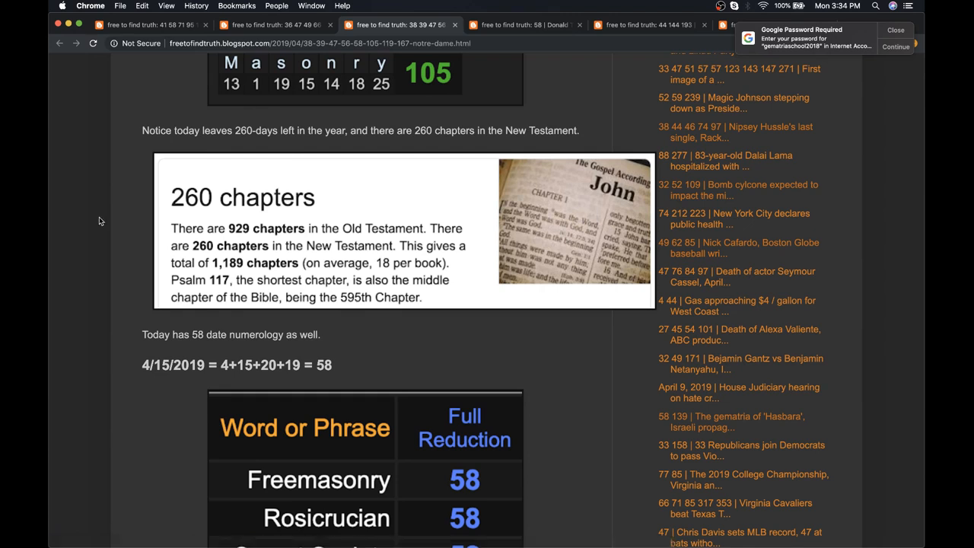
# - Scroll past the 58 decodes and Rosicrucian note to Notre-Dame Cathedral and Paris = 167
pyautogui.scroll(-3)
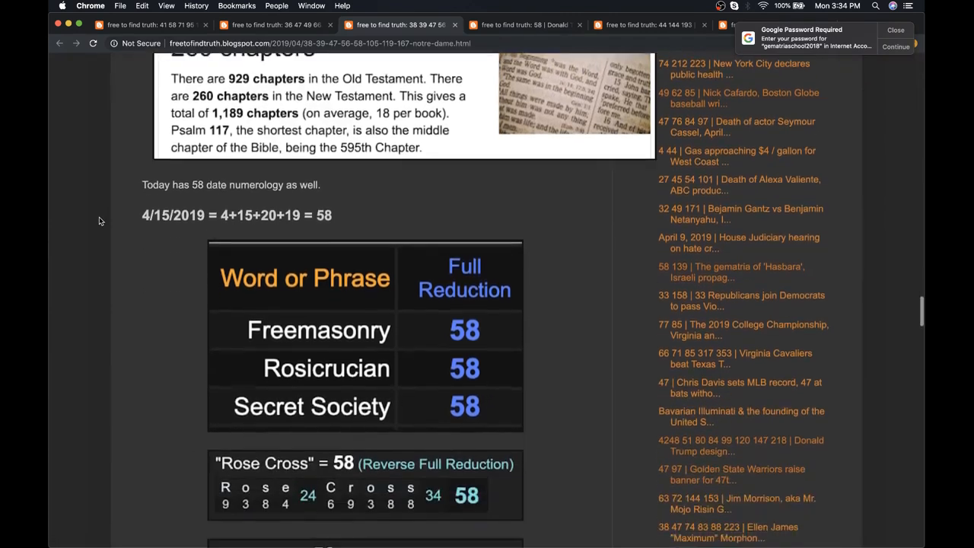
pyautogui.scroll(-3)
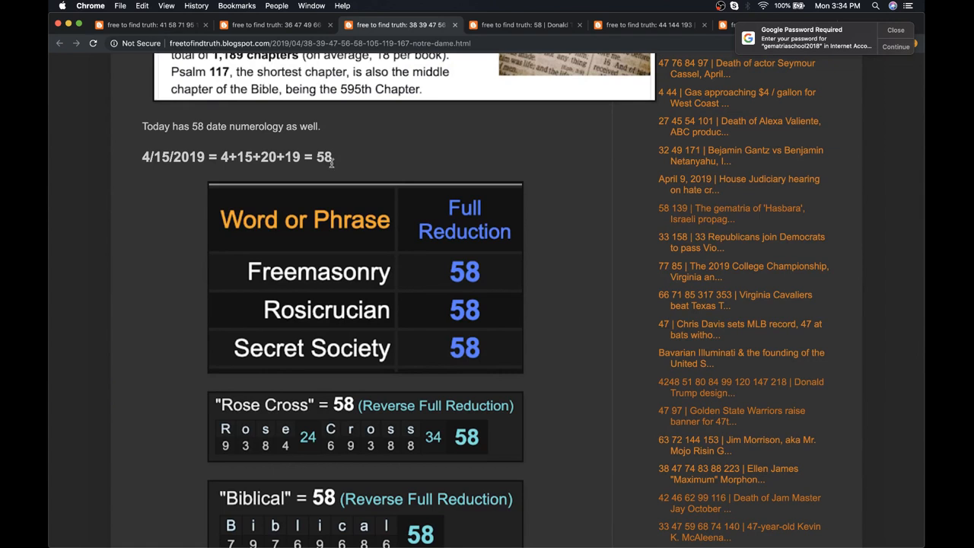
pyautogui.scroll(-3)
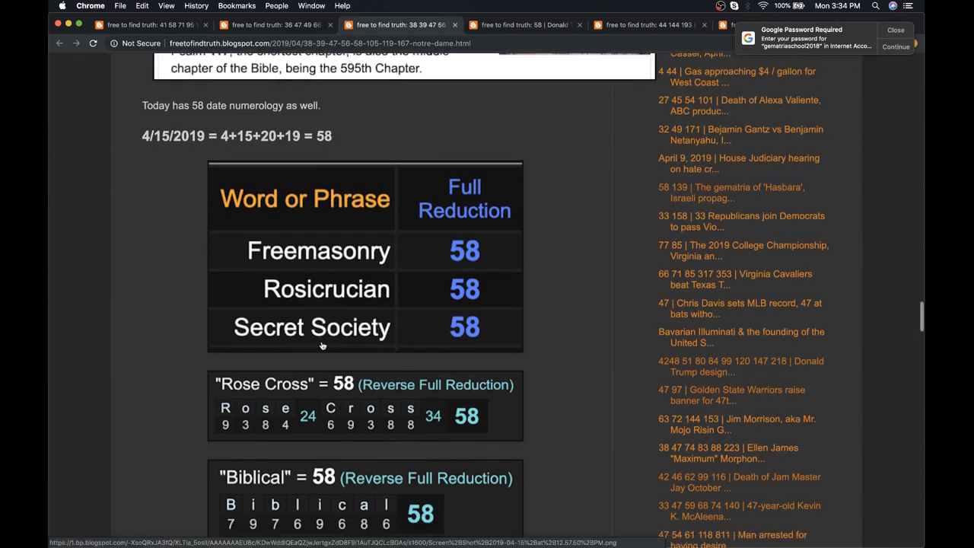
pyautogui.scroll(-3)
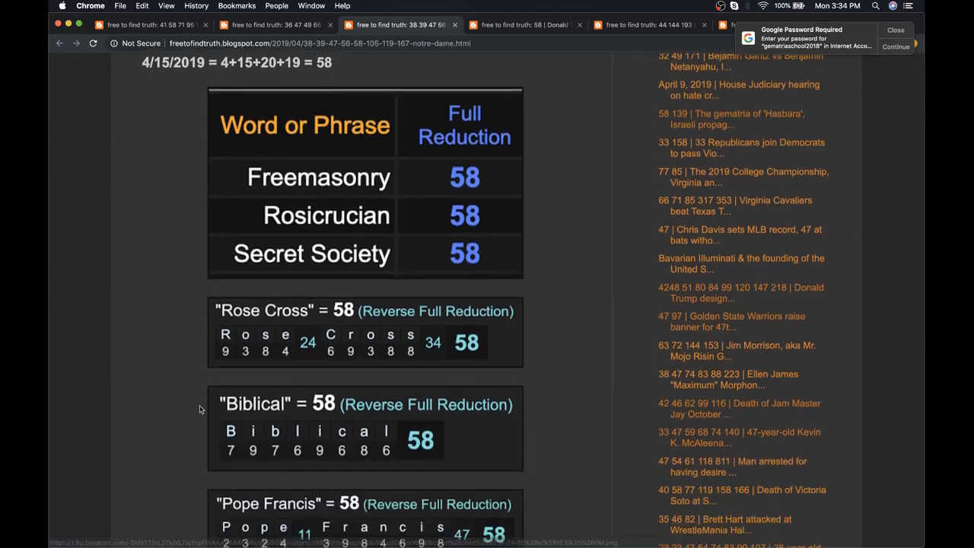
pyautogui.scroll(-3)
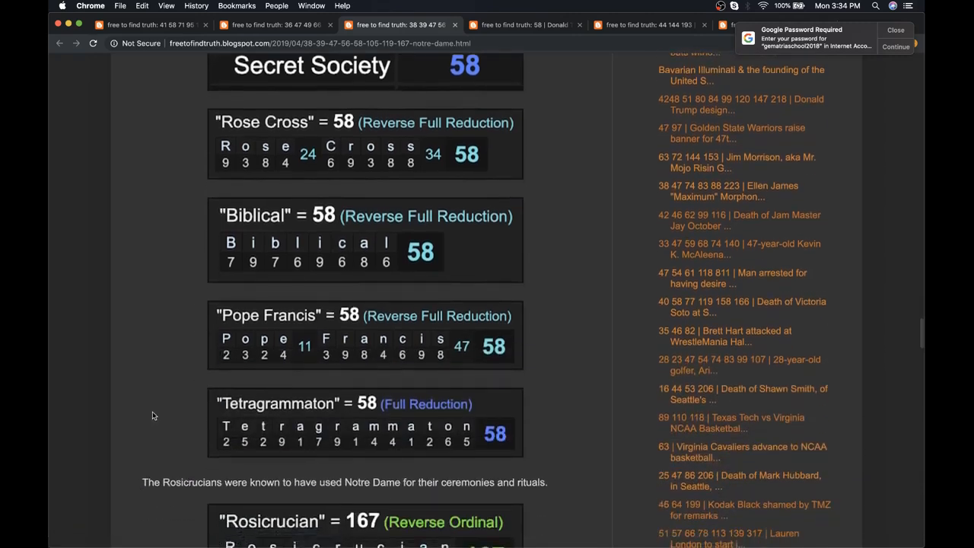
pyautogui.scroll(-3)
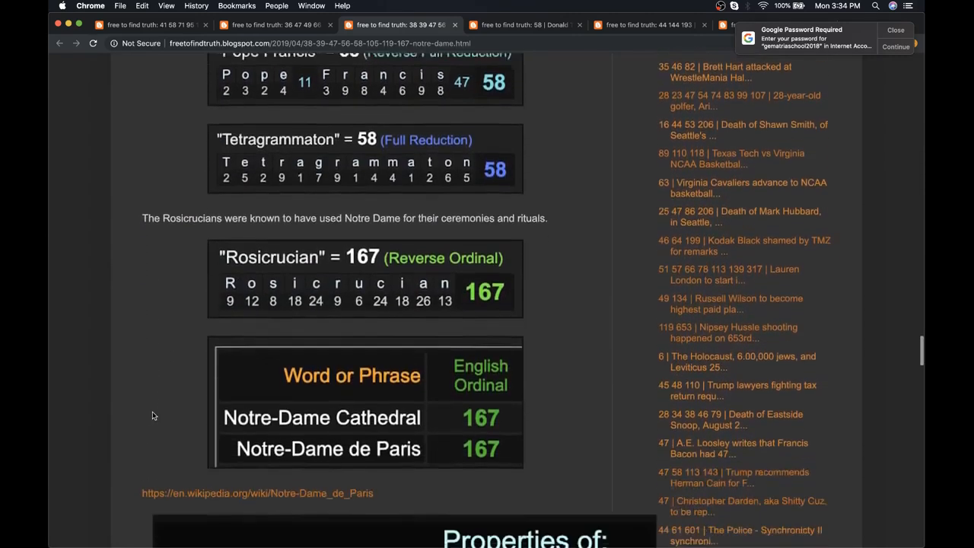
pyautogui.scroll(-3)
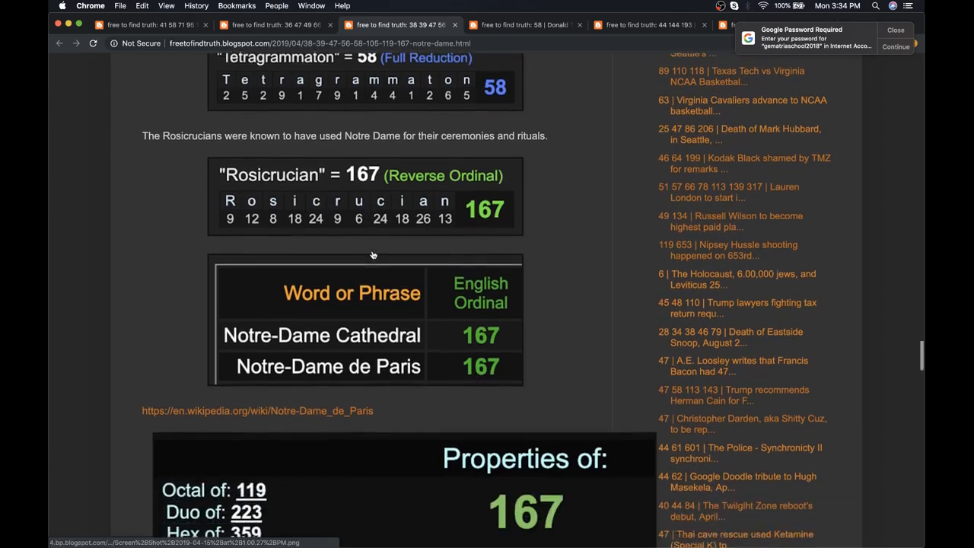
pyautogui.scroll(-3)
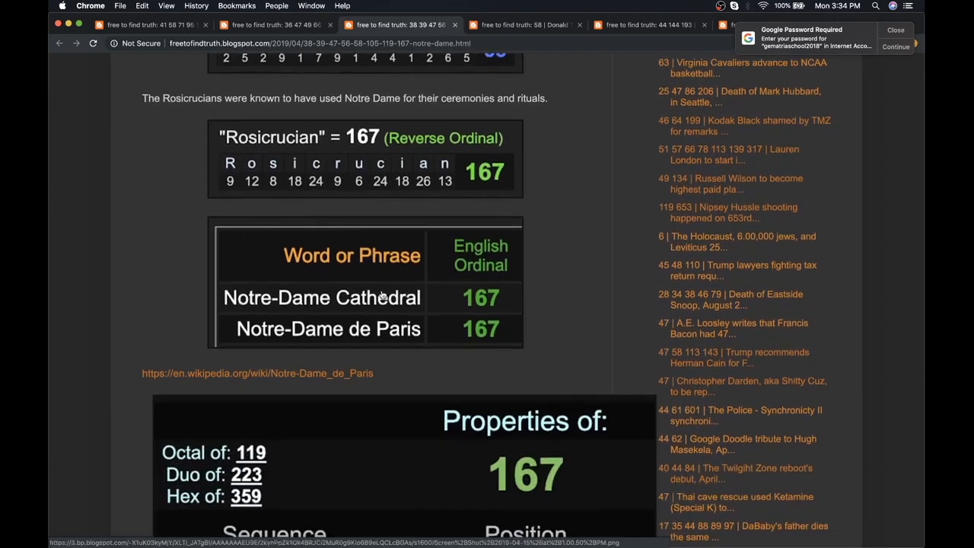
pyautogui.moveTo(308, 311)
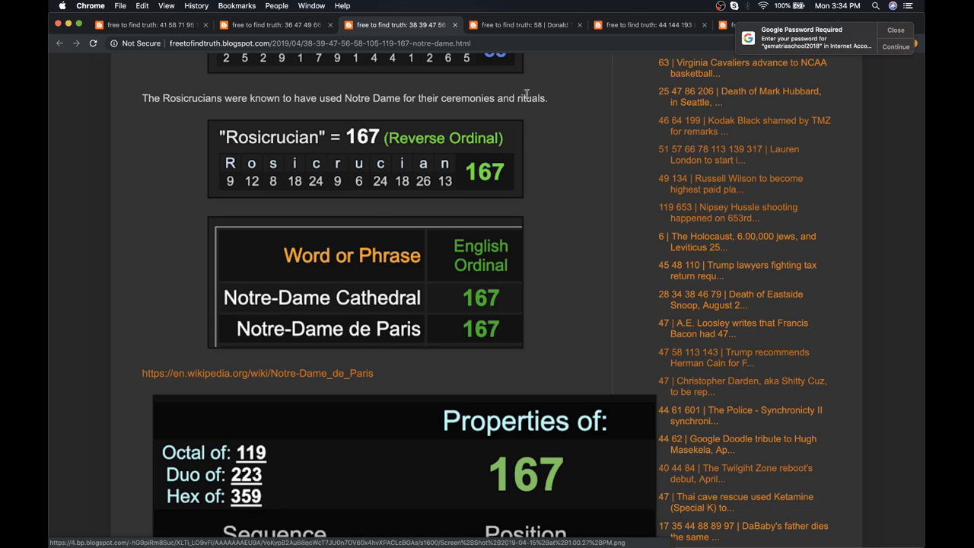
# - Scroll the Notre Dame post past the Fire 38 and Spire 31 decodes to Arson = 22
pyautogui.scroll(-3)
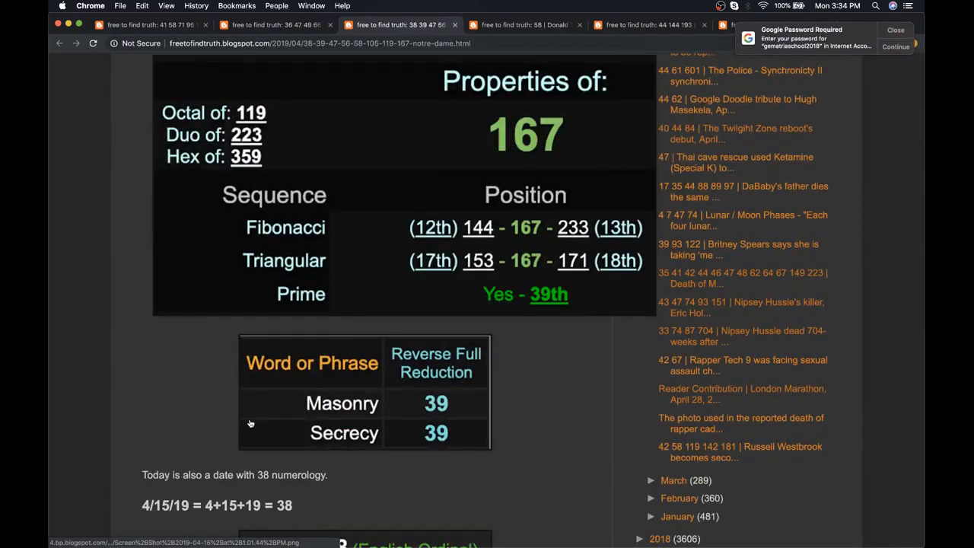
pyautogui.scroll(-3)
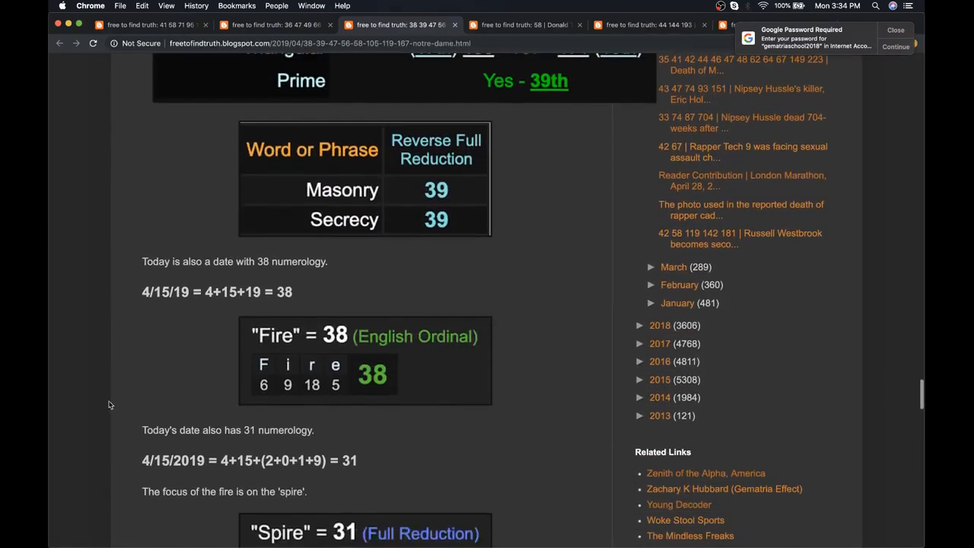
pyautogui.scroll(-3)
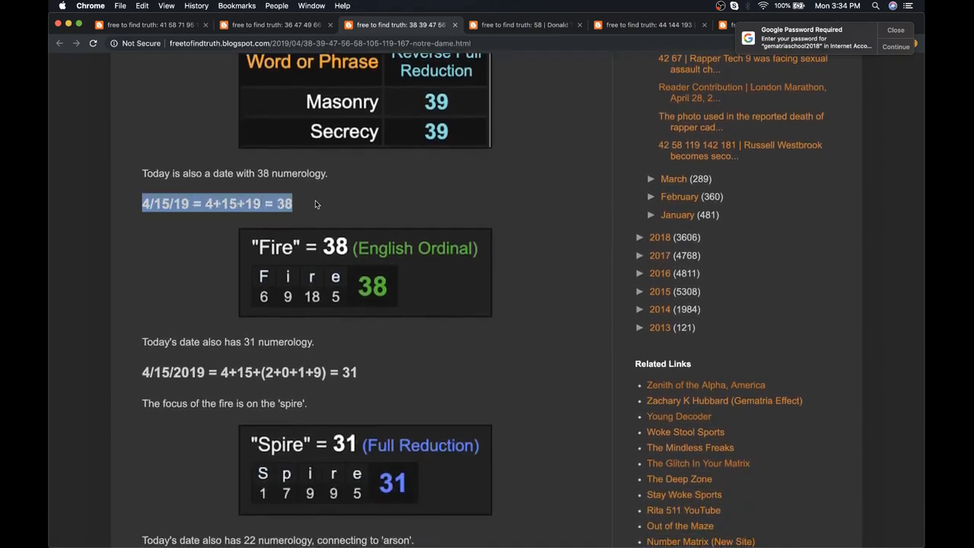
pyautogui.click(149, 247)
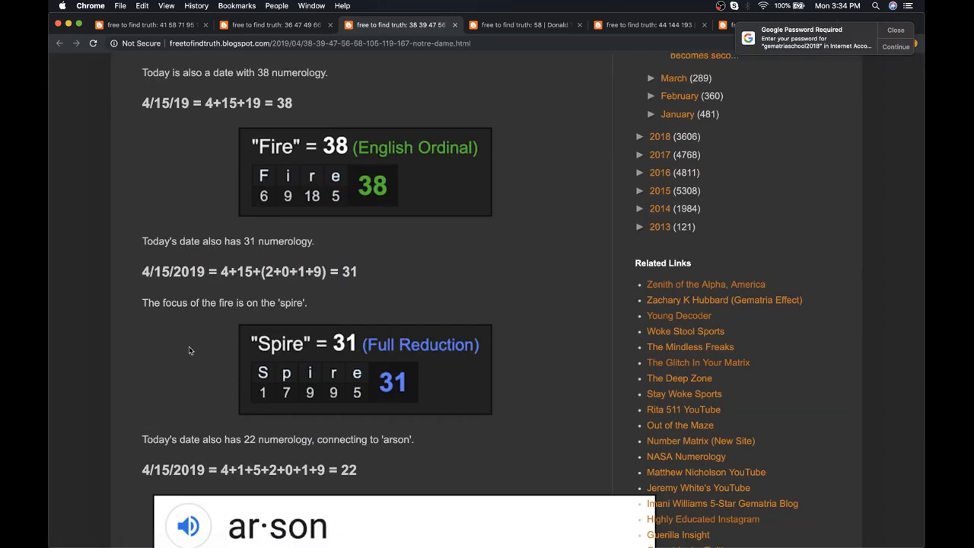
pyautogui.scroll(-3)
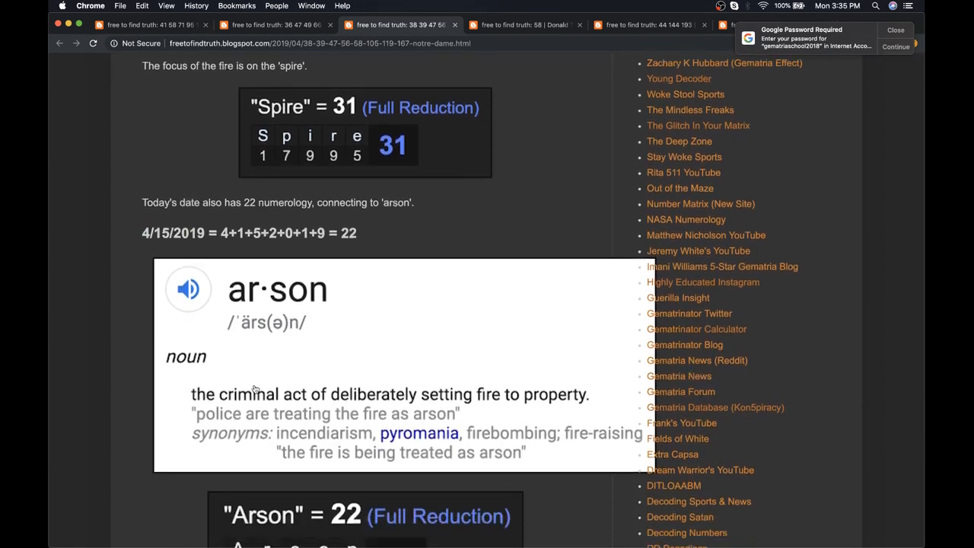
pyautogui.scroll(-3)
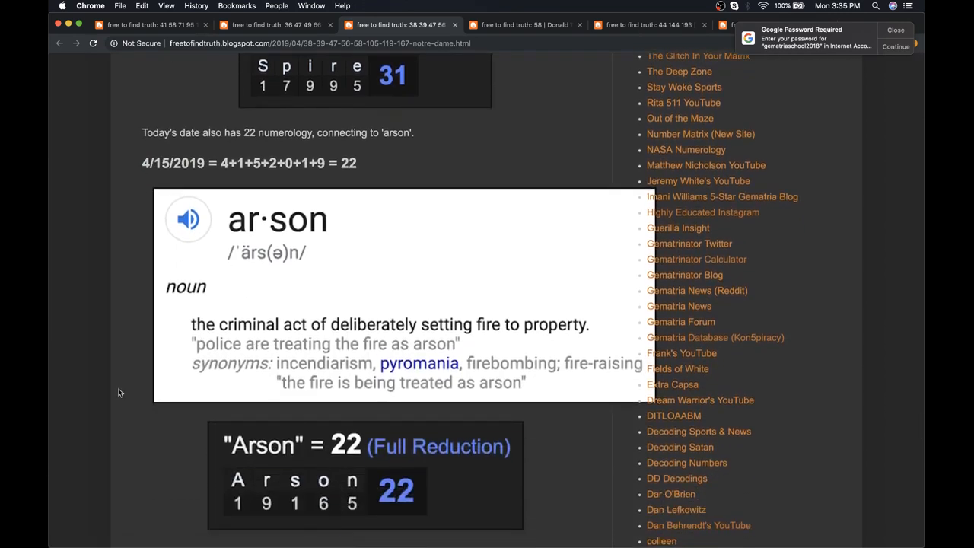
pyautogui.scroll(-3)
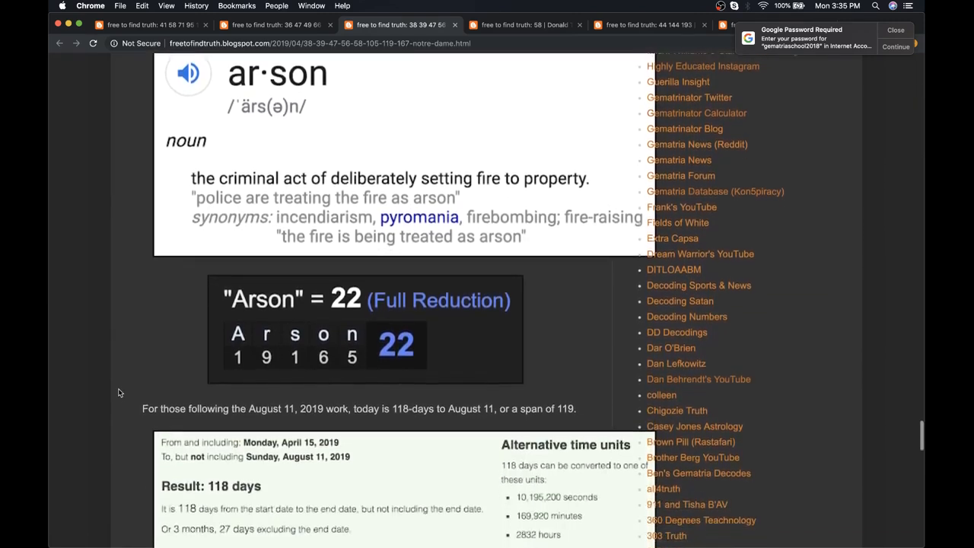
# - Scroll to the April 15 to August 11, 2019 calculations showing 118 and 119 days
pyautogui.scroll(-3)
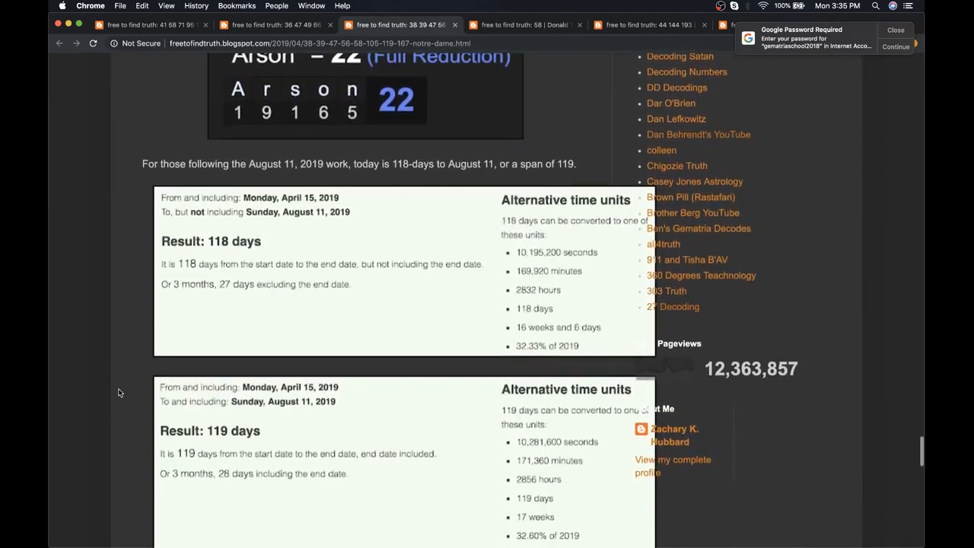
pyautogui.scroll(-3)
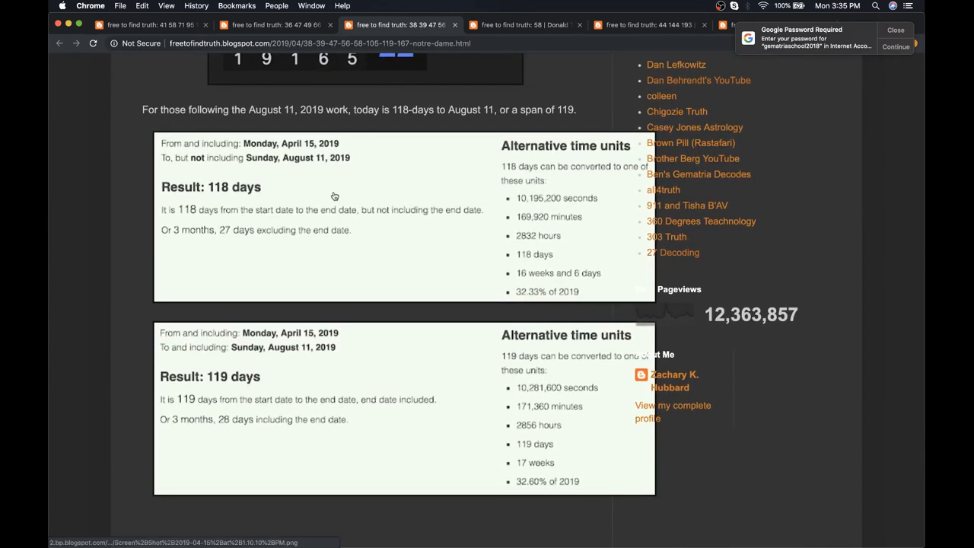
pyautogui.moveTo(136, 242)
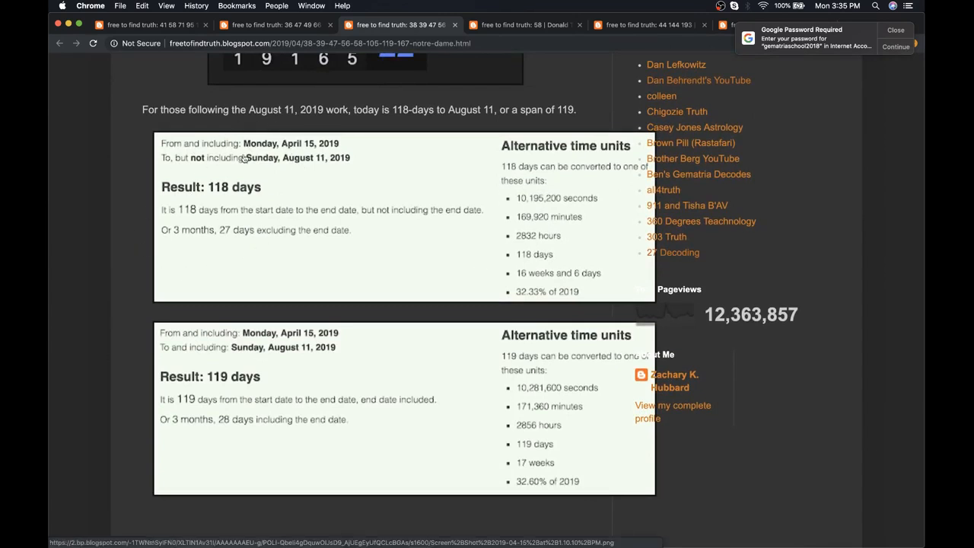
pyautogui.moveTo(282, 178)
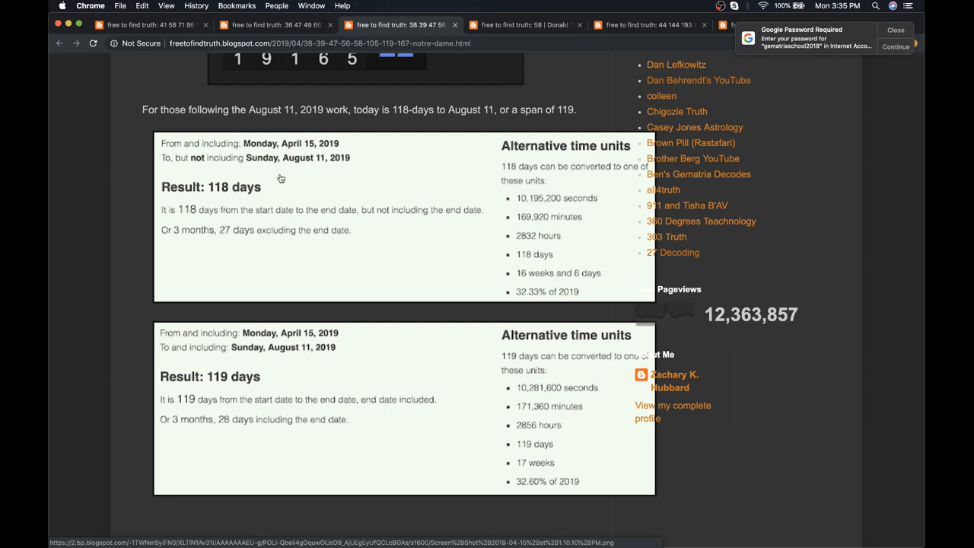
pyautogui.moveTo(125, 181)
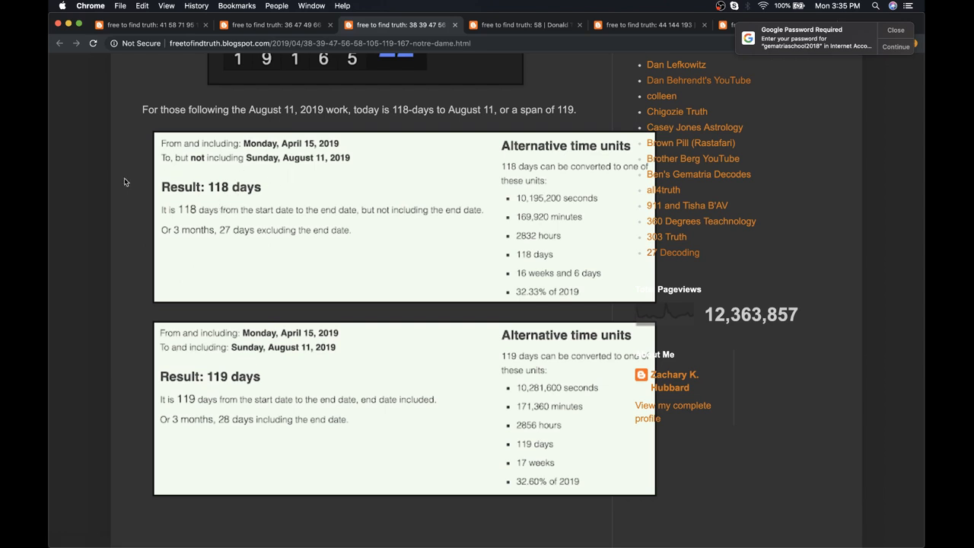
pyautogui.scroll(-3)
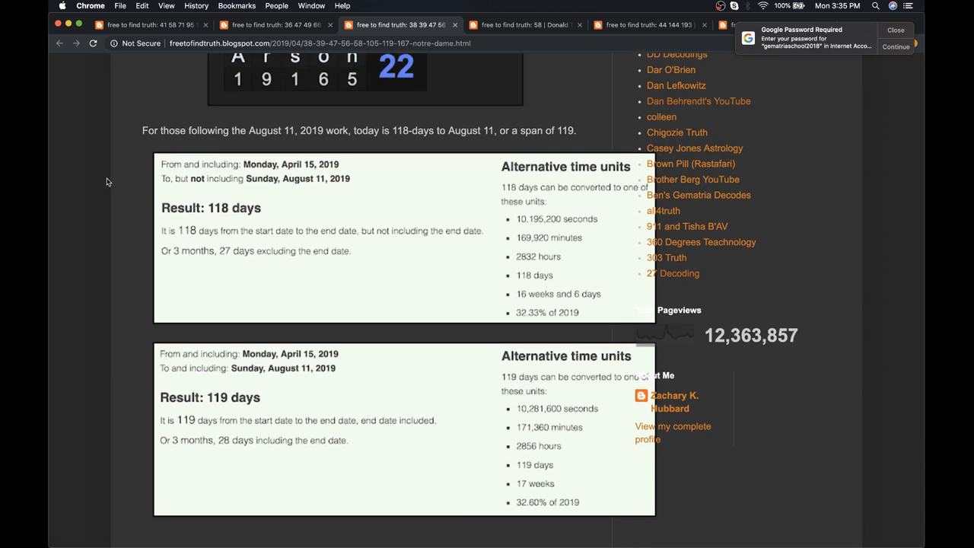
pyautogui.scroll(-3)
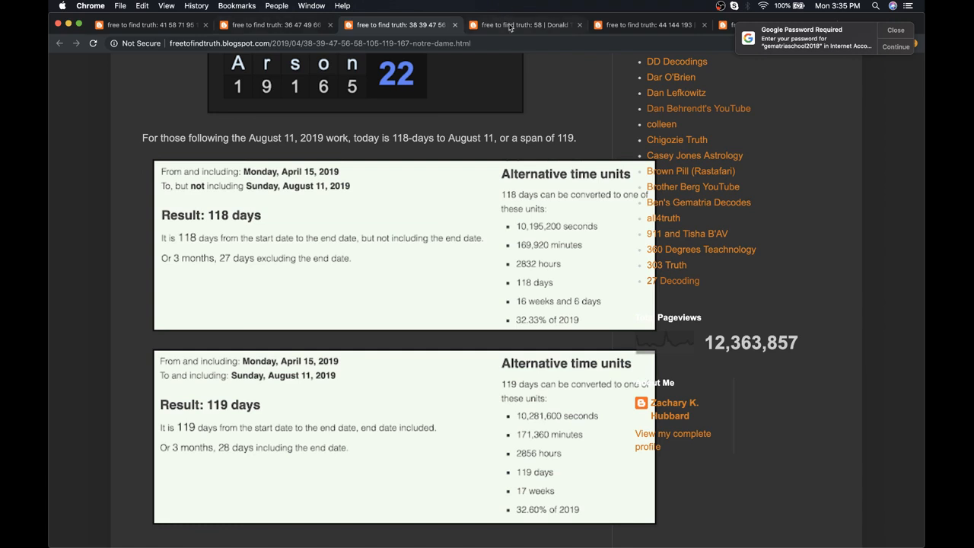
# - Switch to the '58 | Donald Trump' post and scroll to 4/15/2019 = 58
pyautogui.click(522, 24)
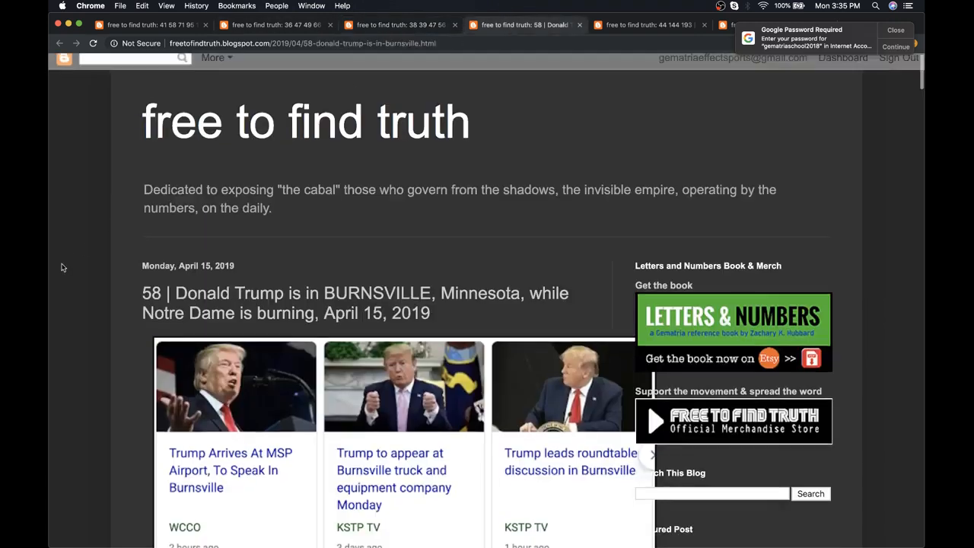
pyautogui.scroll(-3)
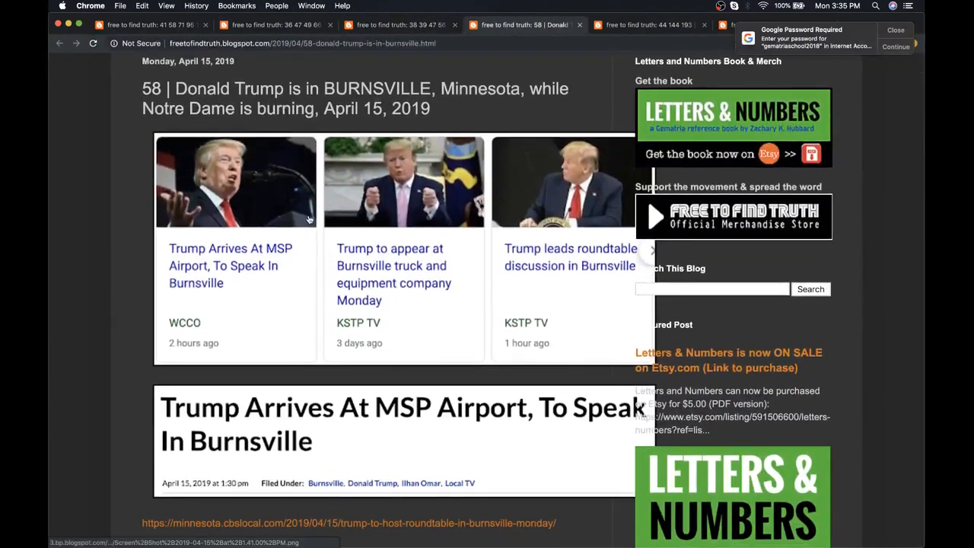
pyautogui.moveTo(323, 89); pyautogui.dragTo(491, 88)
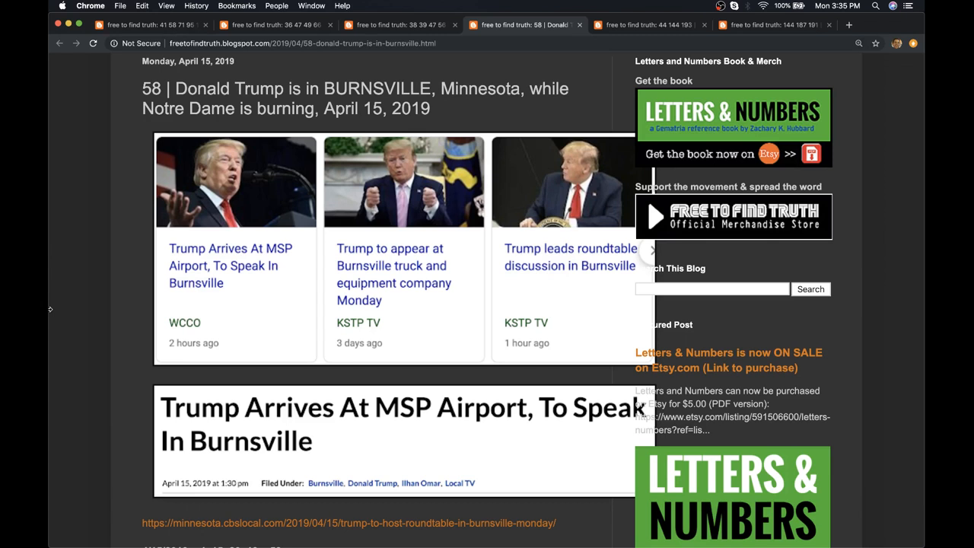
pyautogui.moveTo(53, 246)
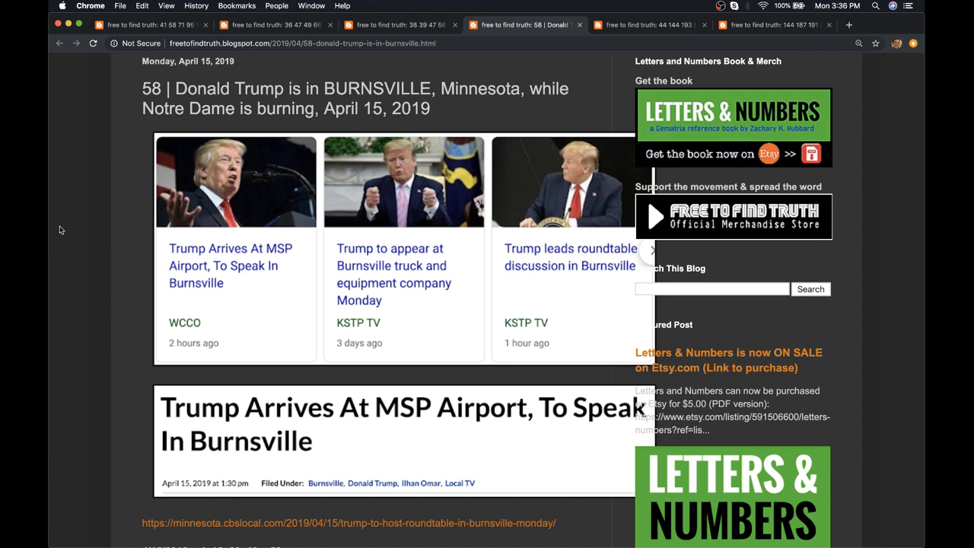
pyautogui.scroll(-3)
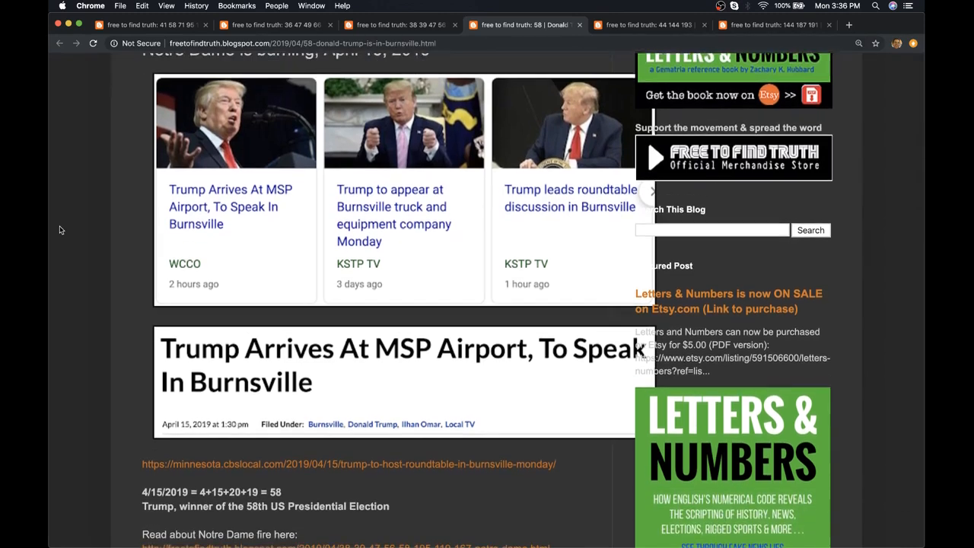
pyautogui.scroll(-3)
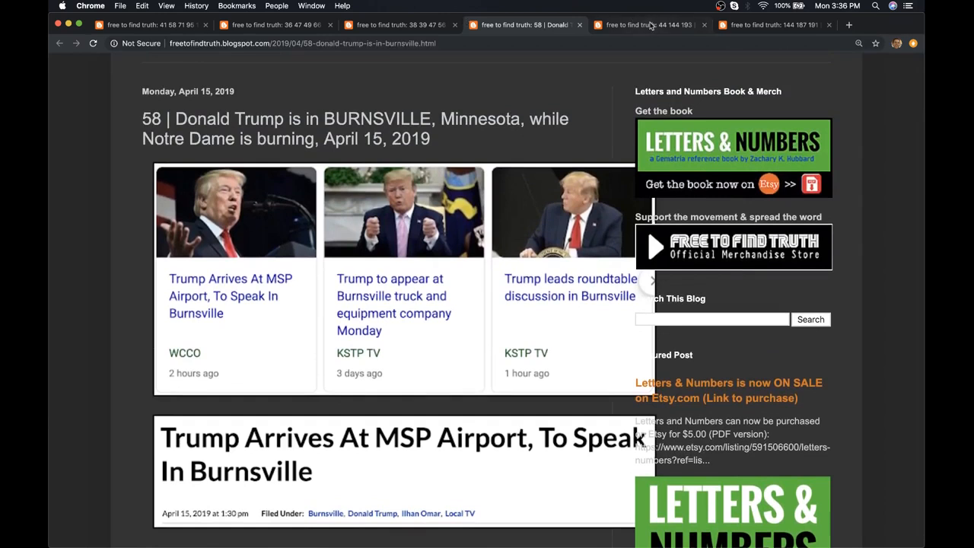
pyautogui.click(647, 25)
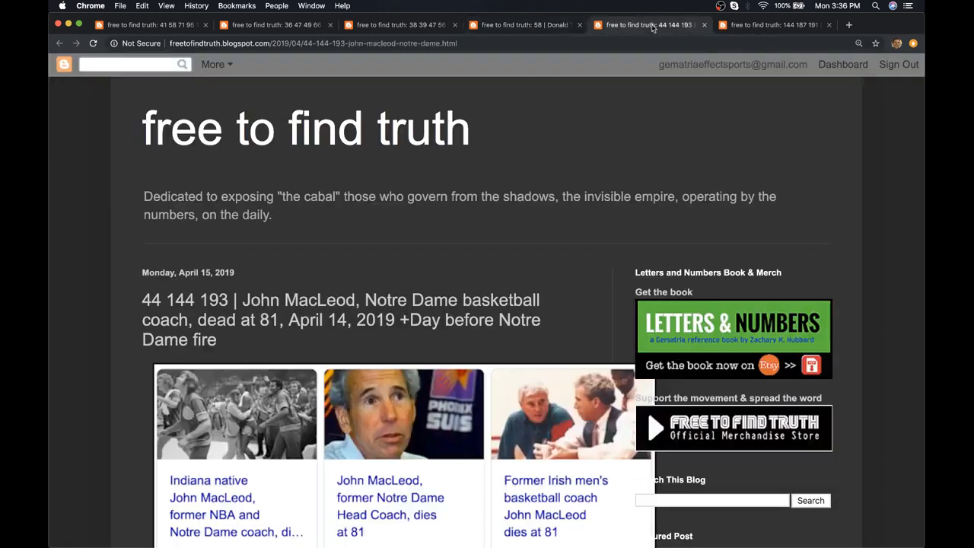
pyautogui.scroll(-3)
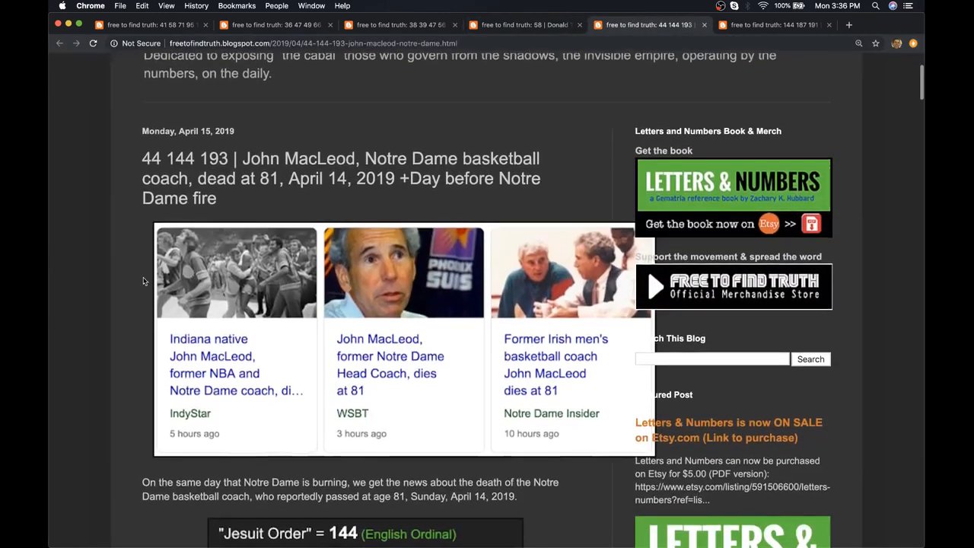
pyautogui.scroll(-3)
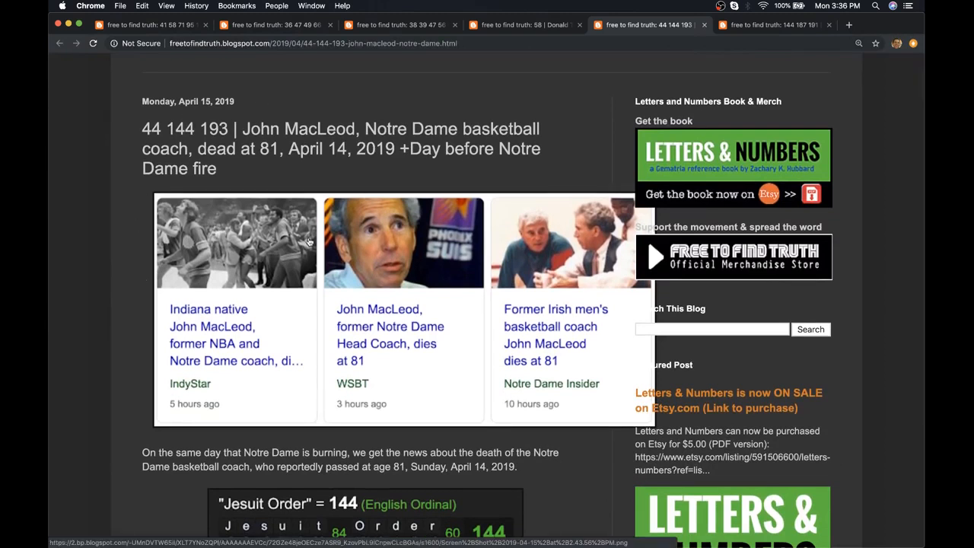
pyautogui.moveTo(307, 242)
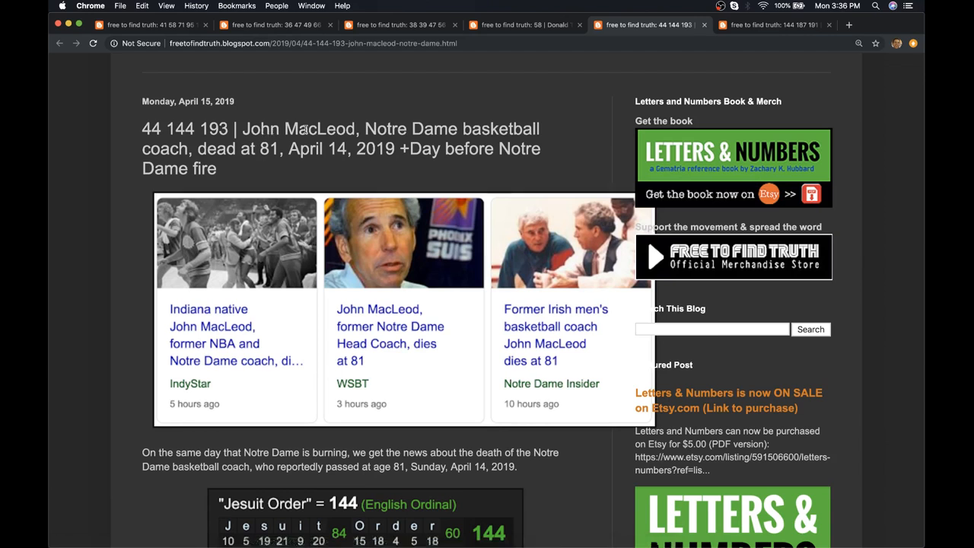
pyautogui.moveTo(405, 143)
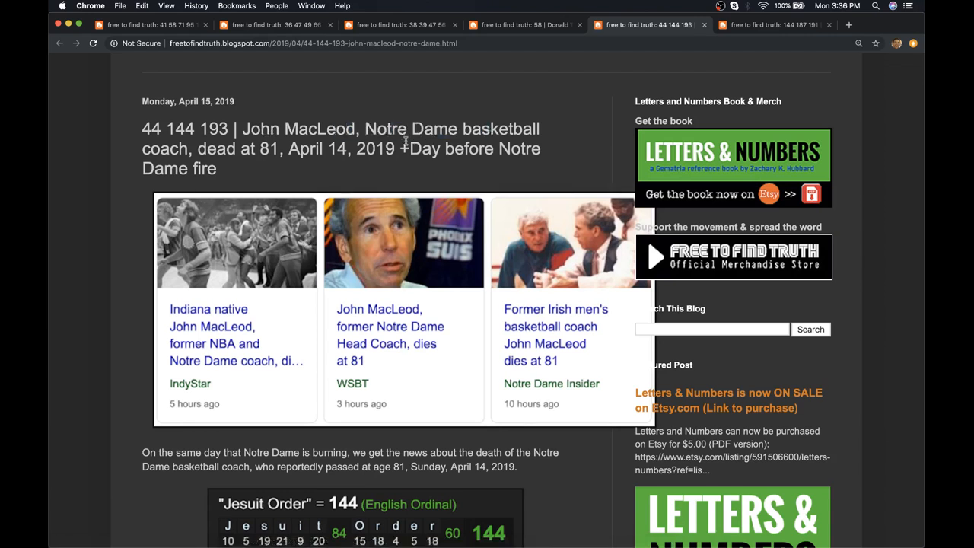
pyautogui.scroll(-3)
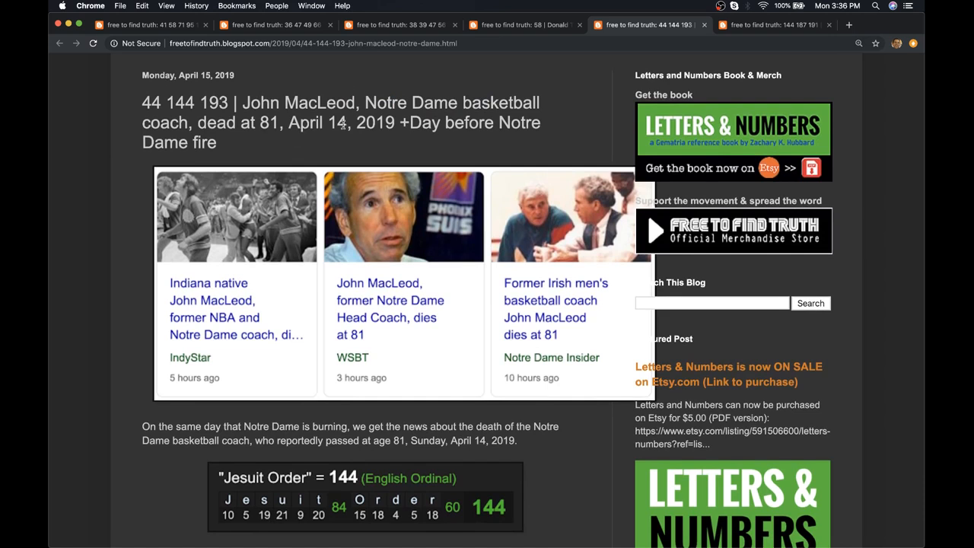
pyautogui.scroll(-3)
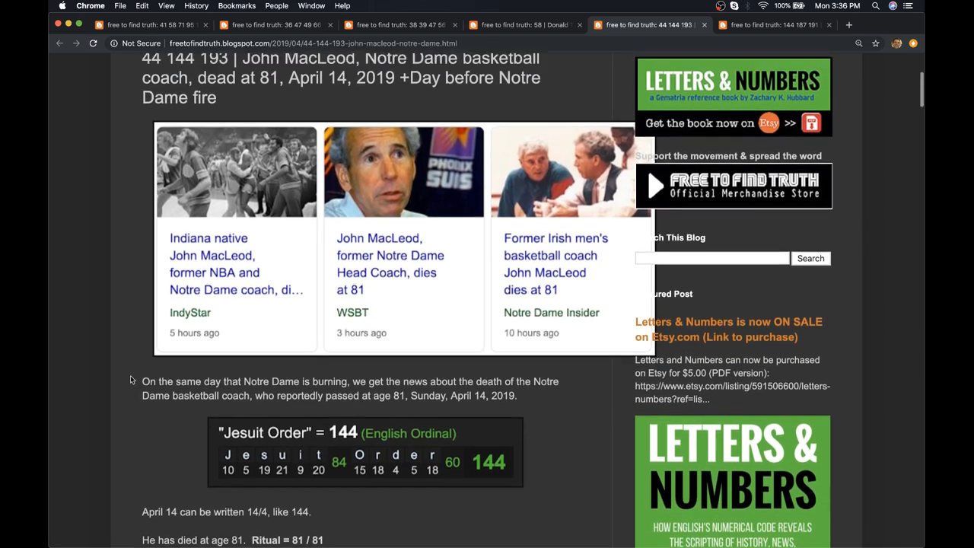
pyautogui.scroll(-3)
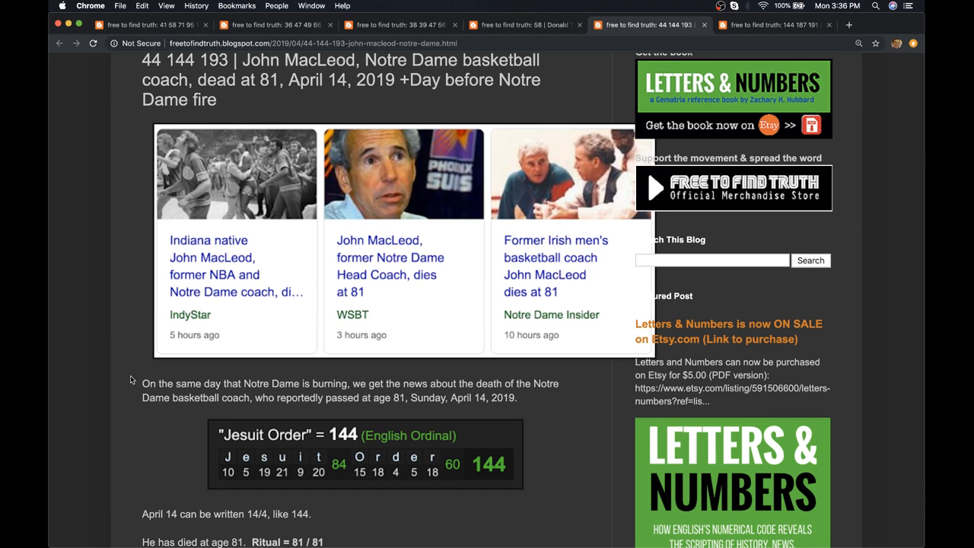
pyautogui.scroll(-3)
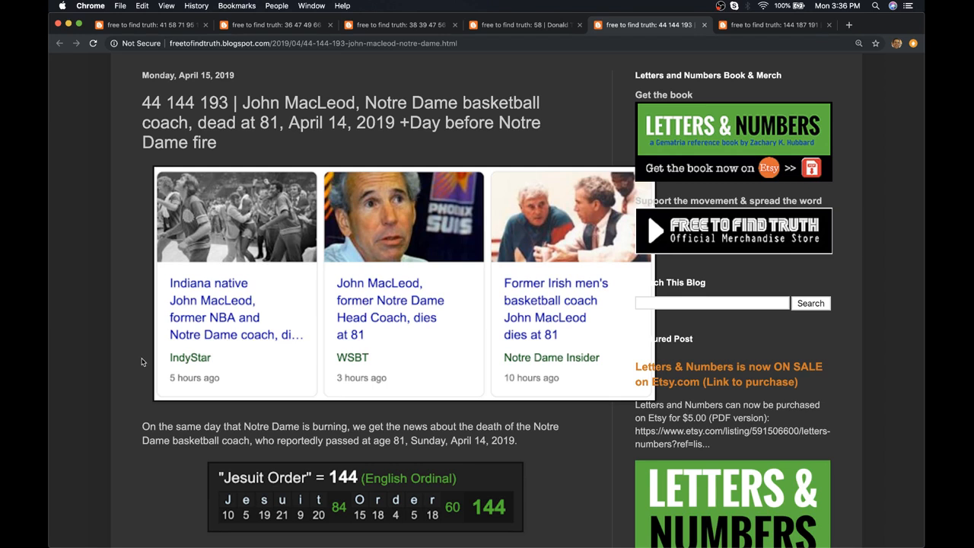
pyautogui.scroll(-3)
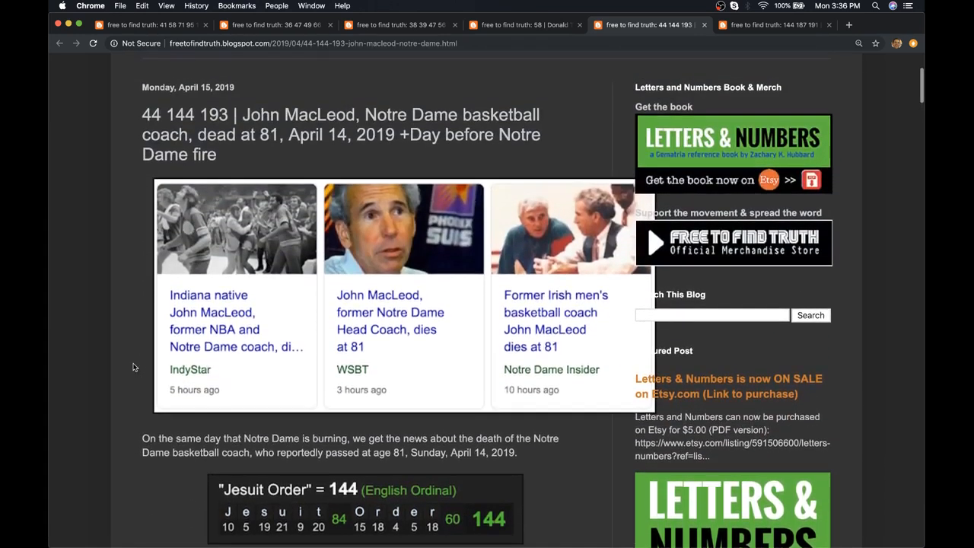
pyautogui.moveTo(466, 267)
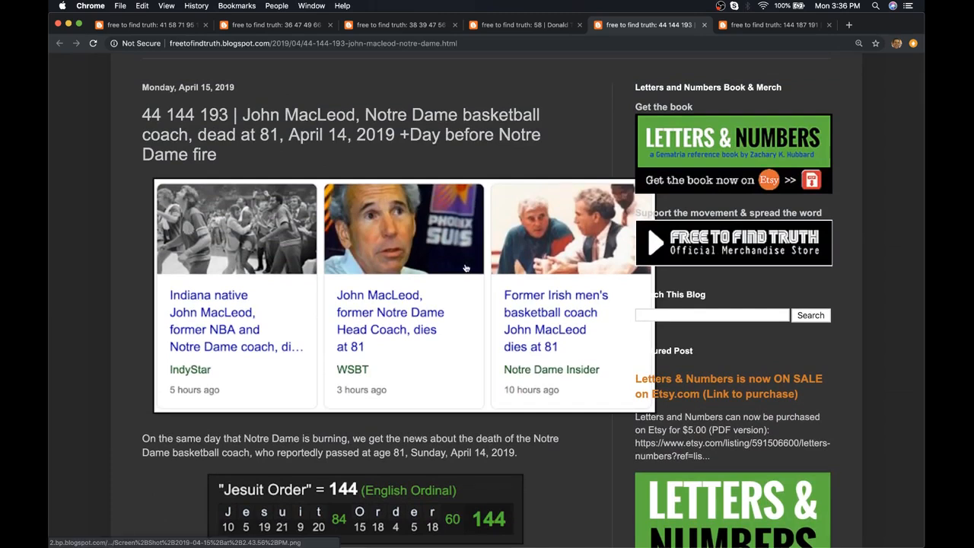
pyautogui.moveTo(318, 238)
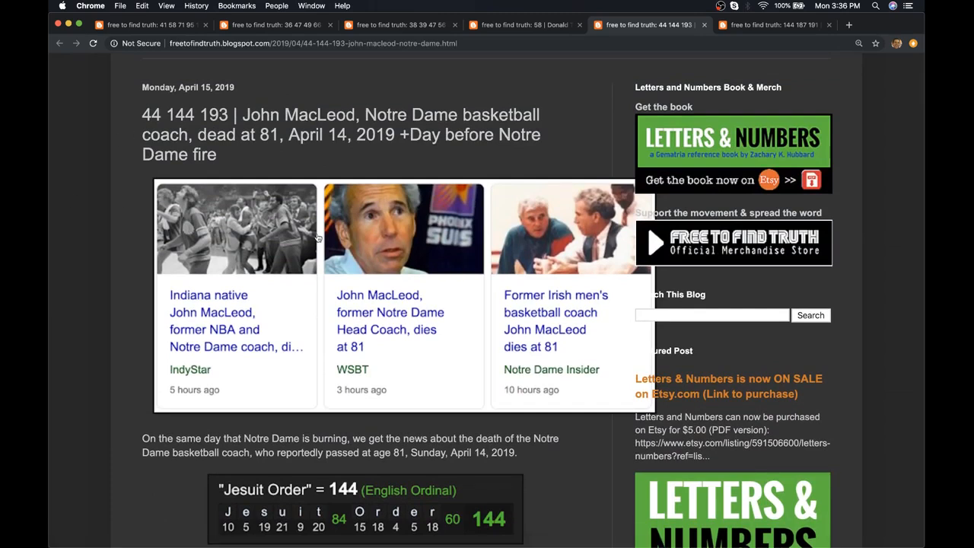
pyautogui.scroll(-3)
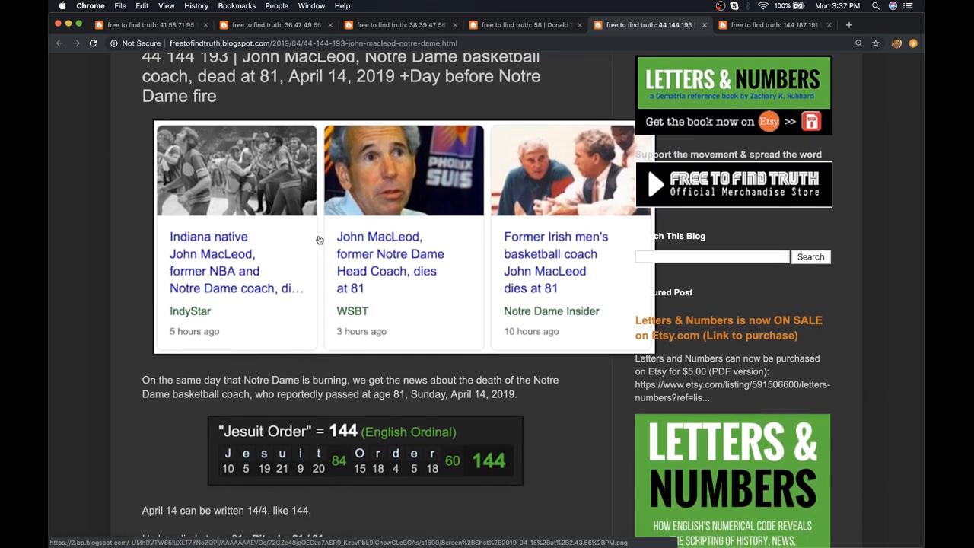
pyautogui.moveTo(292, 154)
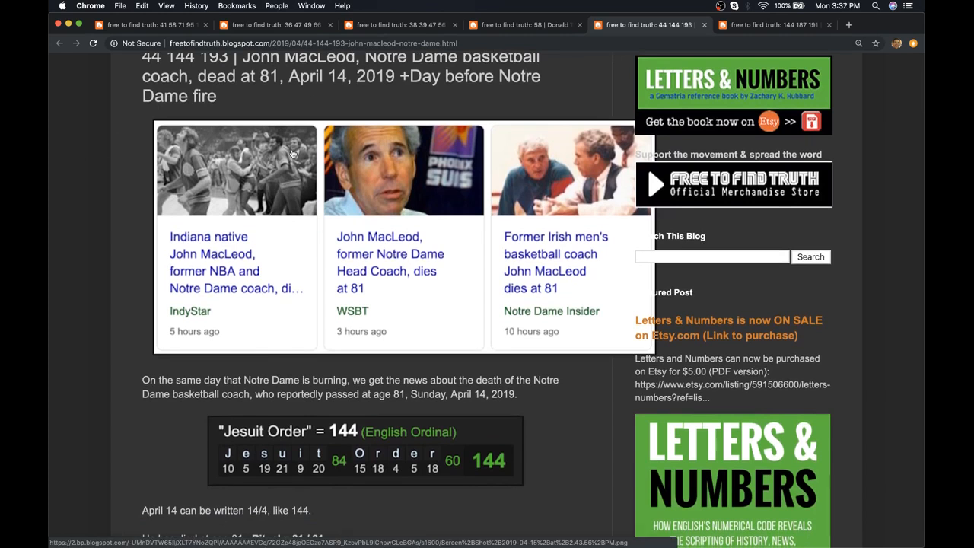
# - Read the Sydney Monfries Fordham bell tower post with its 191 and 187 name decodes
pyautogui.click(774, 25)
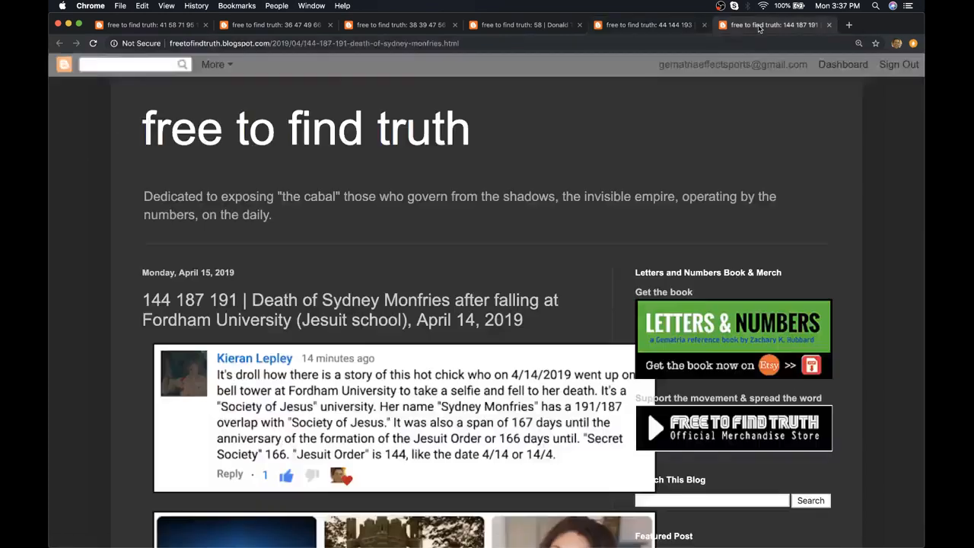
pyautogui.scroll(-3)
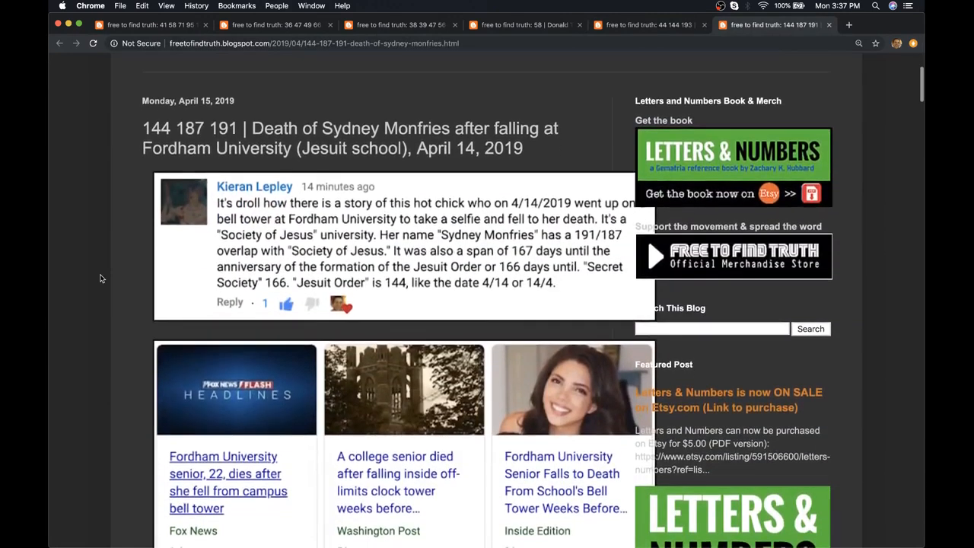
pyautogui.scroll(-3)
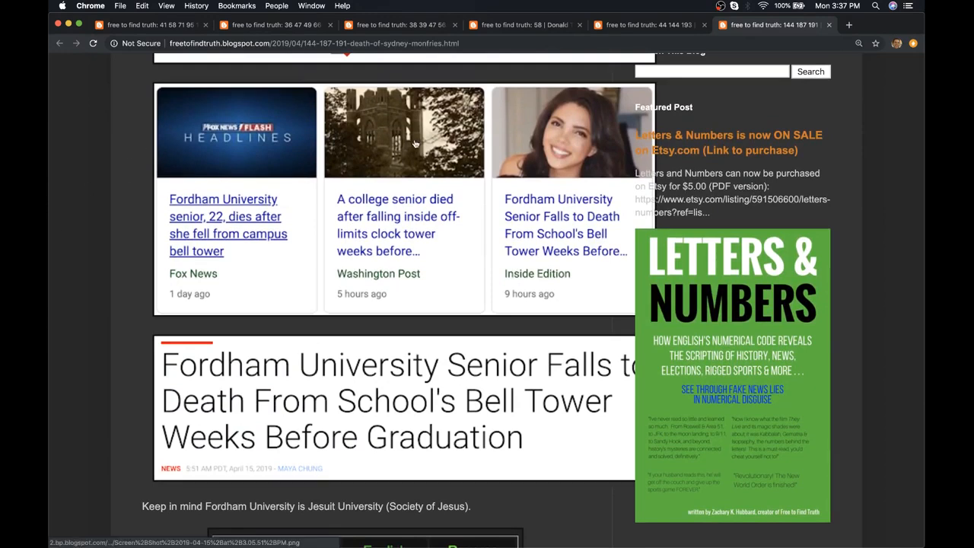
pyautogui.scroll(-3)
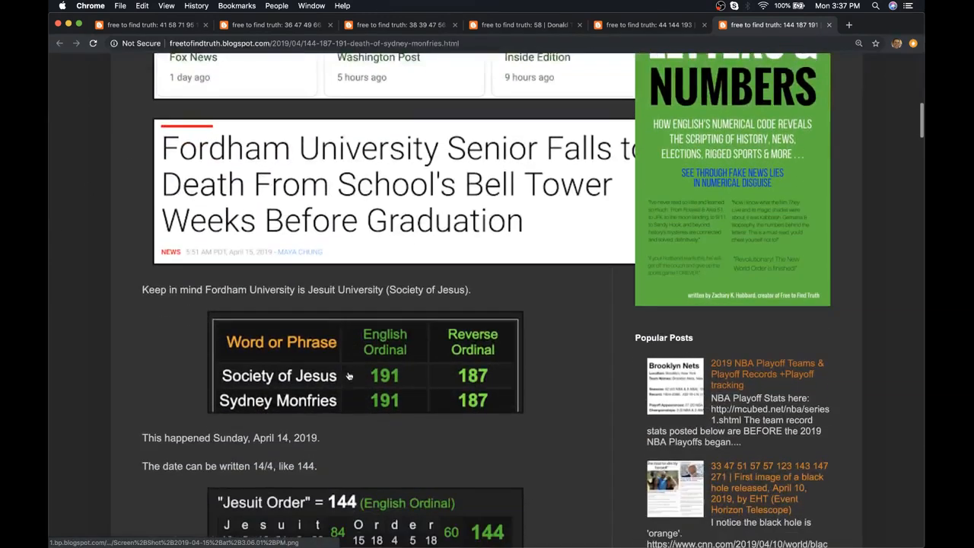
pyautogui.scroll(-3)
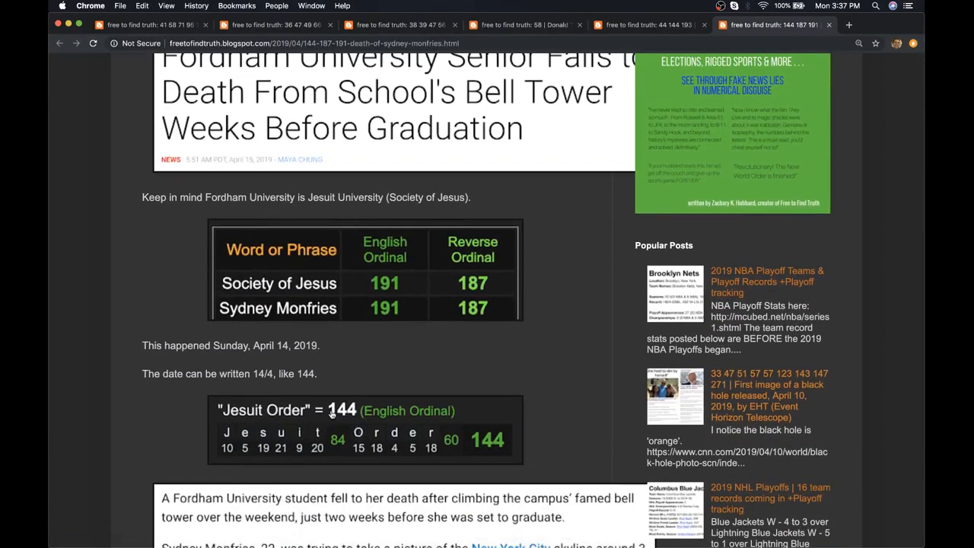
pyautogui.moveTo(357, 359)
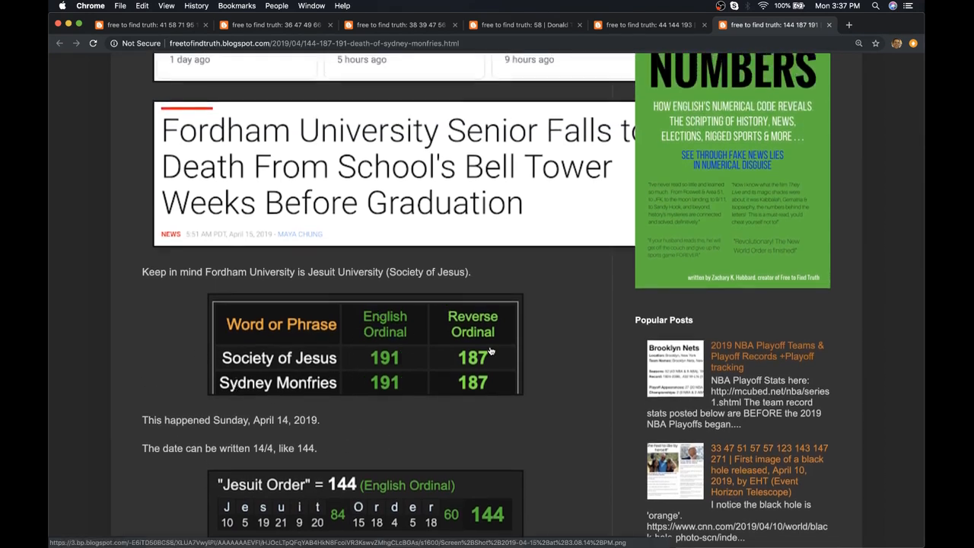
pyautogui.moveTo(407, 231)
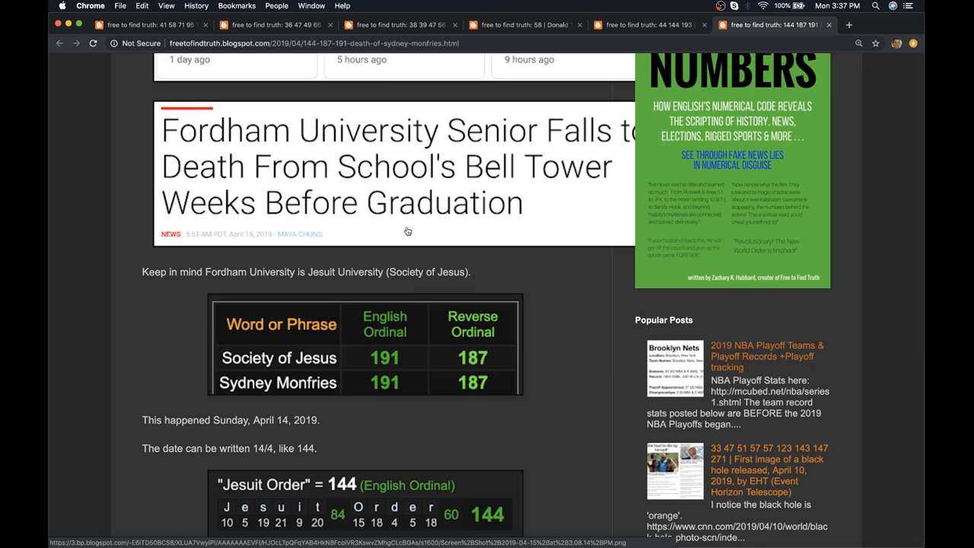
pyautogui.moveTo(107, 297)
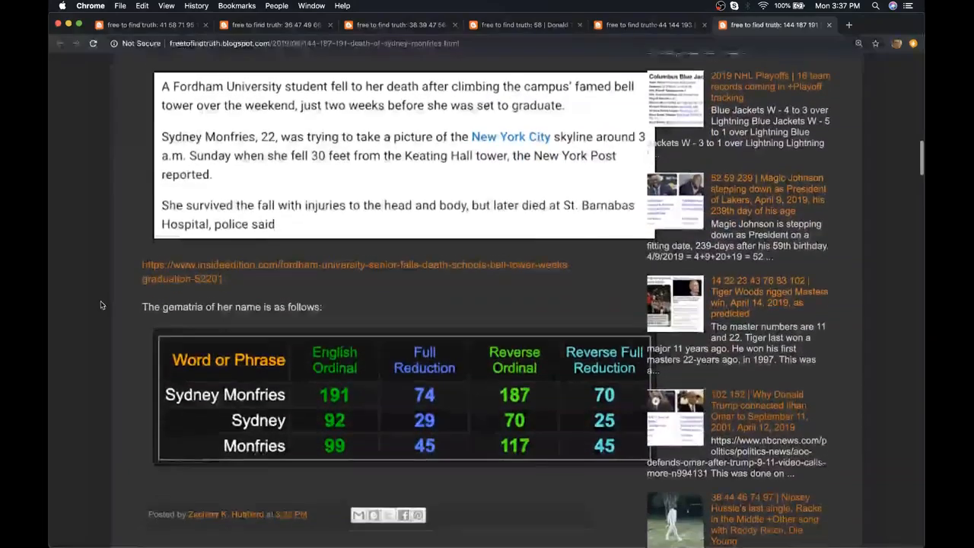
pyautogui.scroll(-3)
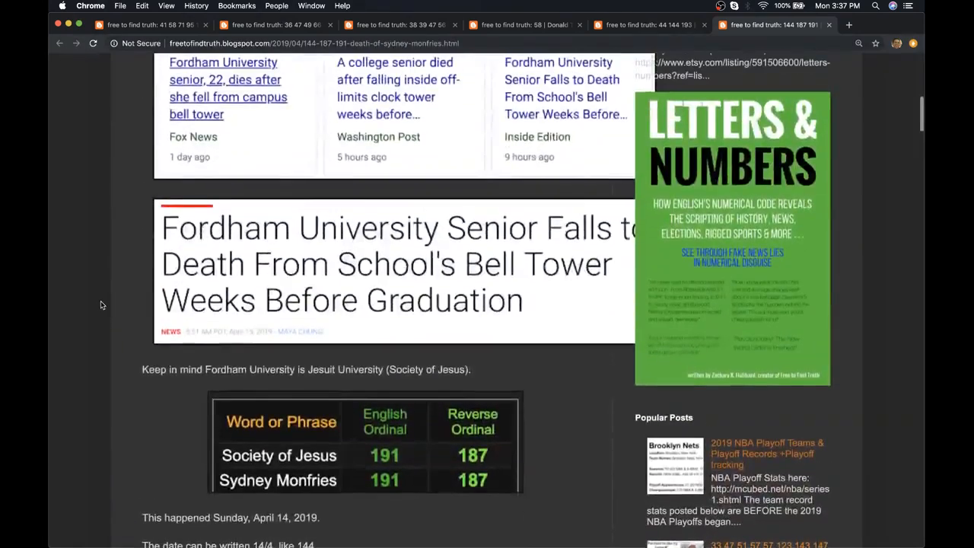
pyautogui.scroll(3)
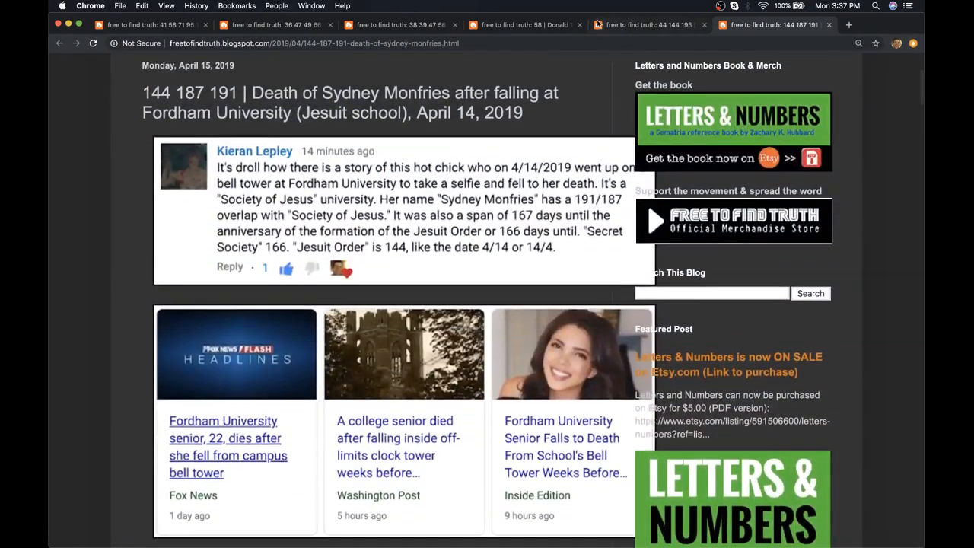
# - Scroll the Macron post to 'Fire rages at Notre Dame' = 96 and 120
pyautogui.click(521, 25)
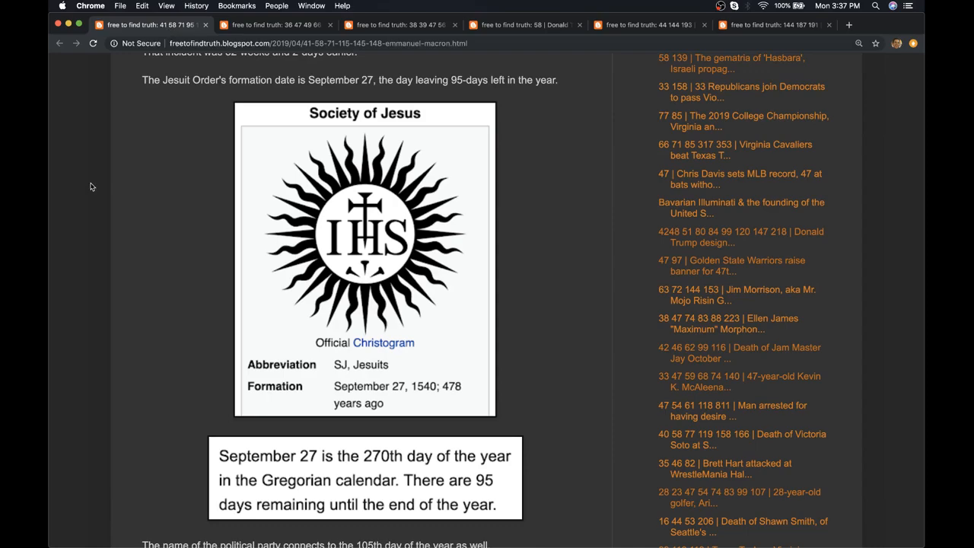
pyautogui.scroll(-3)
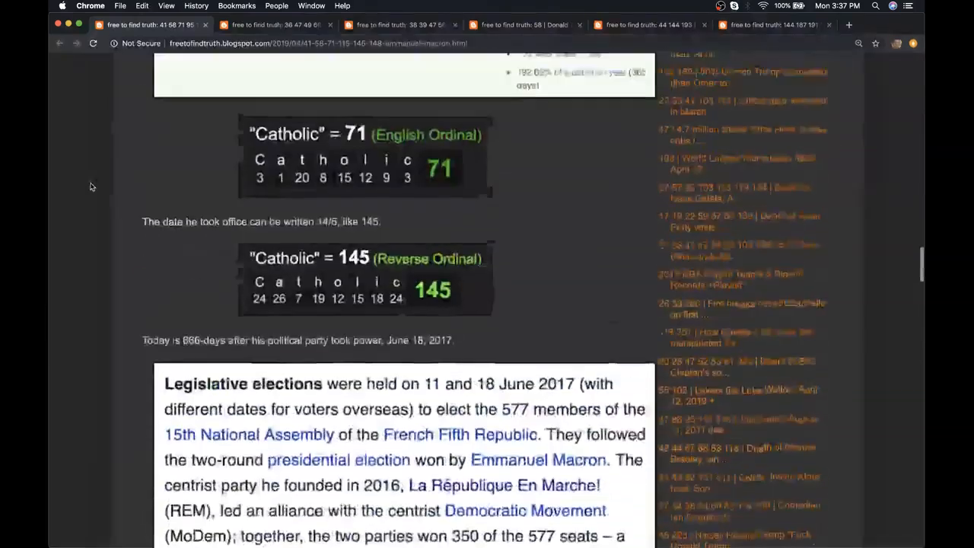
pyautogui.scroll(-3)
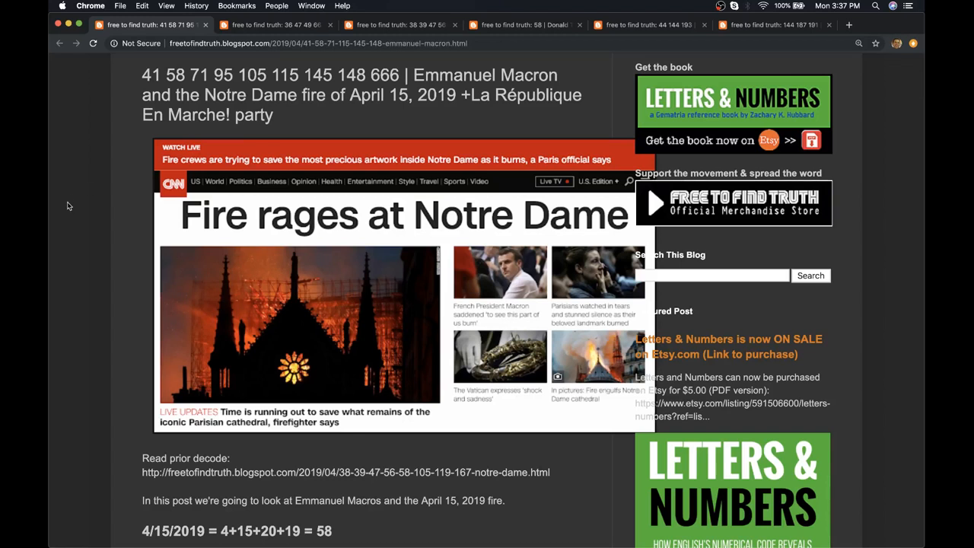
pyautogui.scroll(-3)
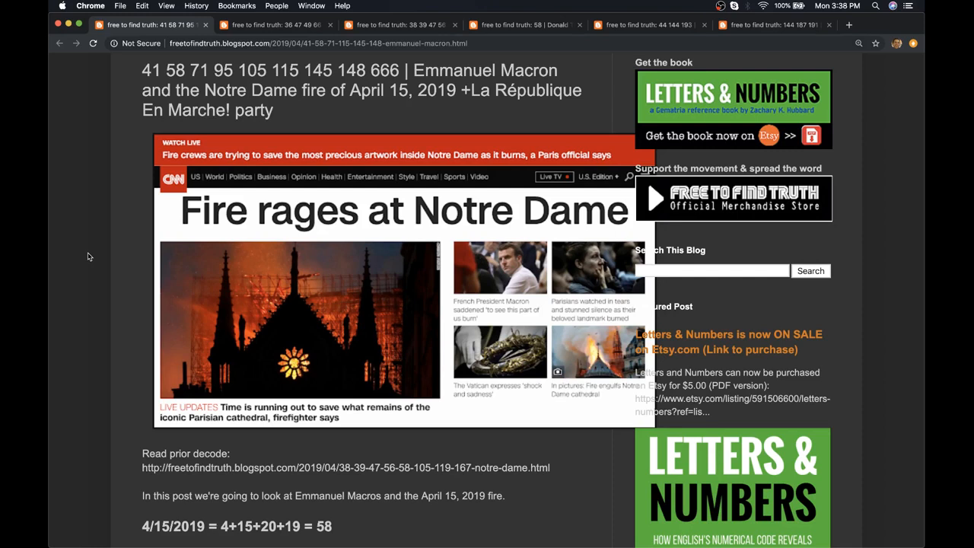
pyautogui.scroll(-3)
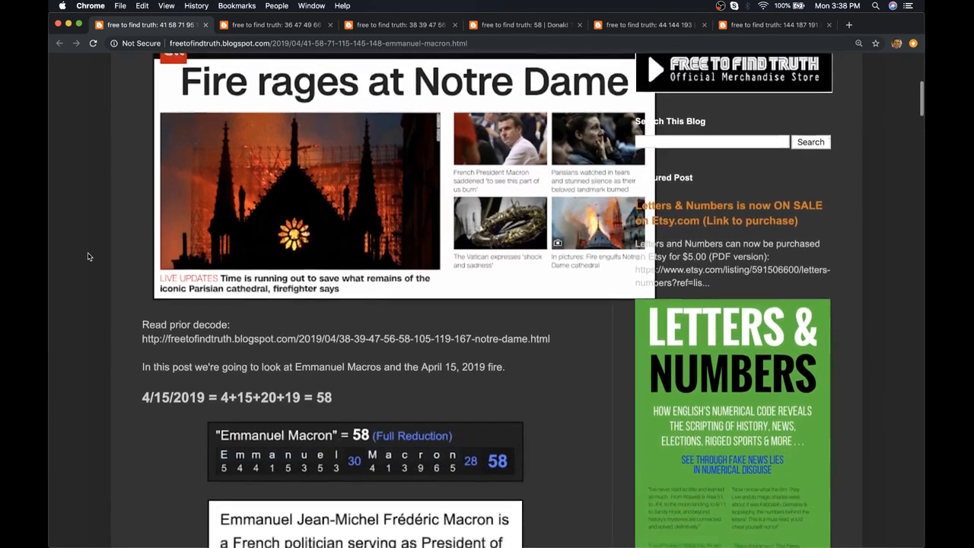
pyautogui.scroll(-3)
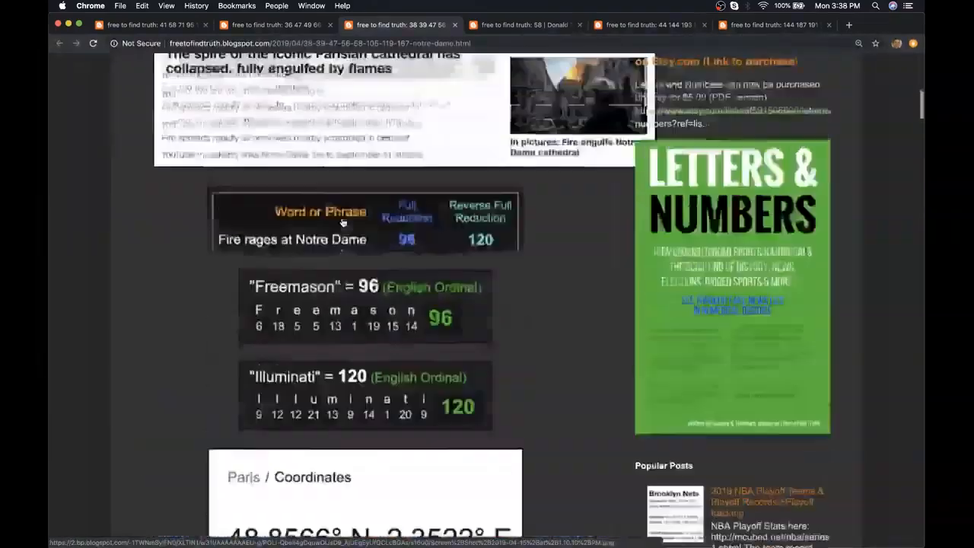
# - Scroll back and forth through the Notre Dame post's Freemason and Illuminati gematria tables
pyautogui.scroll(-3)
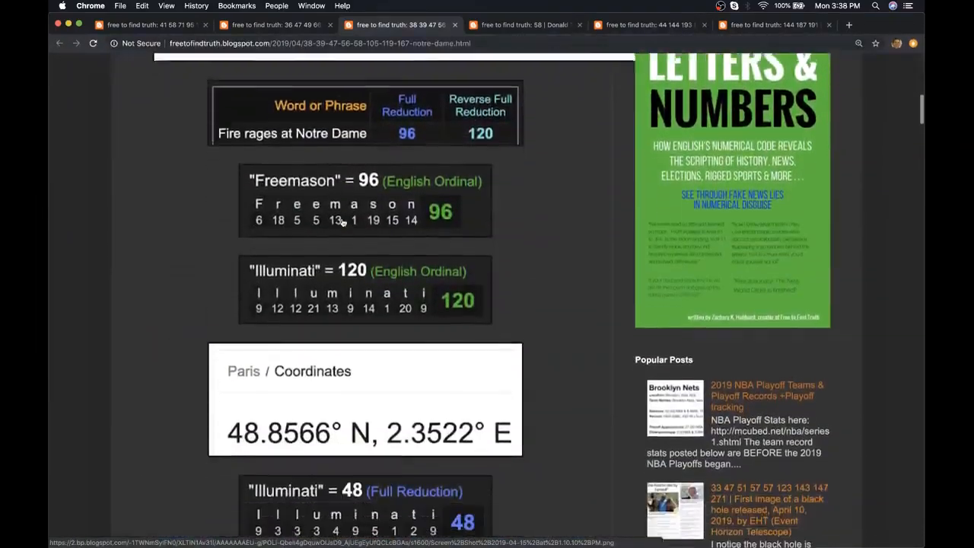
pyautogui.scroll(-3)
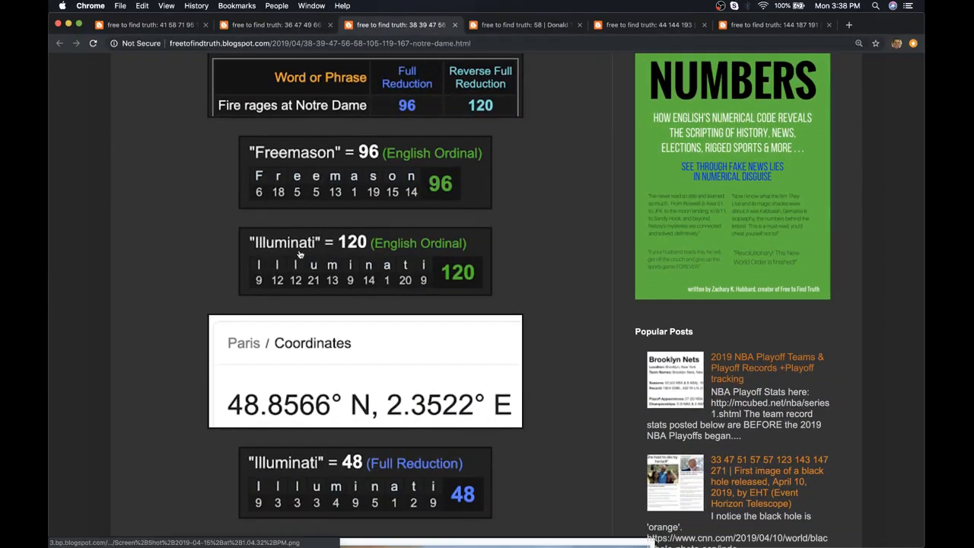
pyautogui.scroll(3)
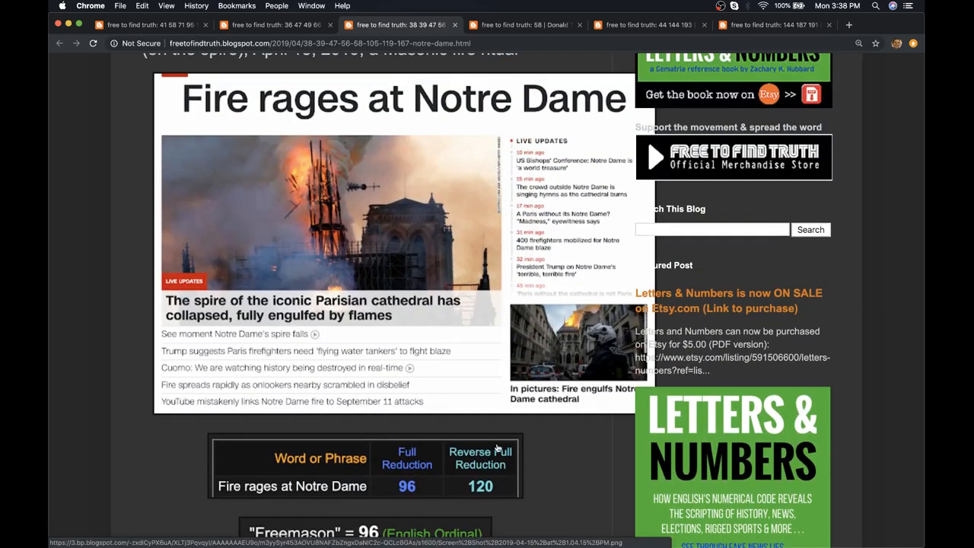
pyautogui.scroll(-3)
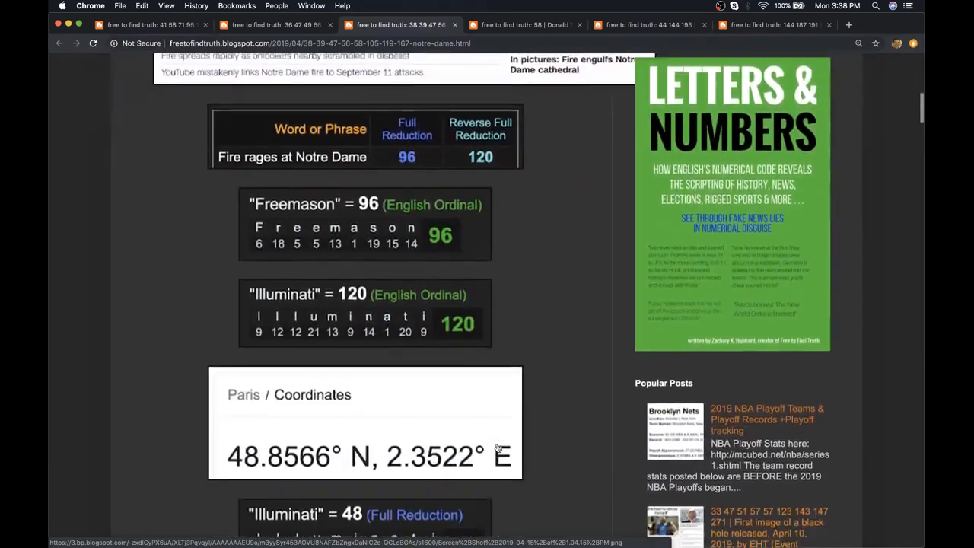
pyautogui.scroll(-3)
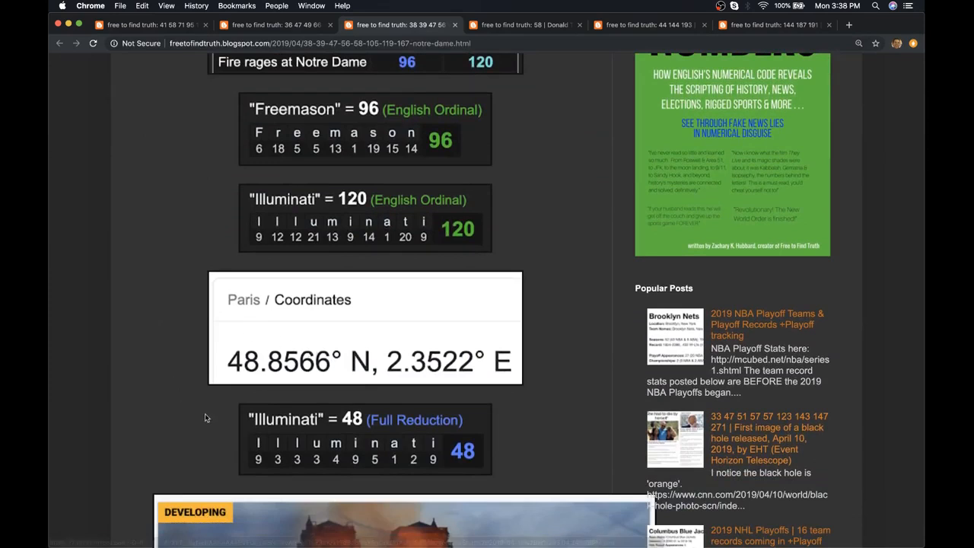
pyautogui.scroll(3)
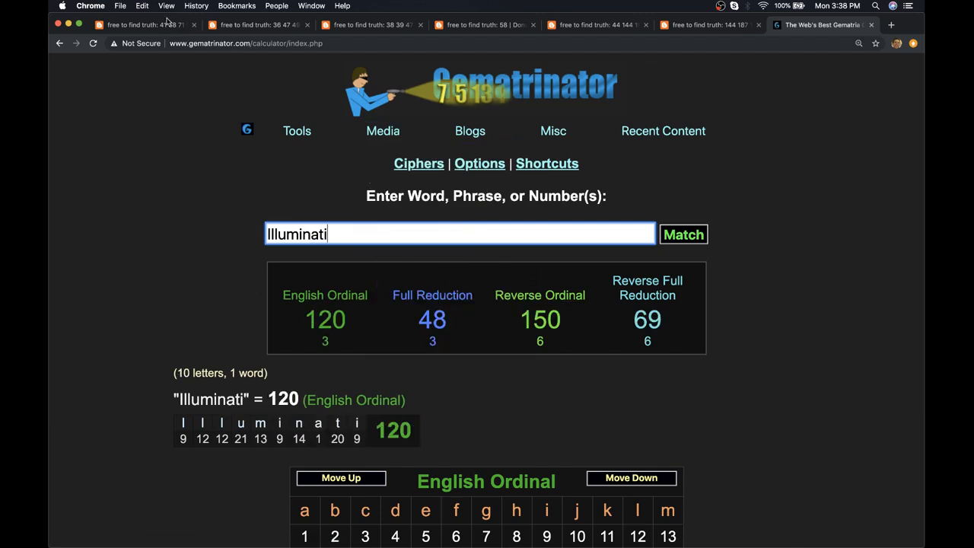
# - Return from Gematrinator to the Emmanuel Macron post showing 4/15/2019 = 58
pyautogui.click(137, 24)
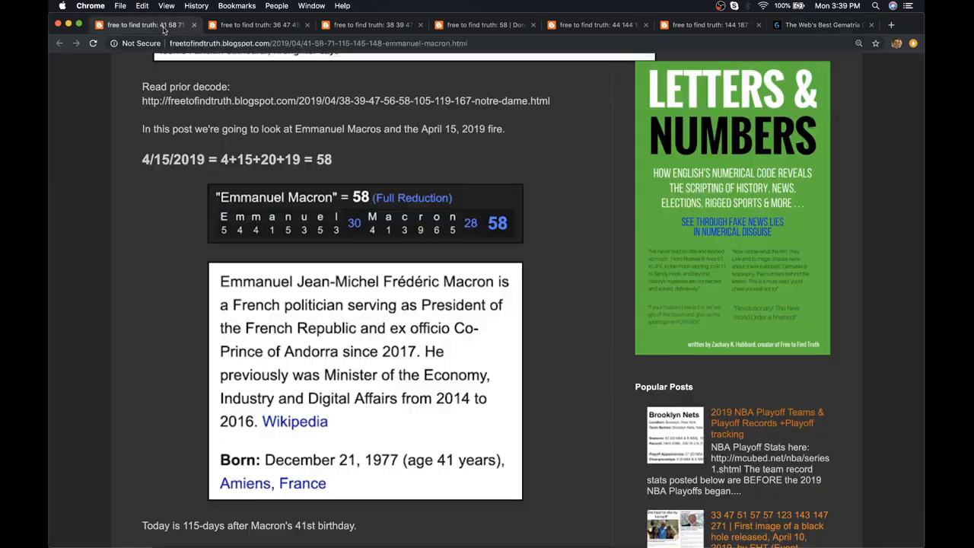